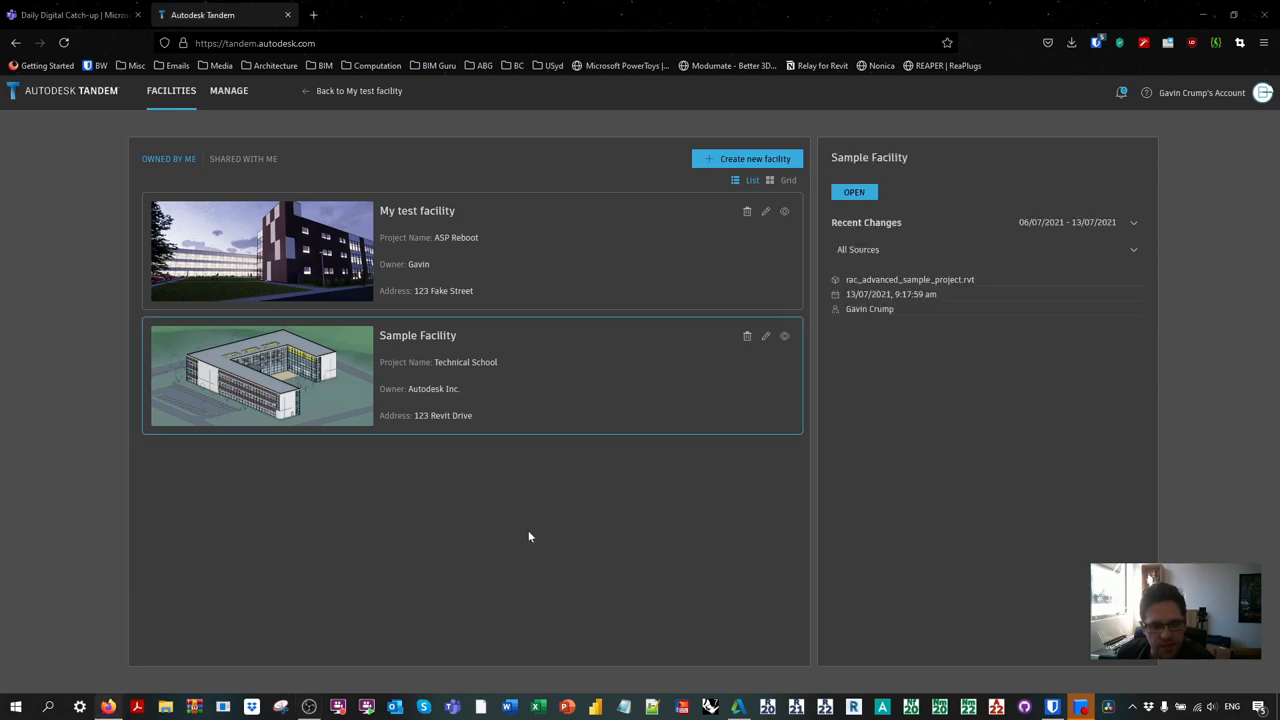
Step: Open the Sample Facility model and orbit the building to a slightly different angle
{"action": "left_click", "coordinate": [854, 192]}
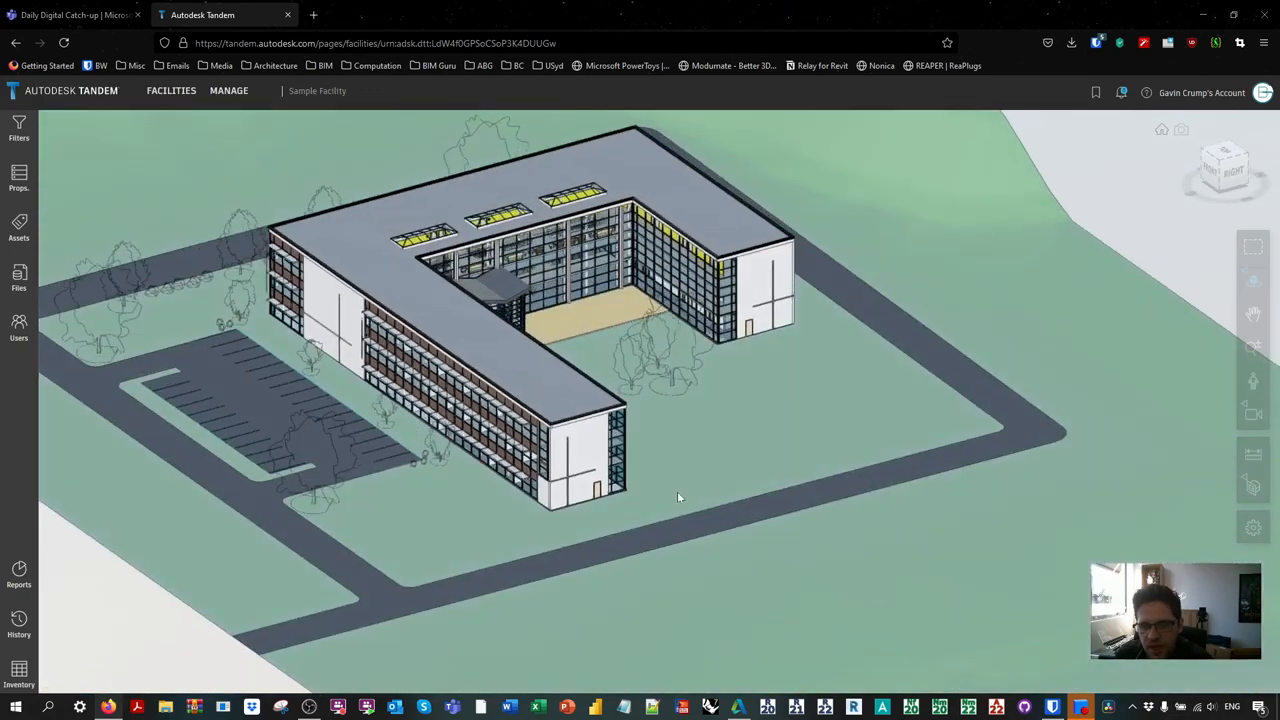
{"action": "left_click_drag", "start_coordinate": [678, 498], "coordinate": [722, 468]}
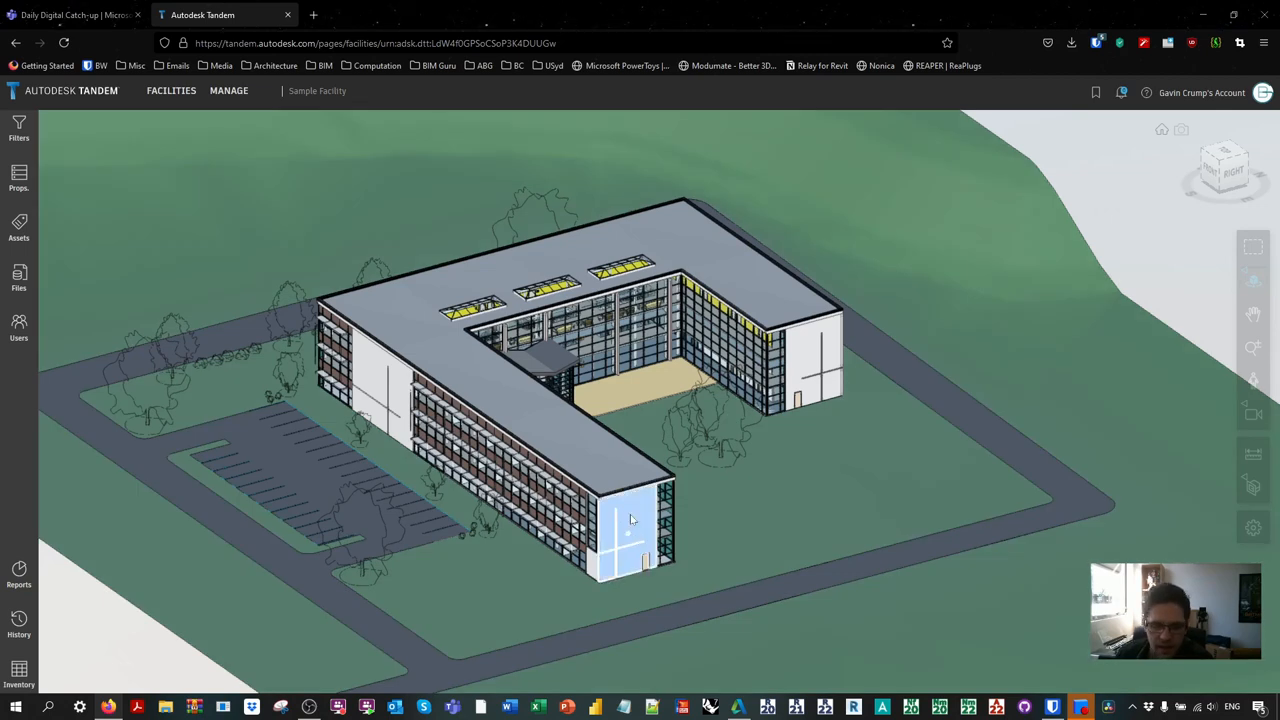
{"action": "mouse_move", "coordinate": [637, 516]}
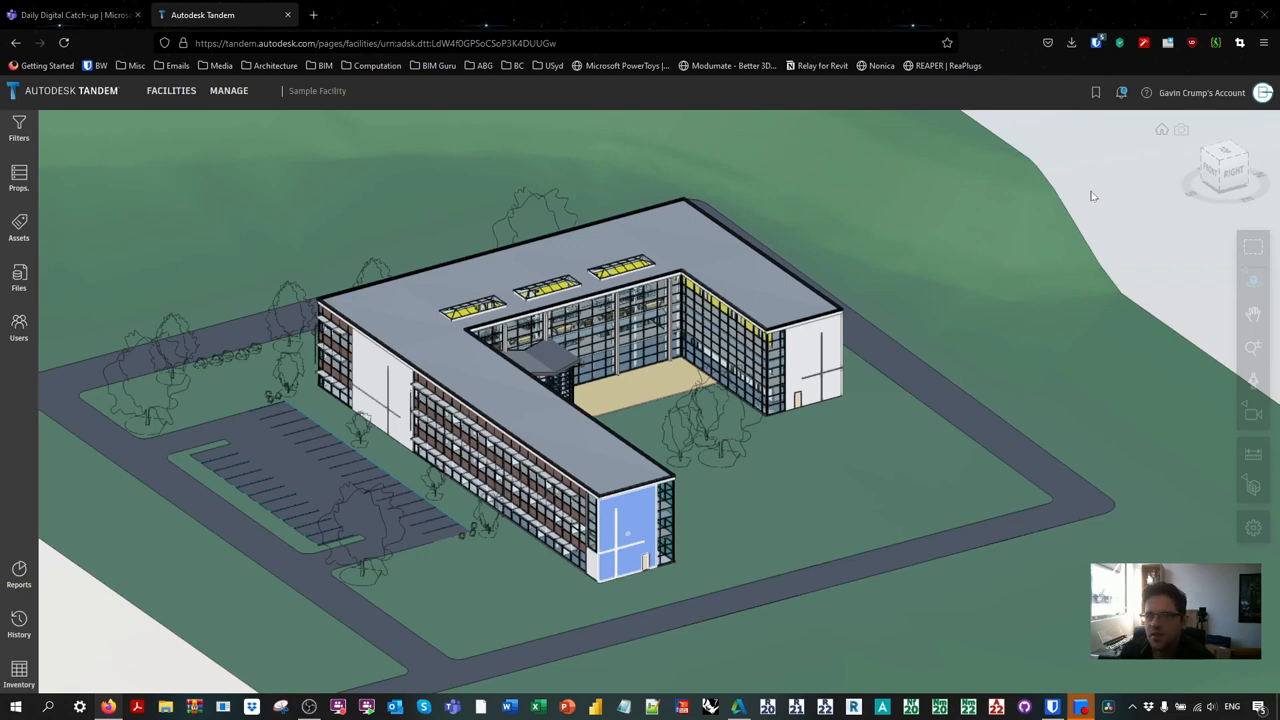
{"action": "mouse_move", "coordinate": [104, 201]}
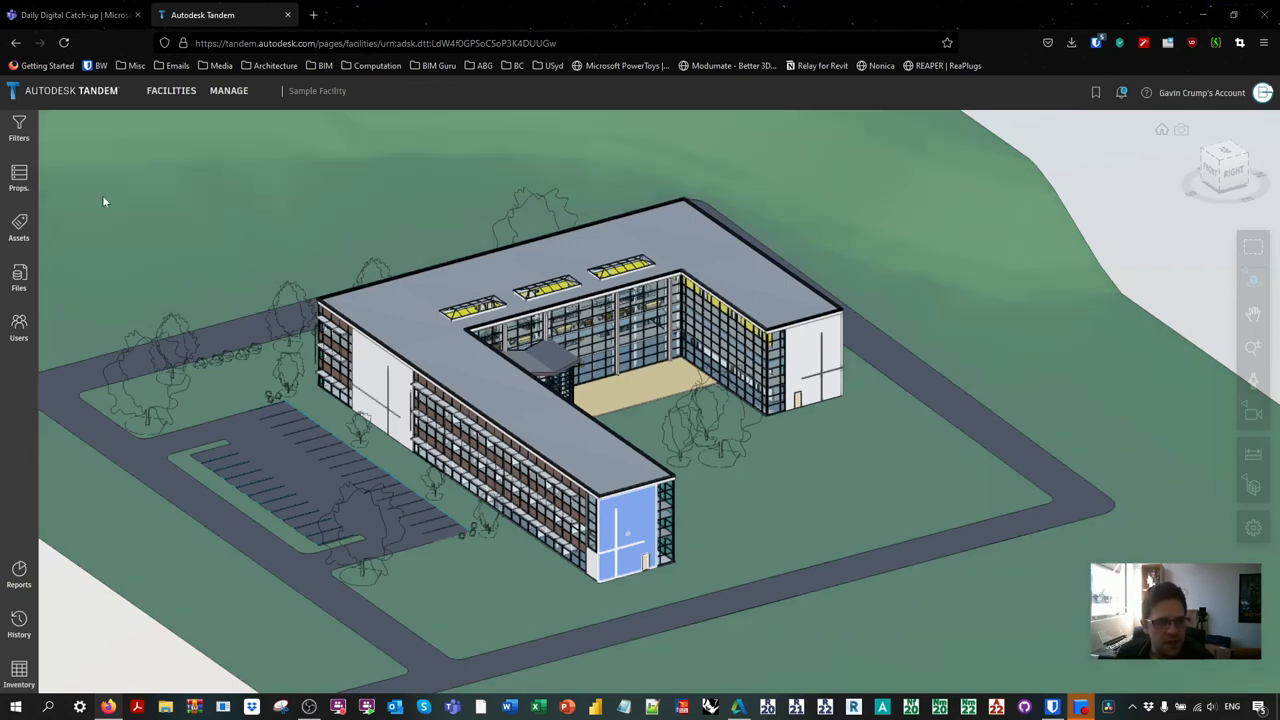
Step: Show the masonry wall's Type properties with the Design Properties section expanded
{"action": "left_click", "coordinate": [430, 430]}
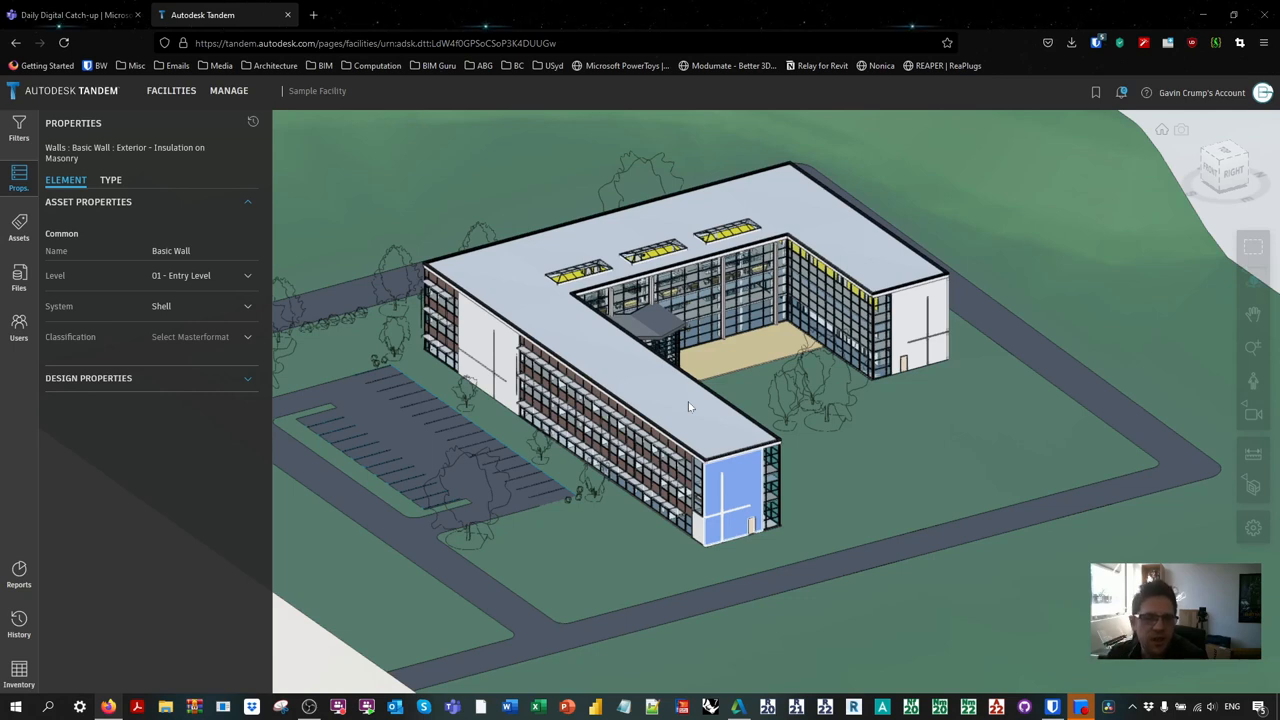
{"action": "left_click", "coordinate": [111, 180]}
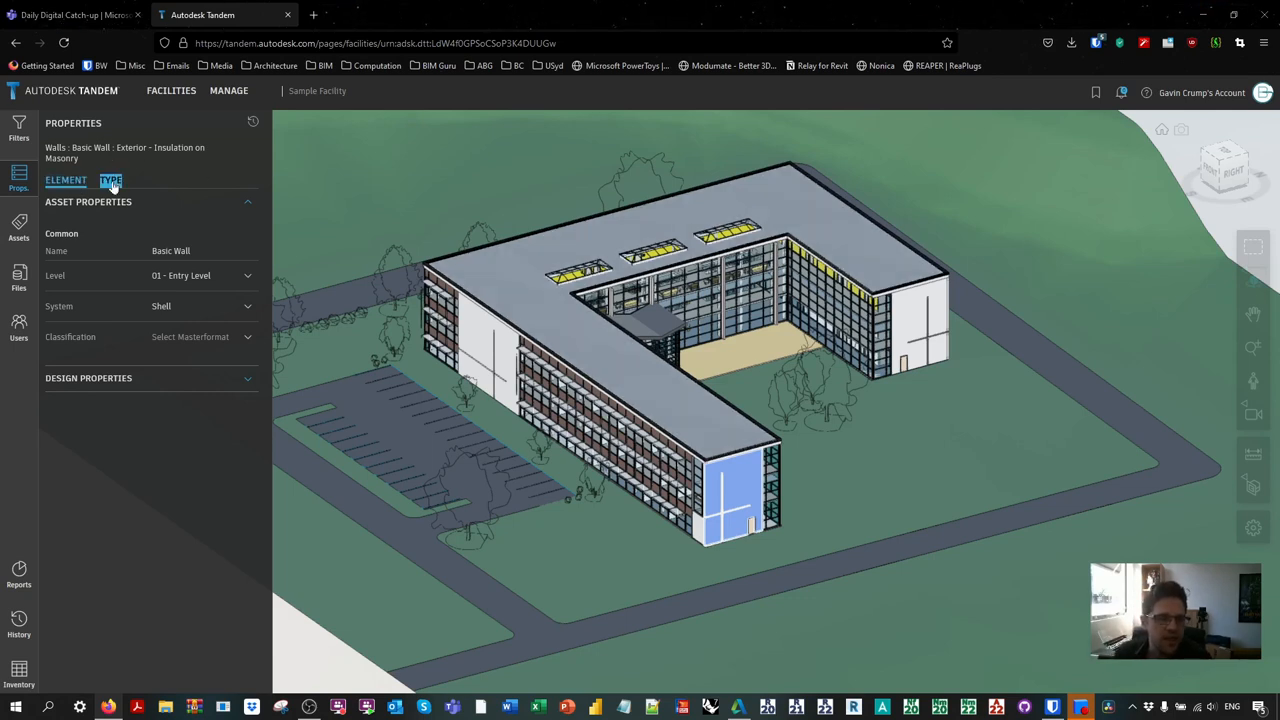
{"action": "left_click", "coordinate": [65, 180]}
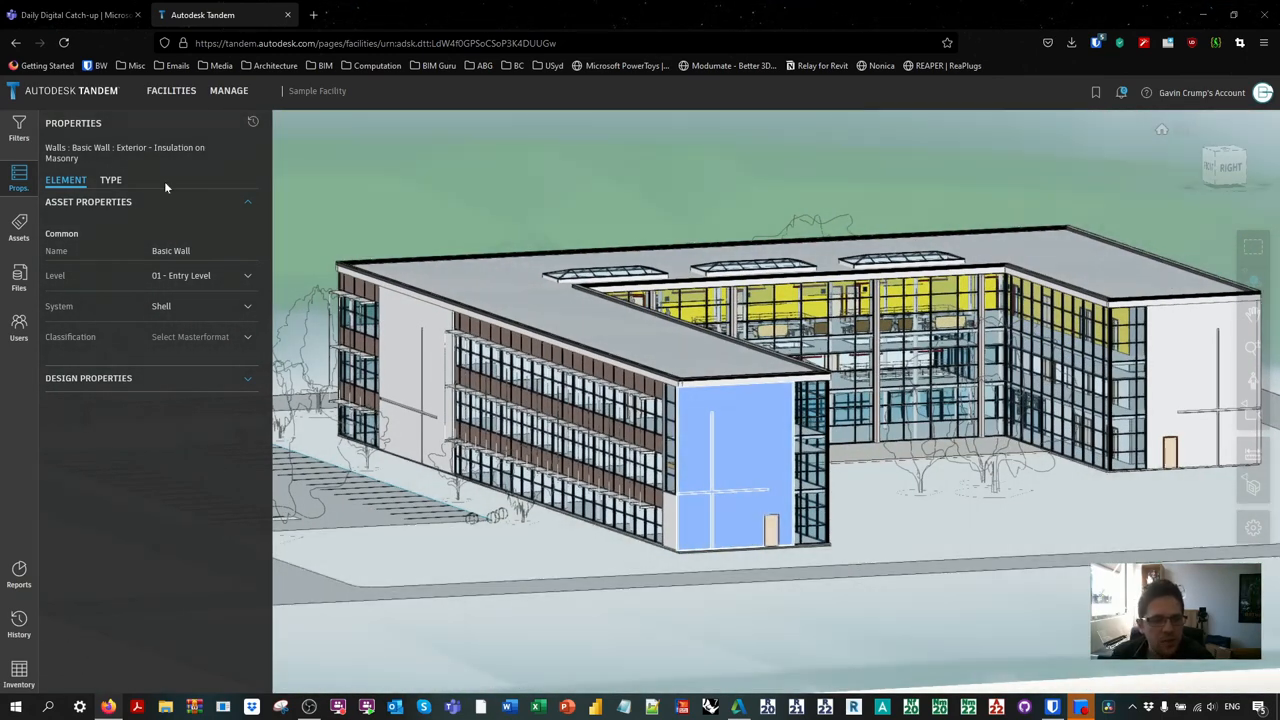
{"action": "left_click", "coordinate": [110, 180]}
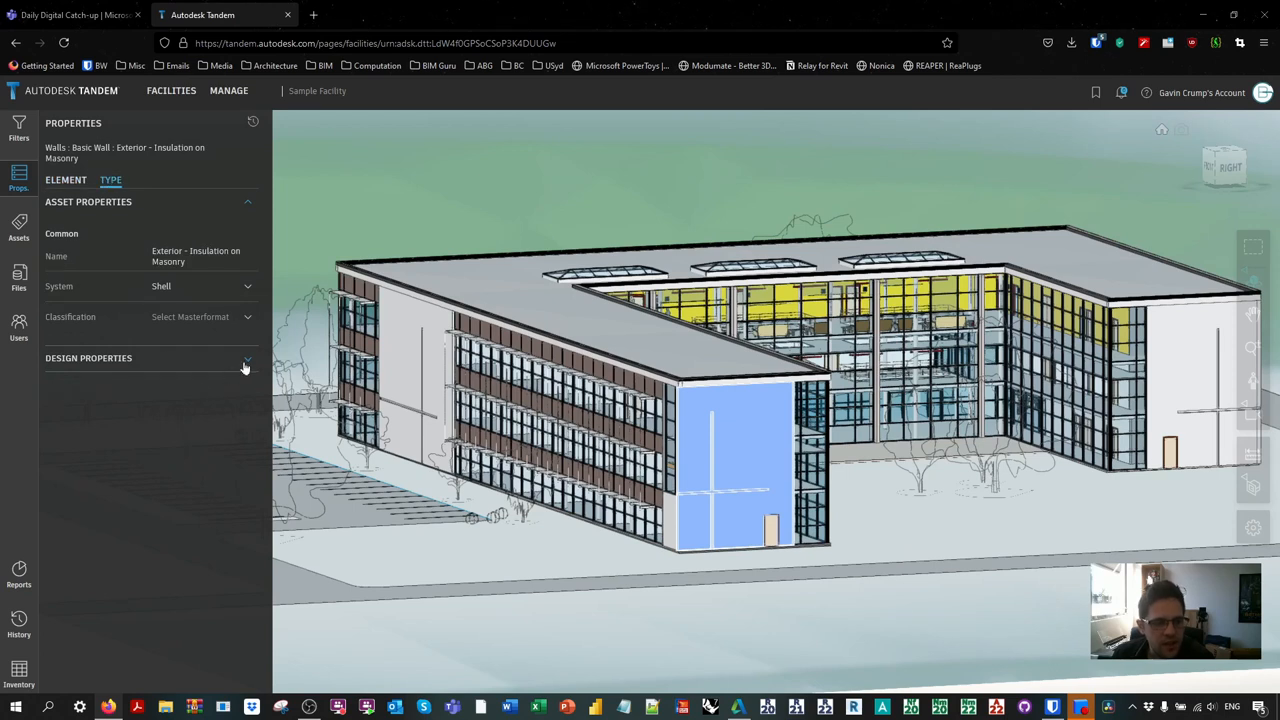
{"action": "left_click", "coordinate": [245, 358]}
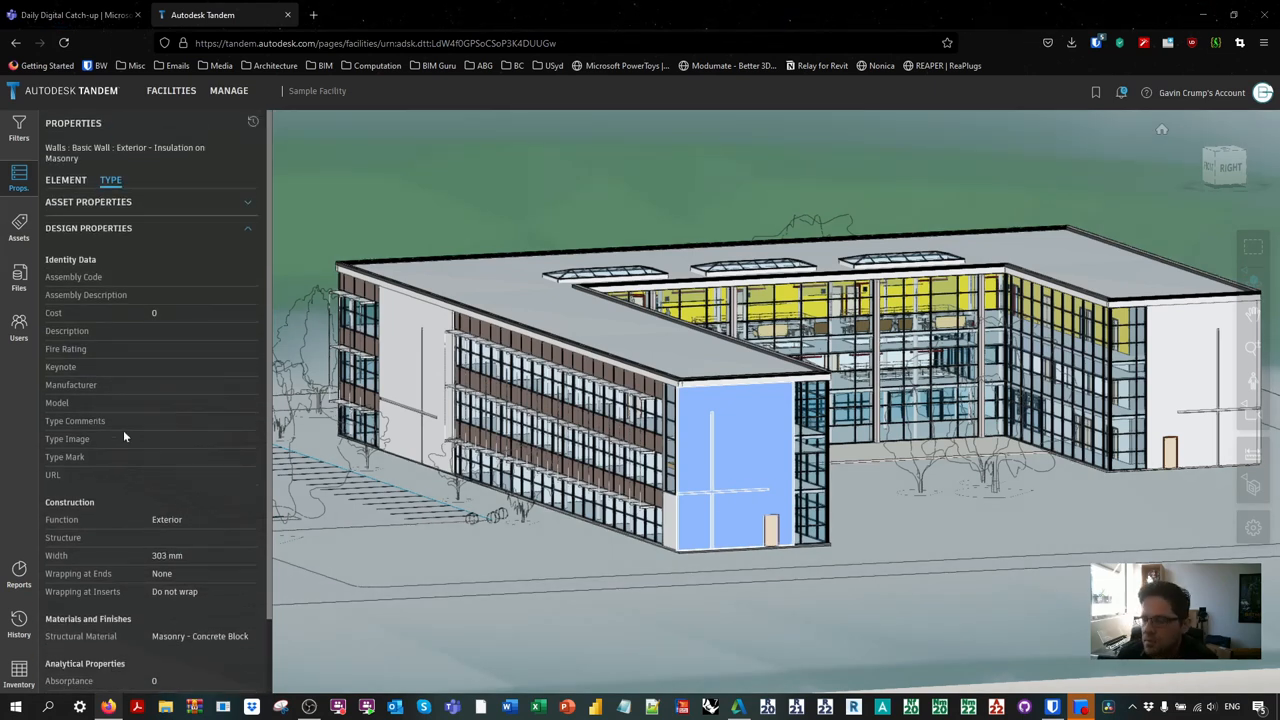
{"action": "mouse_move", "coordinate": [344, 194]}
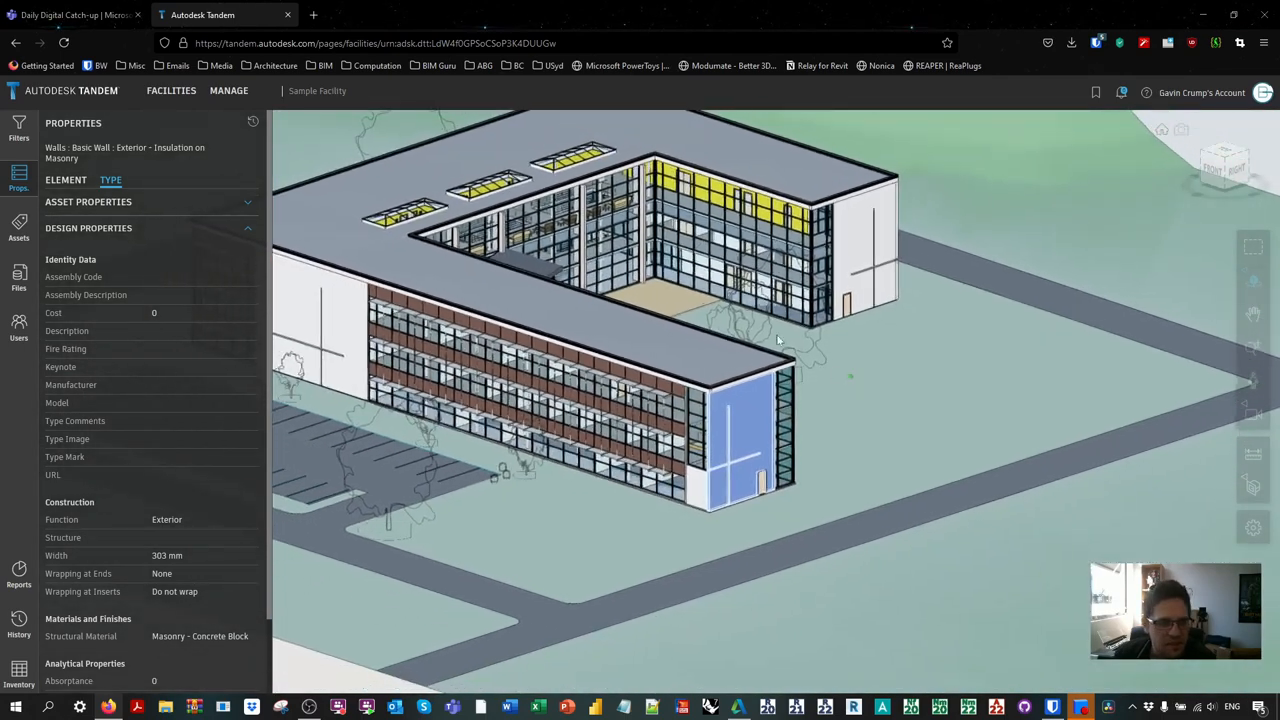
Step: Bring up Filters and toggle Ghost hidden objects on then off in viewer Settings
{"action": "left_click", "coordinate": [18, 128]}
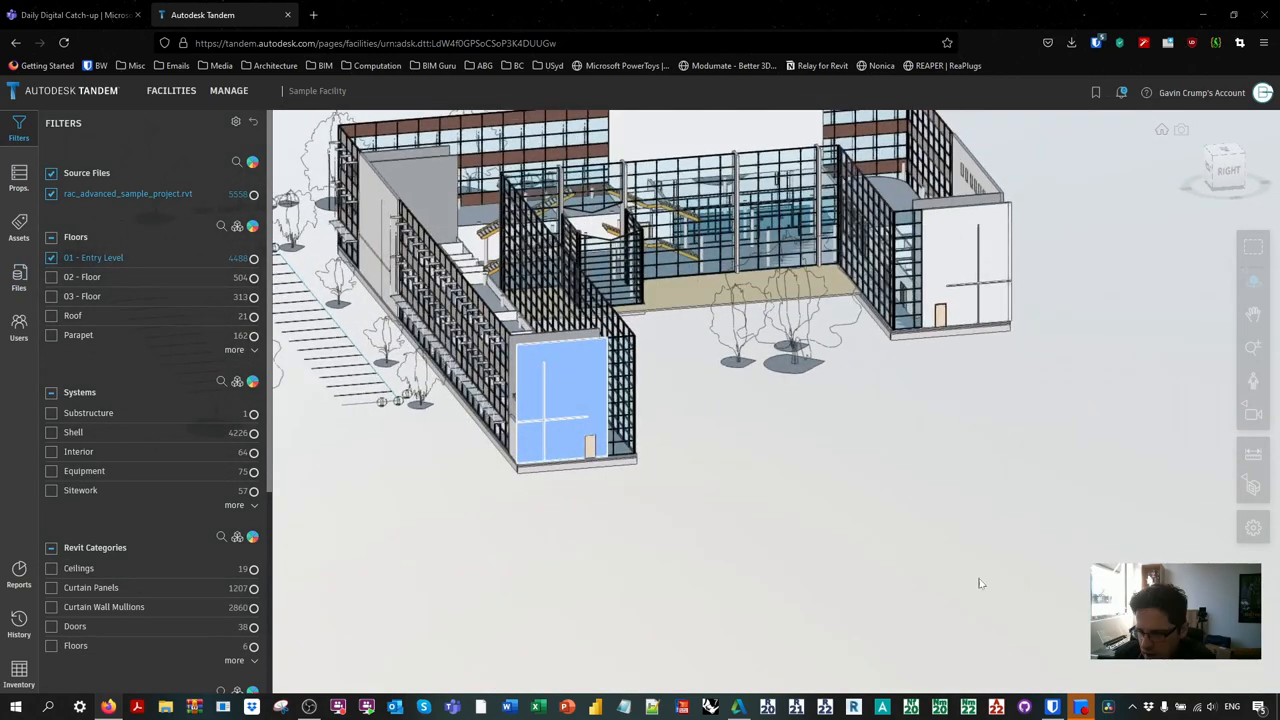
{"action": "left_click", "coordinate": [1252, 525]}
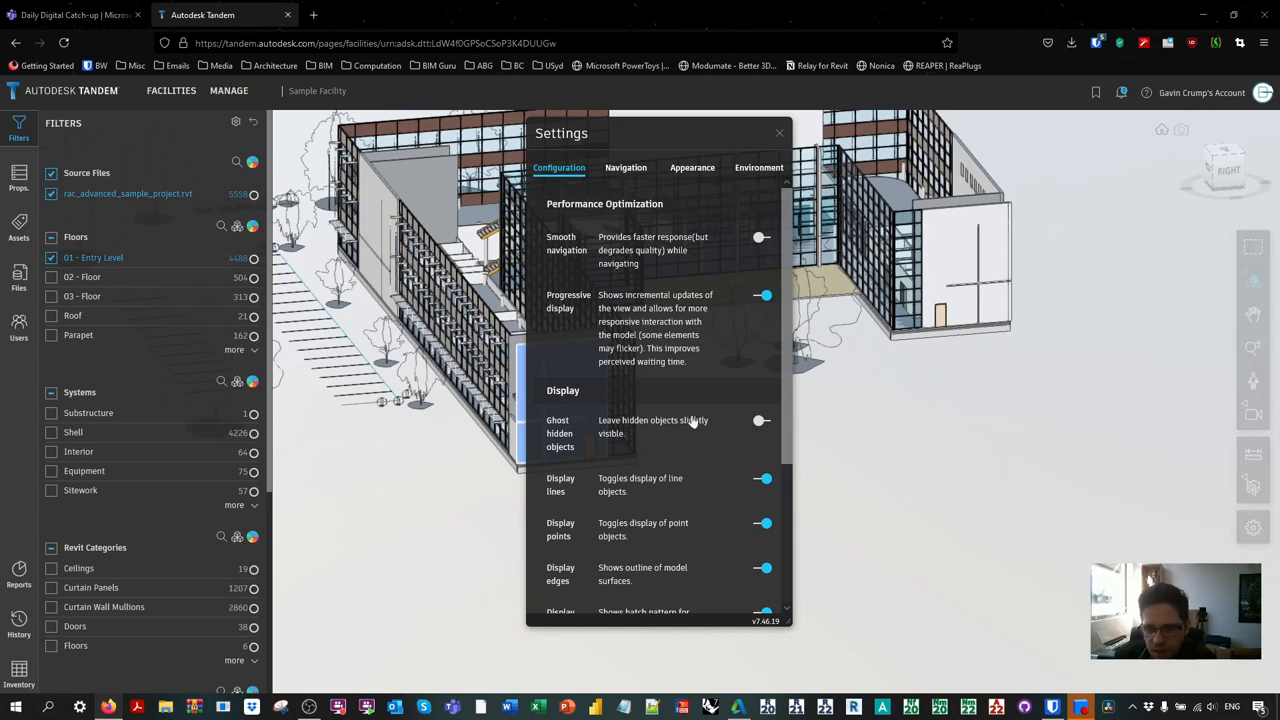
{"action": "left_click", "coordinate": [763, 420]}
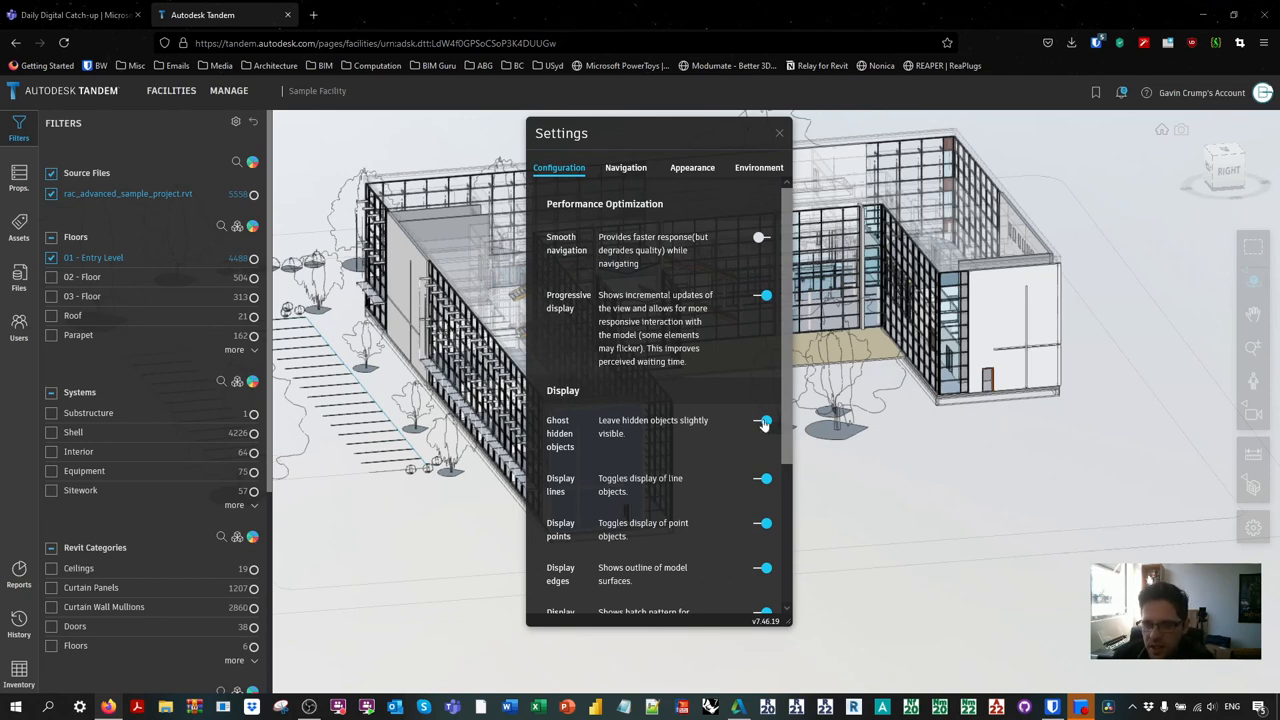
{"action": "left_click", "coordinate": [763, 424]}
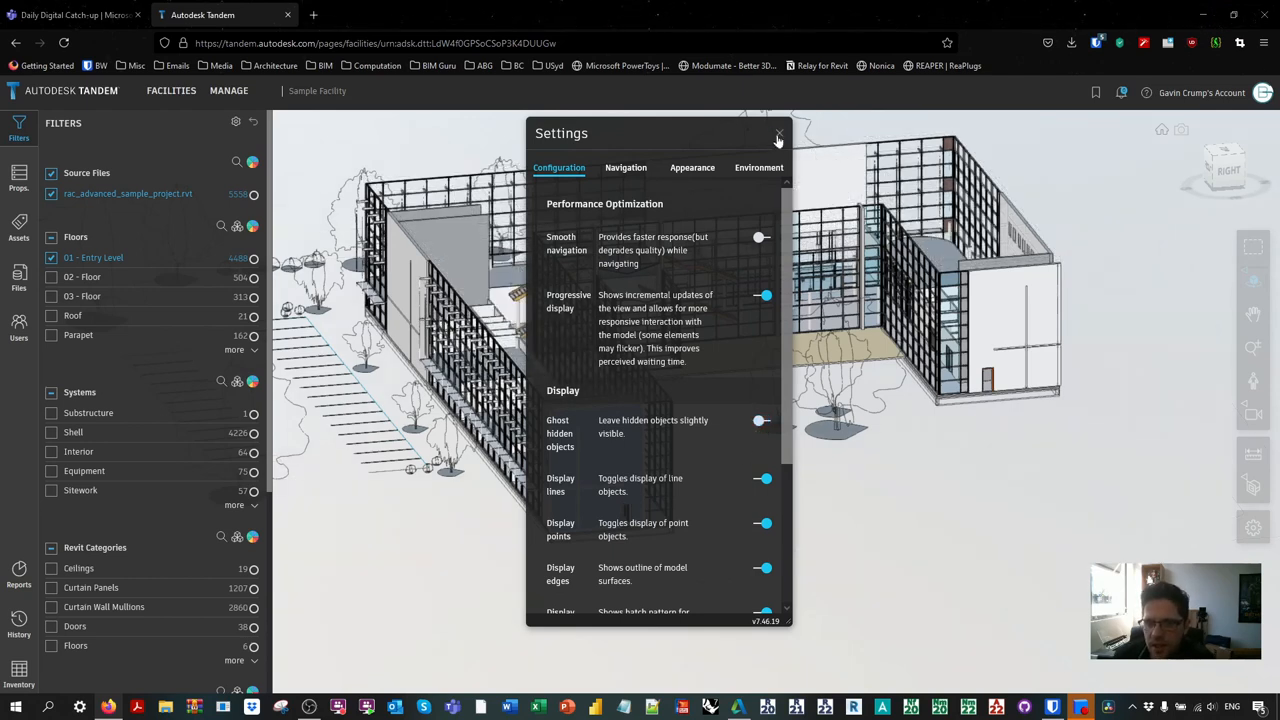
{"action": "left_click", "coordinate": [776, 133]}
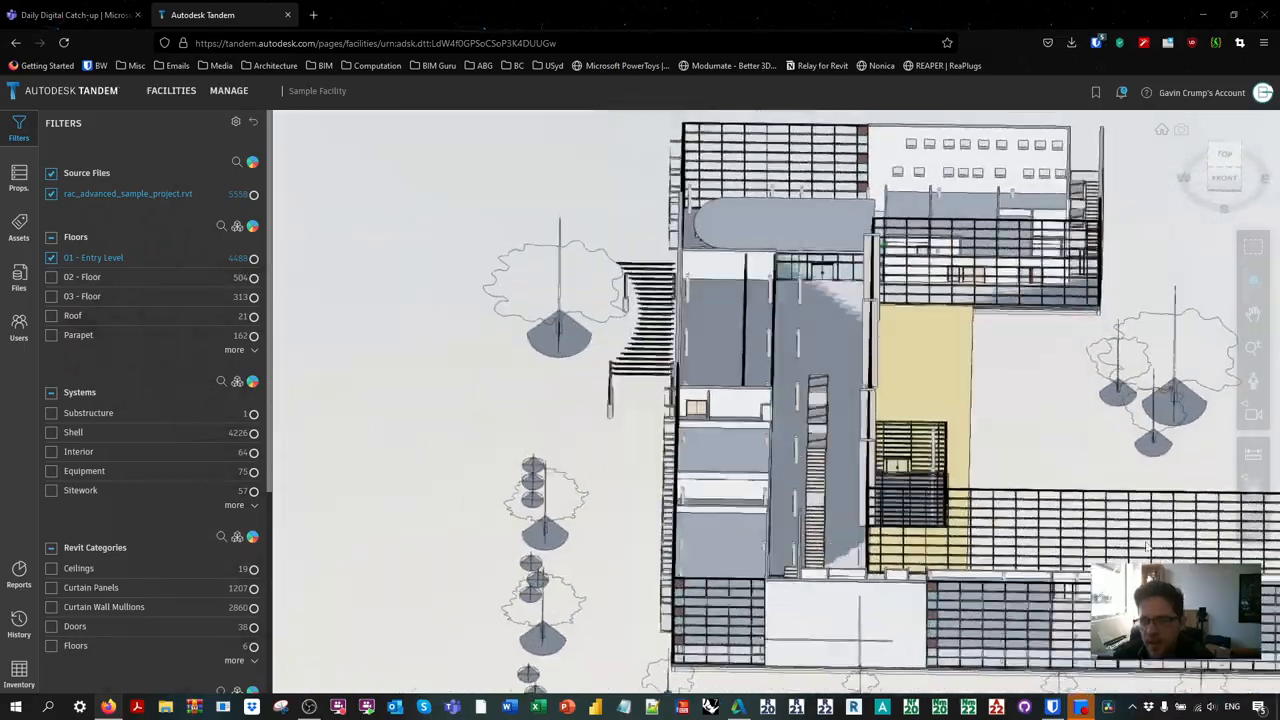
Step: Zoom into the entry level and apply a Section Box around the round-table seating area
{"action": "left_click_drag", "start_coordinate": [760, 400], "coordinate": [745, 280]}
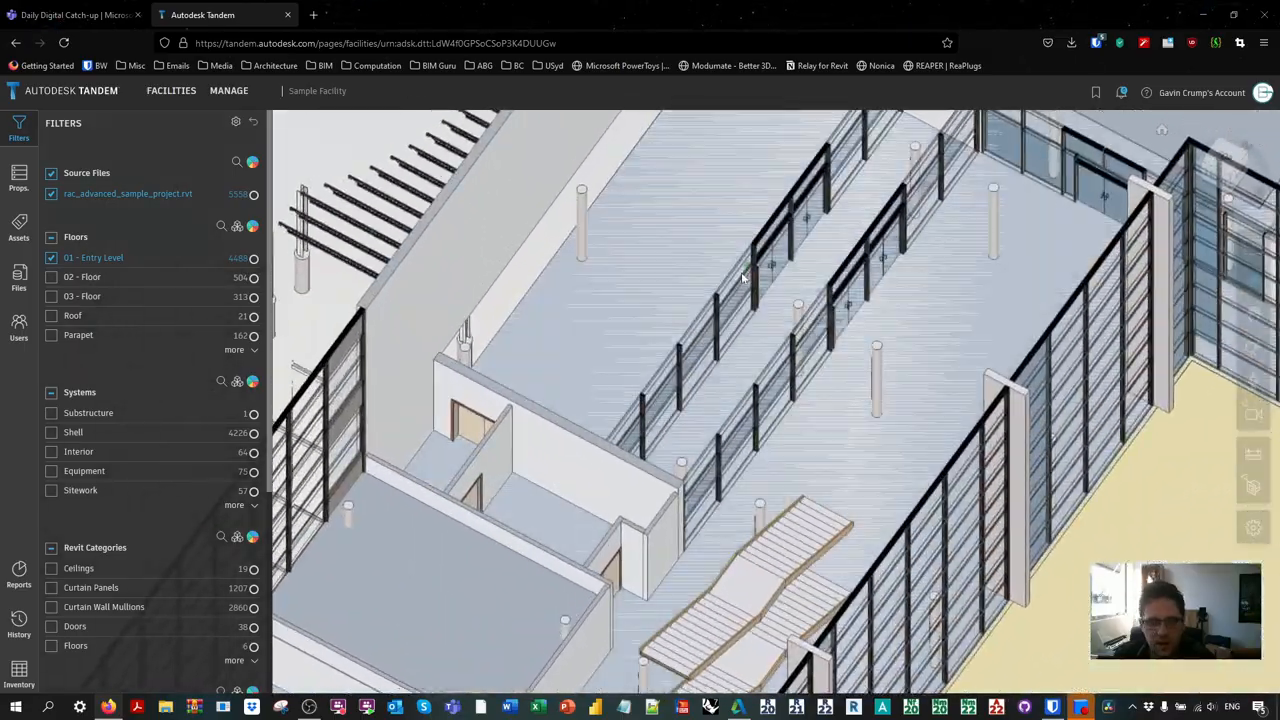
{"action": "scroll", "scroll_direction": "down", "scroll_amount": 3}
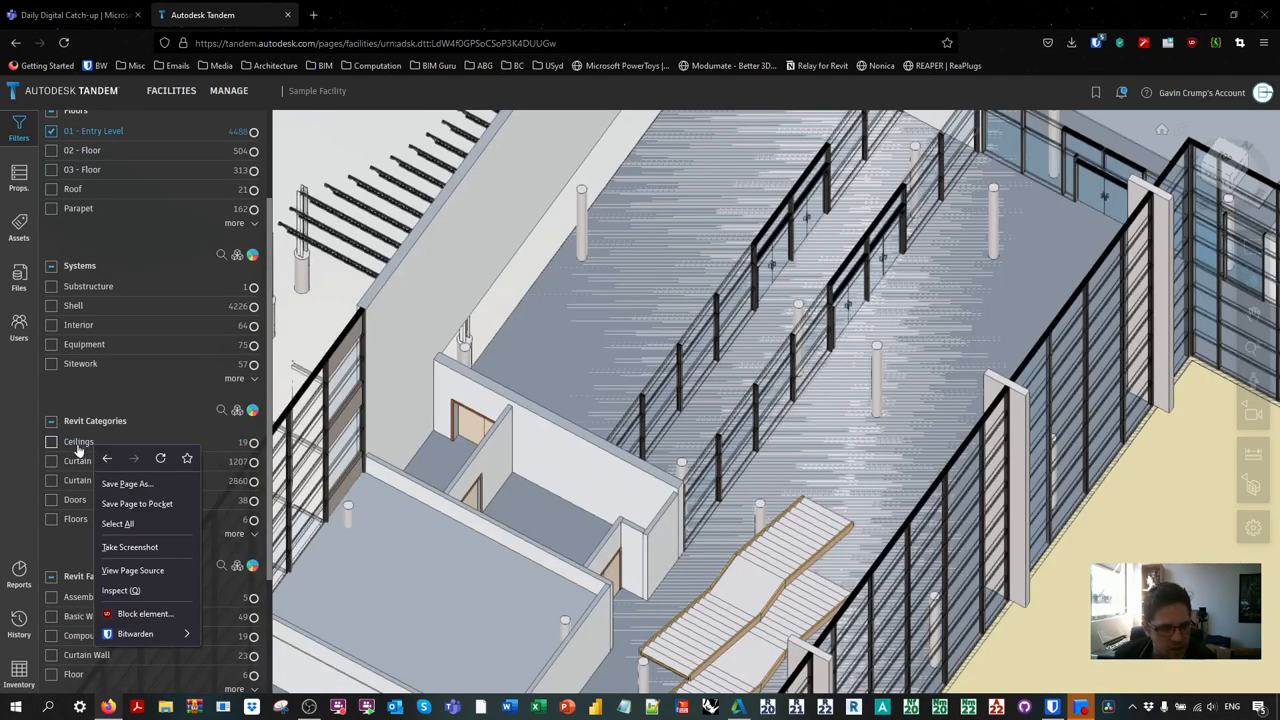
{"action": "mouse_move", "coordinate": [107, 408]}
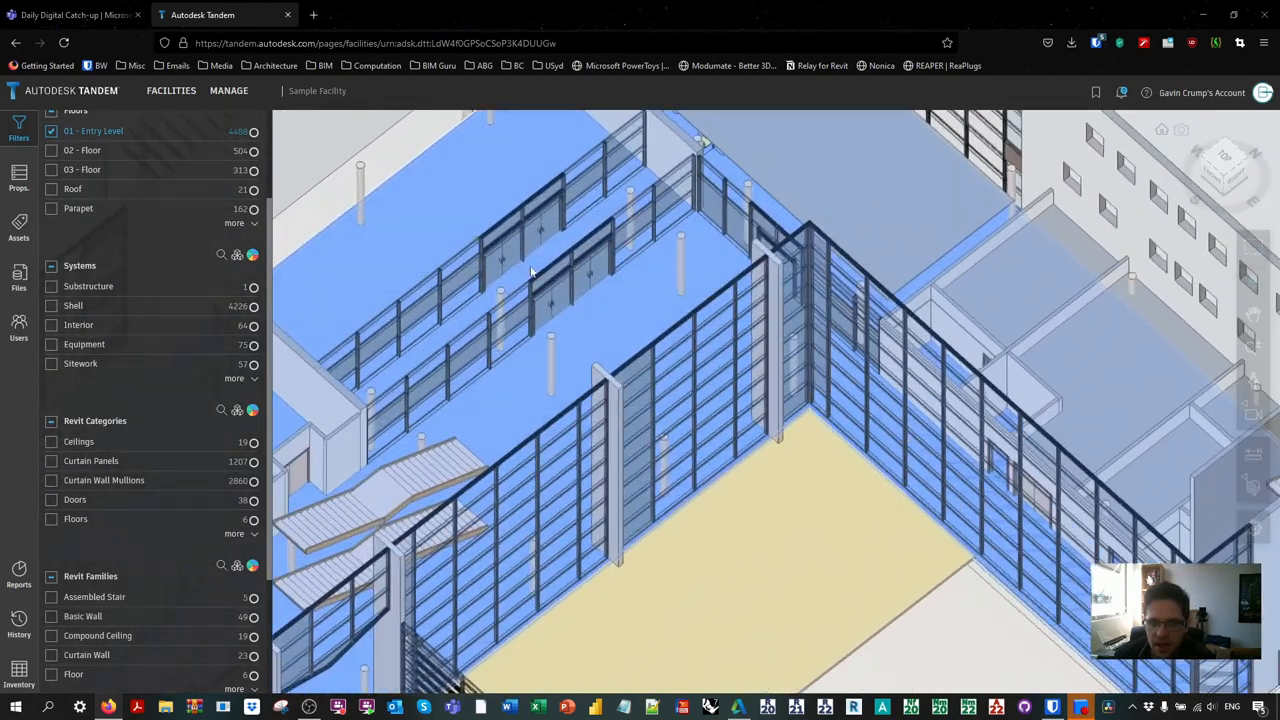
{"action": "right_click", "coordinate": [560, 305]}
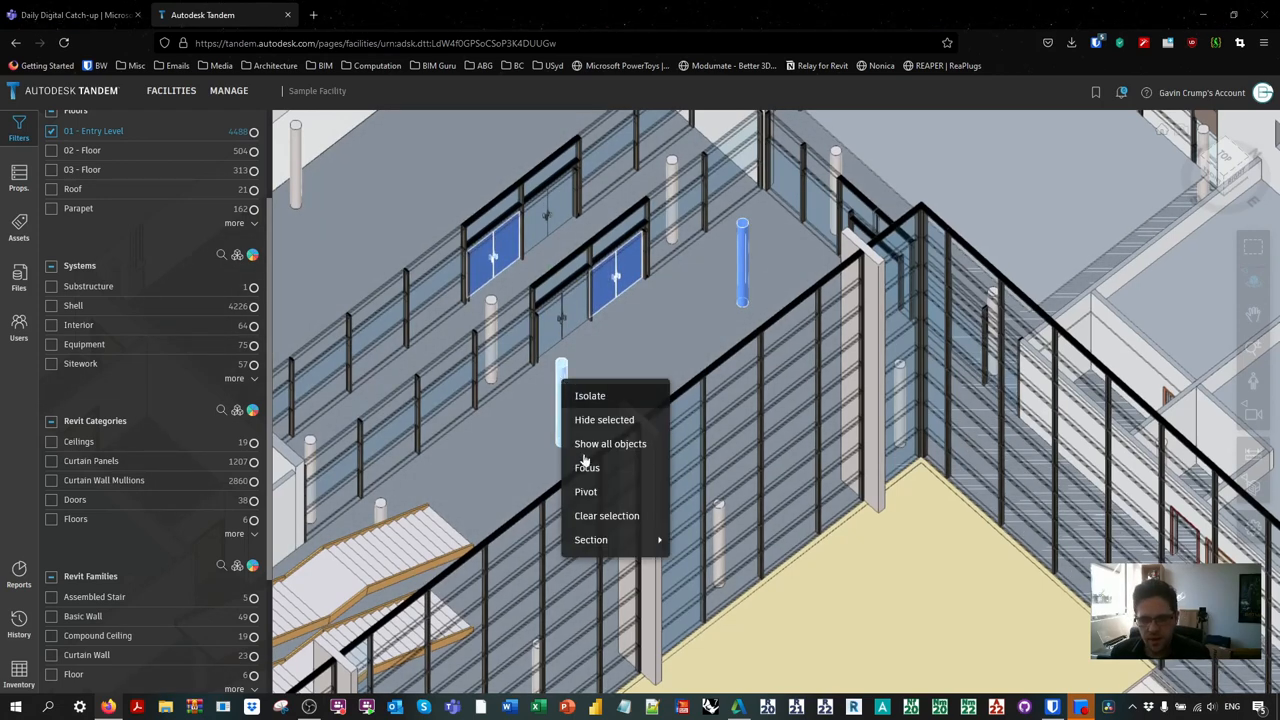
{"action": "mouse_move", "coordinate": [590, 540]}
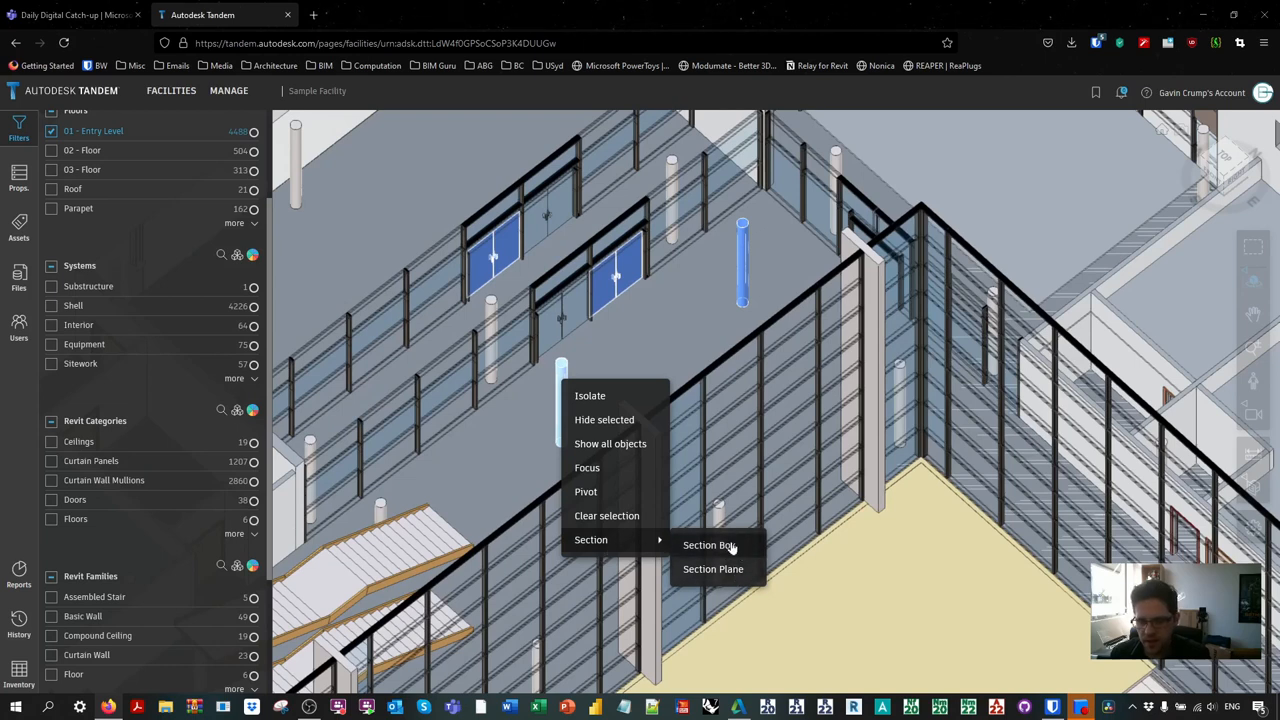
{"action": "left_click", "coordinate": [710, 544]}
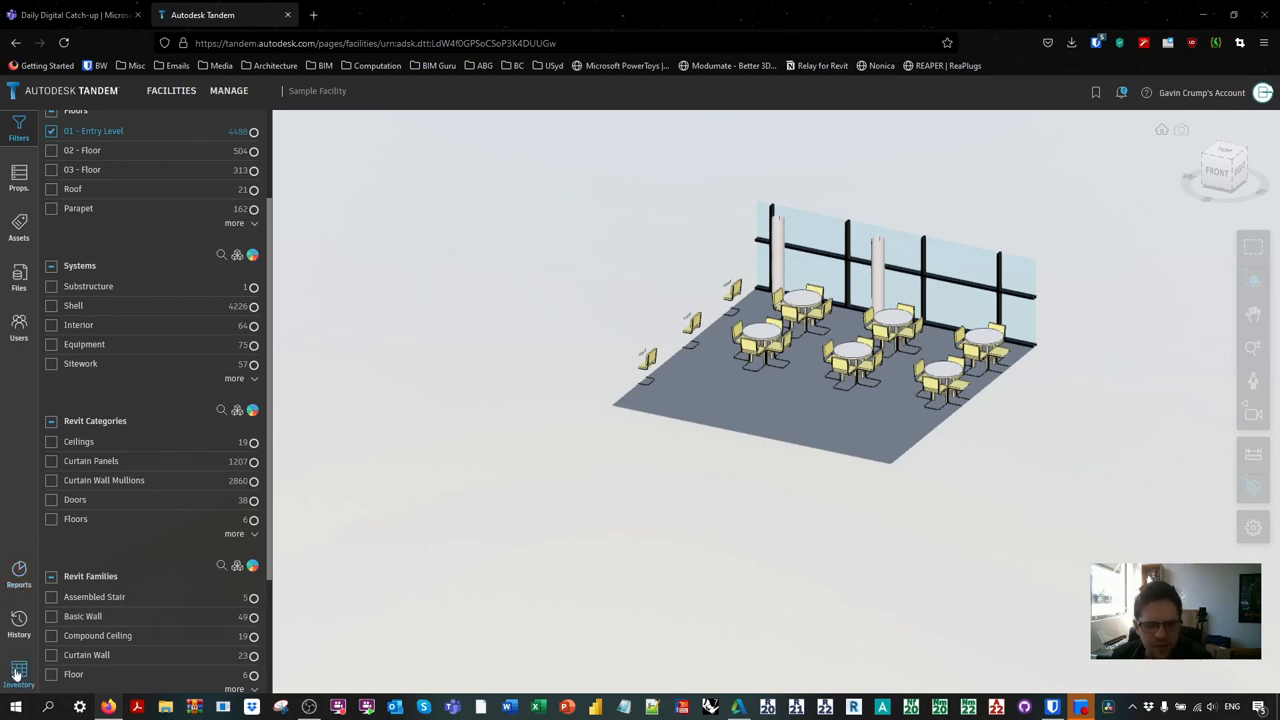
{"action": "mouse_move", "coordinate": [390, 191]}
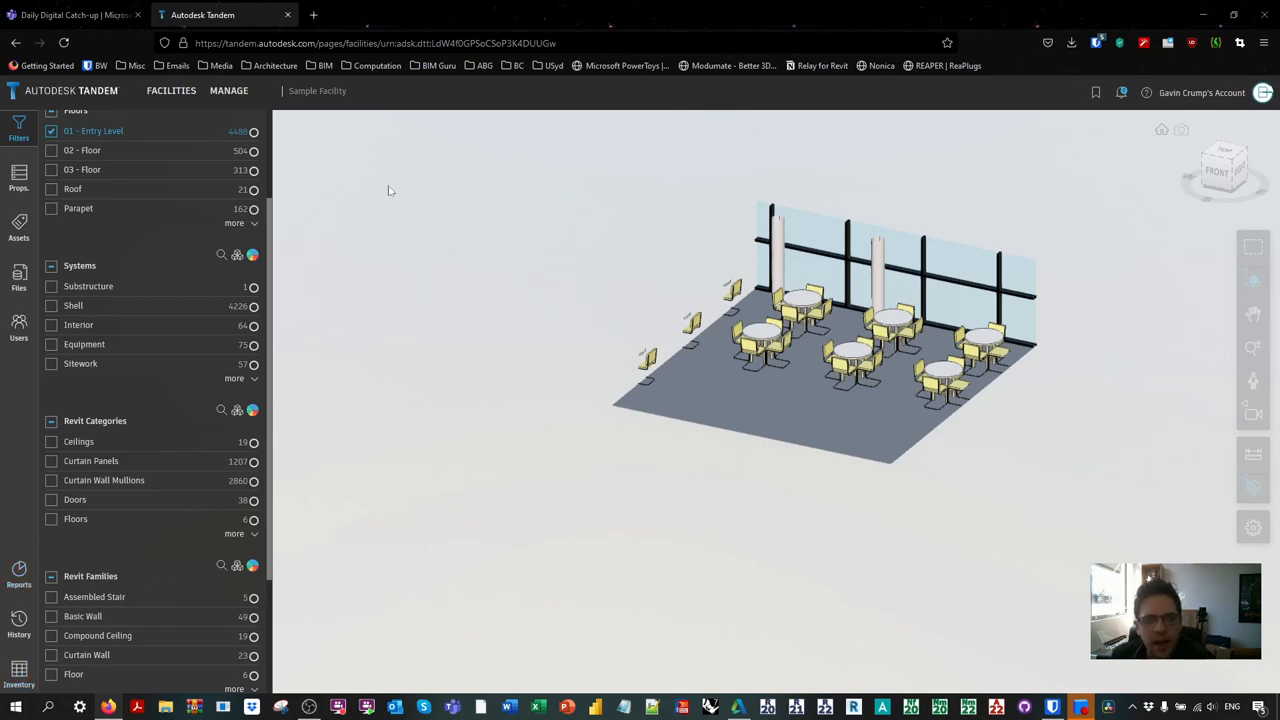
{"action": "mouse_move", "coordinate": [178, 97]}
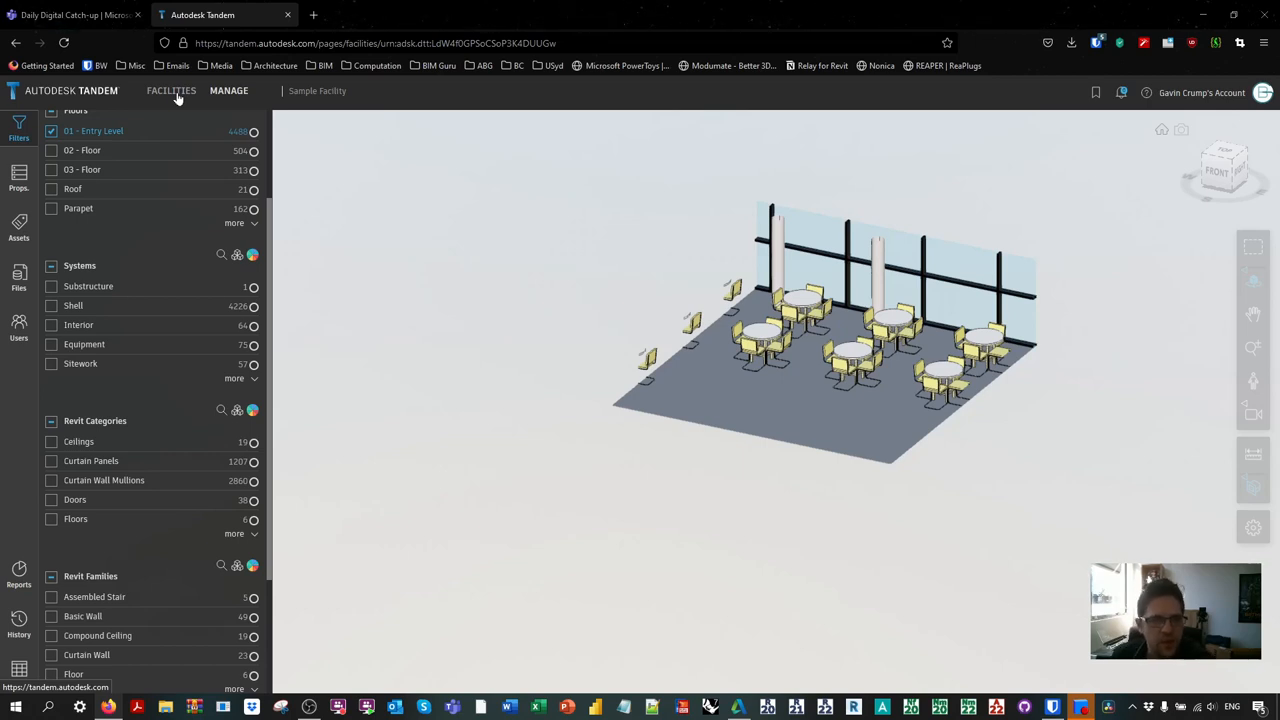
Step: Open My test facility, orbit toward the parking rows, and bring up Filters
{"action": "left_click", "coordinate": [170, 91]}
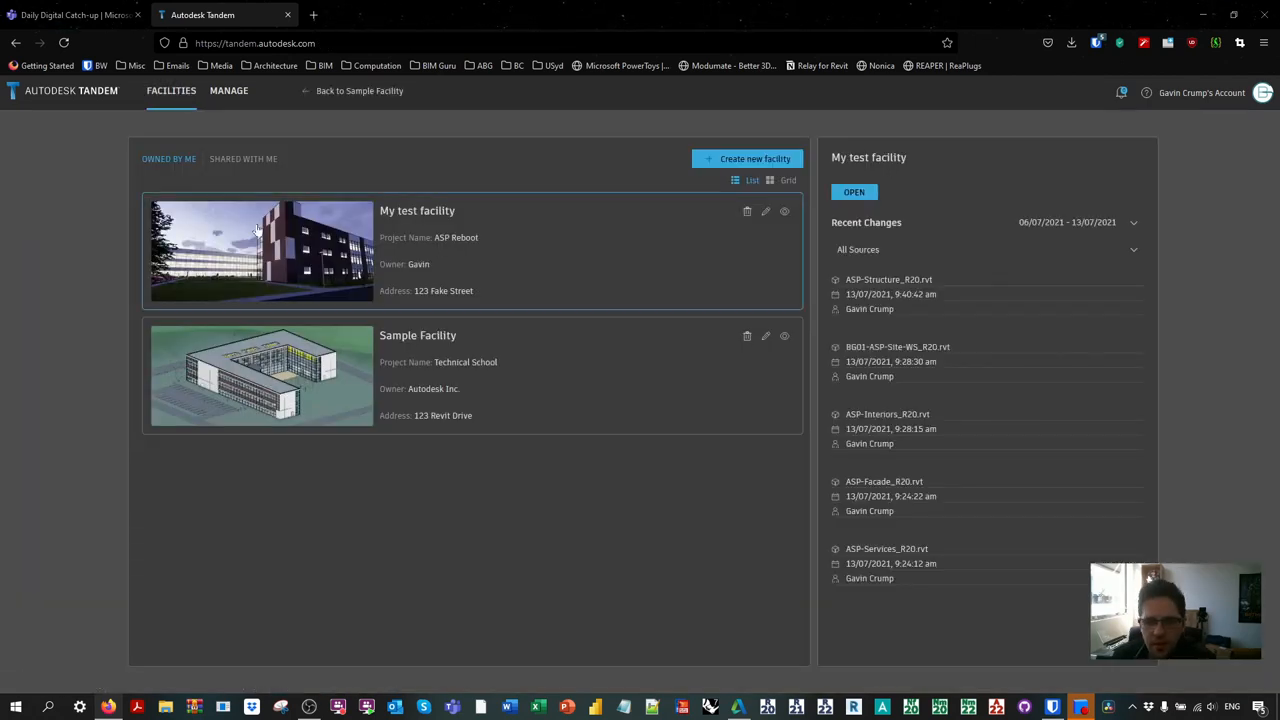
{"action": "left_click", "coordinate": [853, 191]}
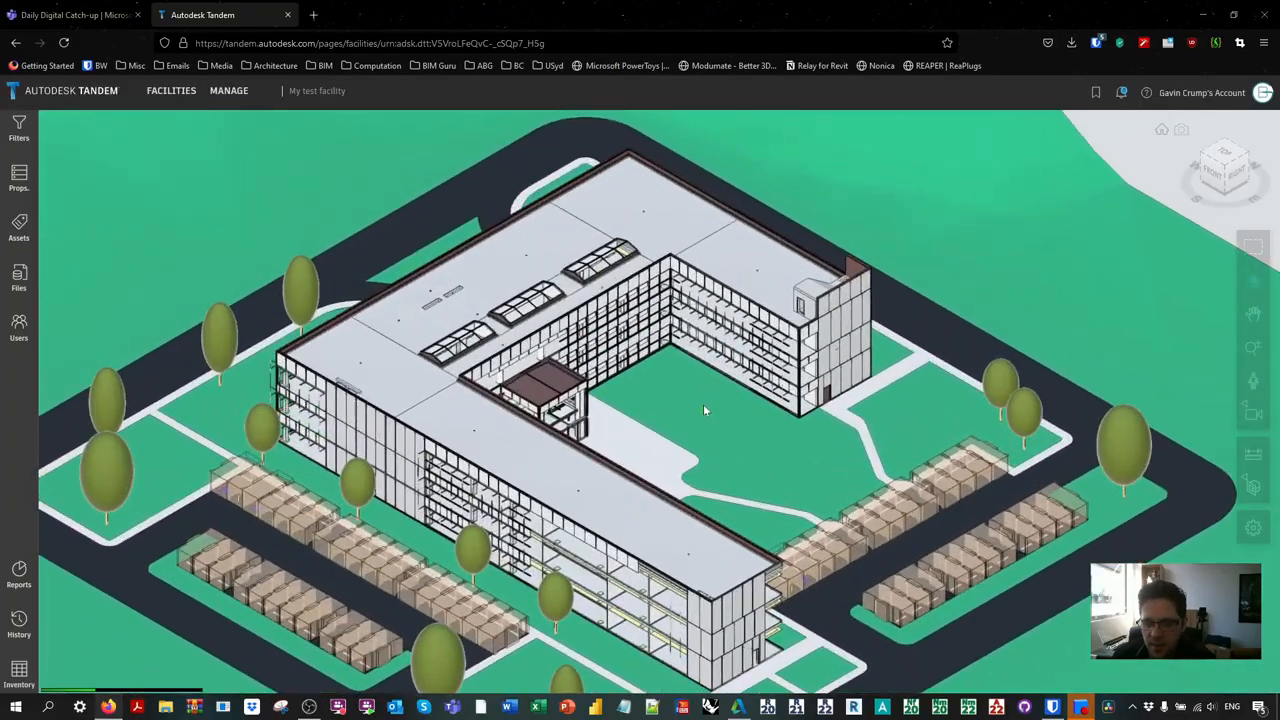
{"action": "left_click_drag", "start_coordinate": [703, 410], "coordinate": [420, 415]}
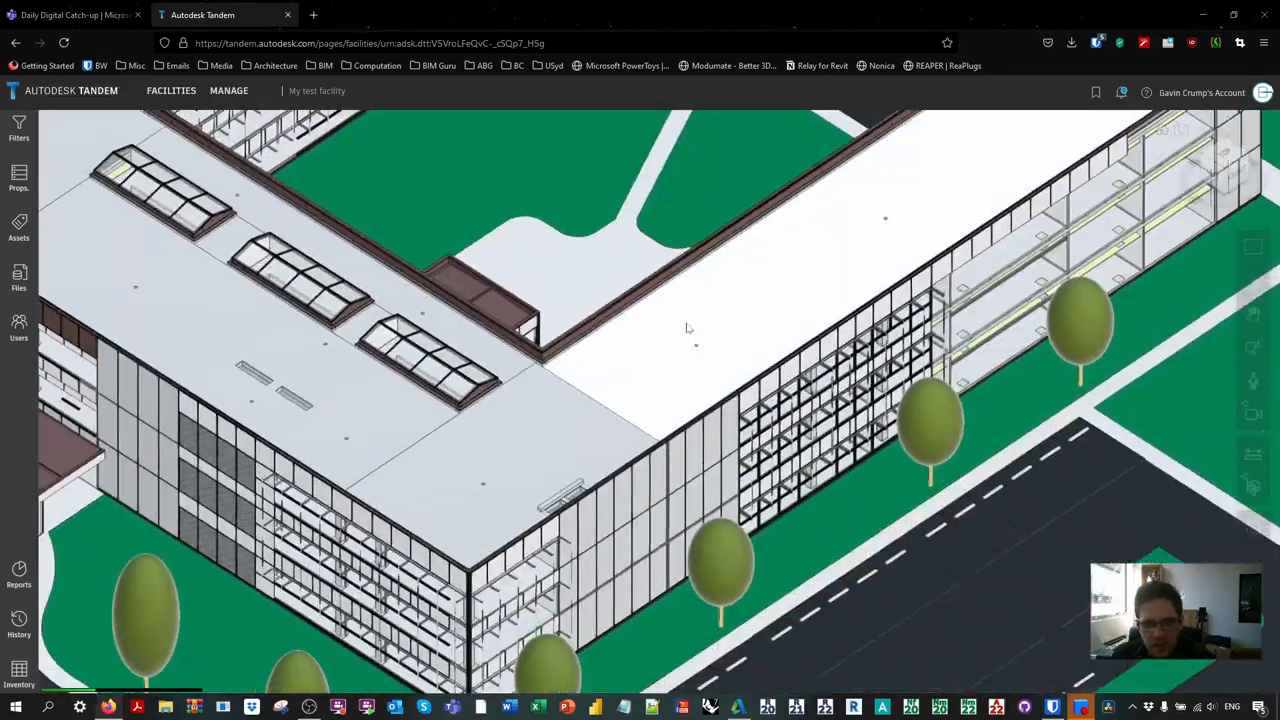
{"action": "left_click_drag", "start_coordinate": [687, 328], "coordinate": [450, 500]}
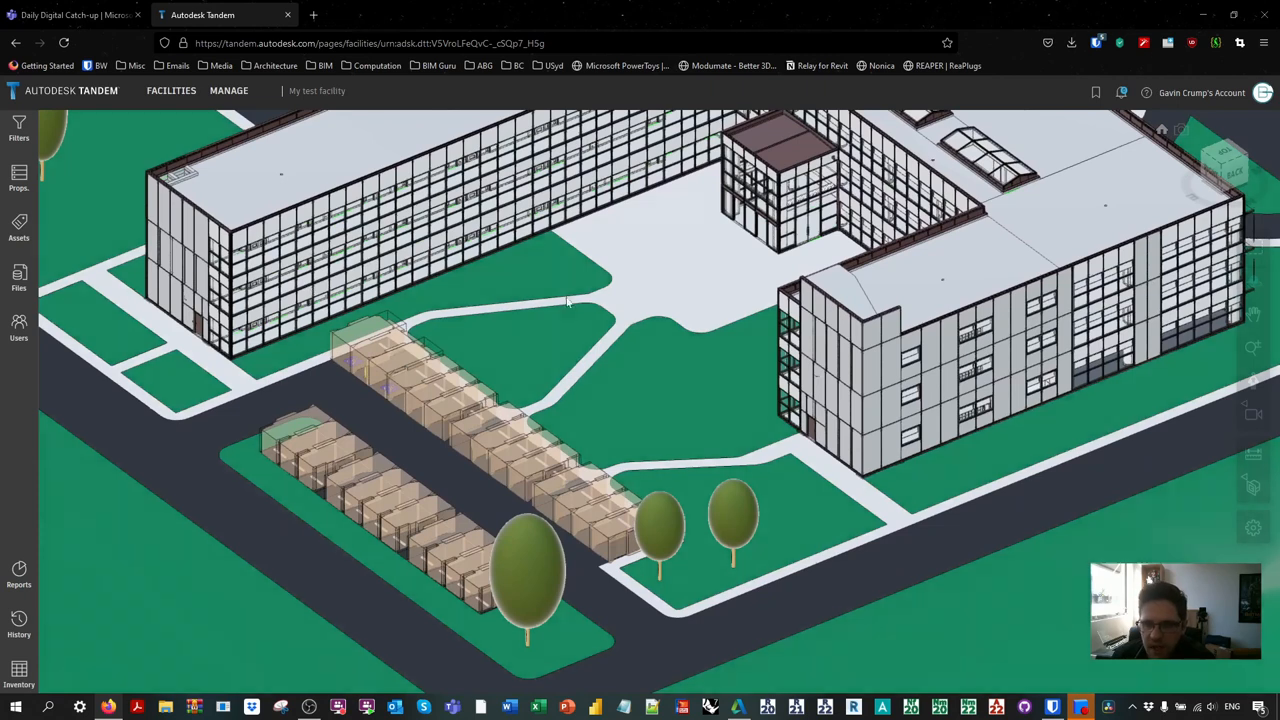
{"action": "left_click", "coordinate": [14, 131]}
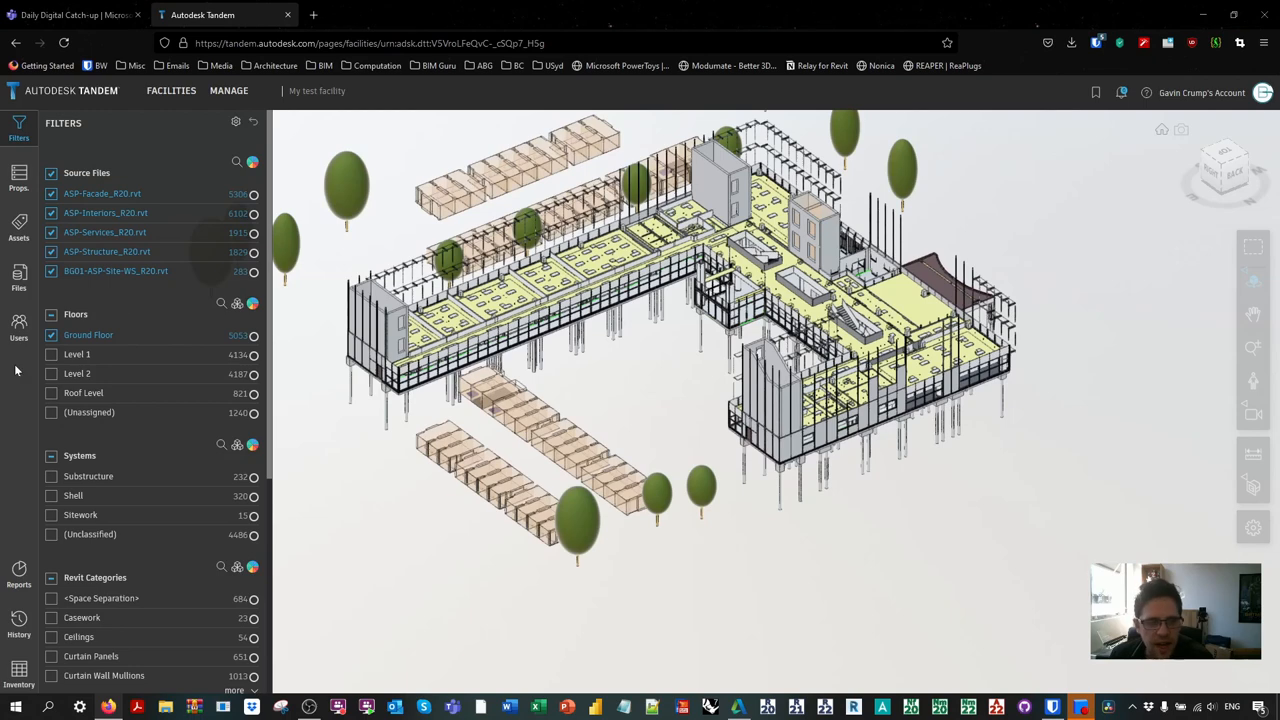
Step: Try the Level 1, Roof Level and Ground Floor filters, then remove Level 1
{"action": "left_click", "coordinate": [51, 335]}
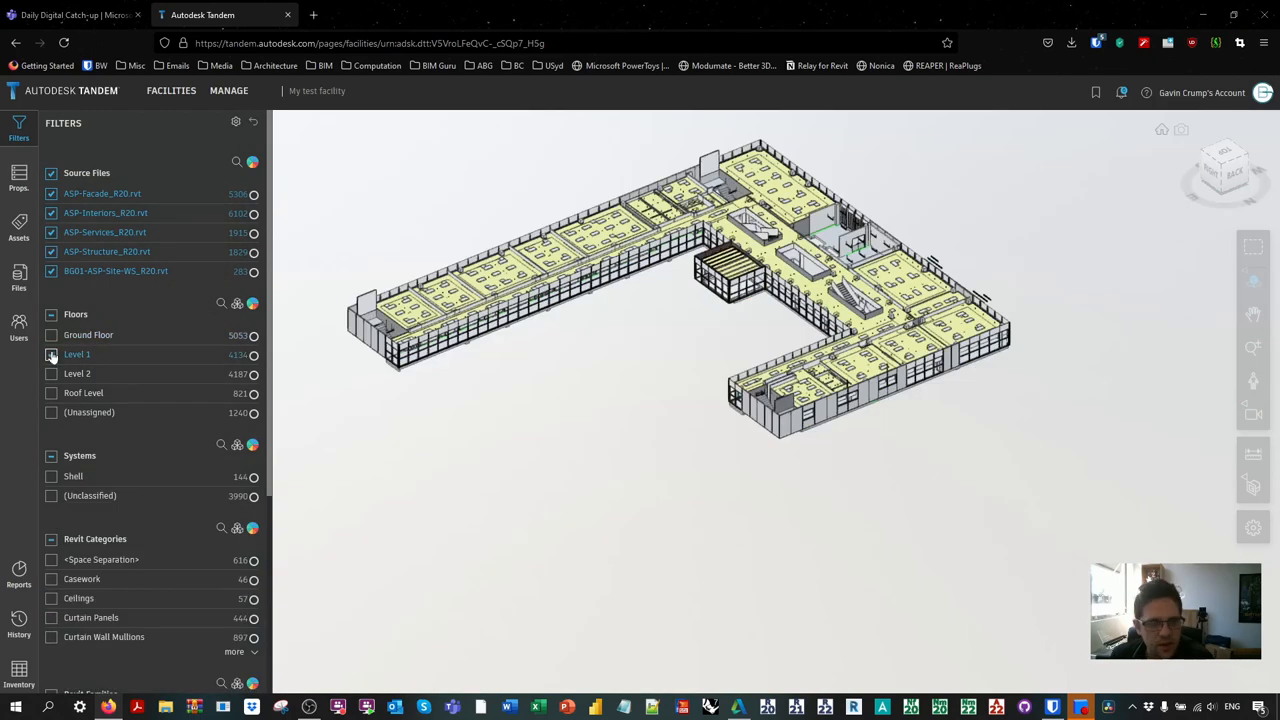
{"action": "left_click", "coordinate": [51, 393]}
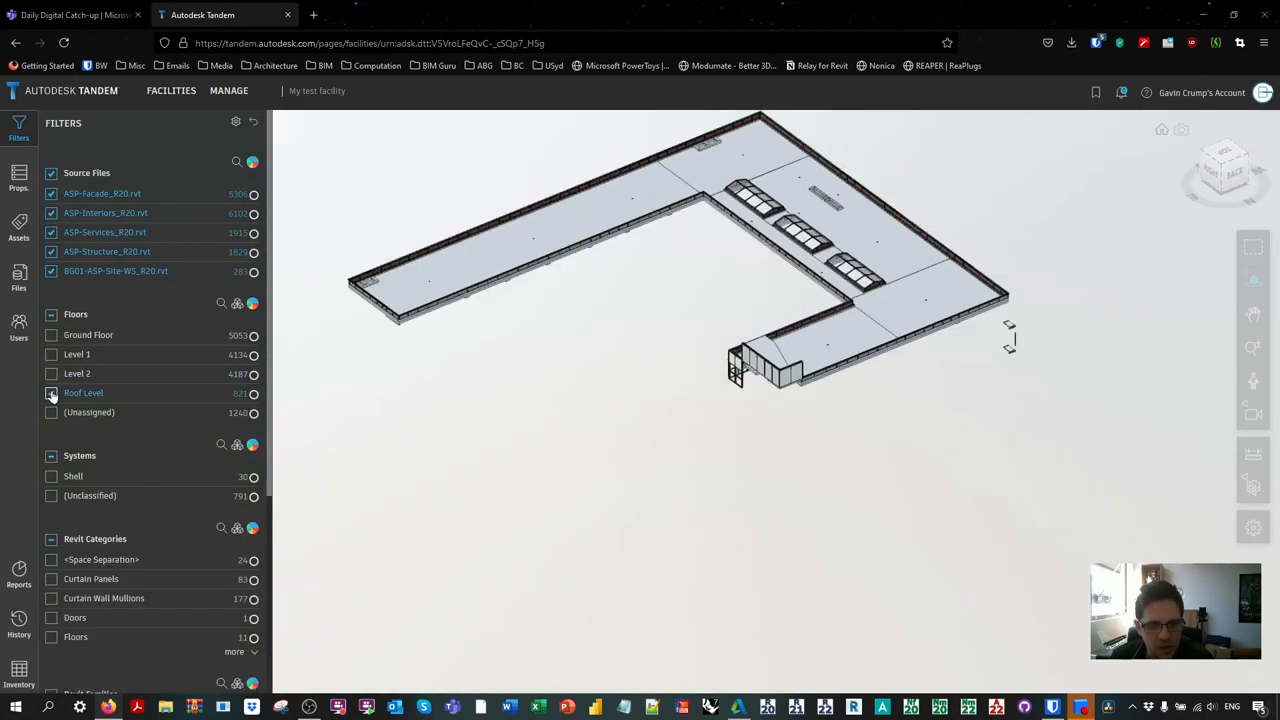
{"action": "left_click", "coordinate": [51, 335]}
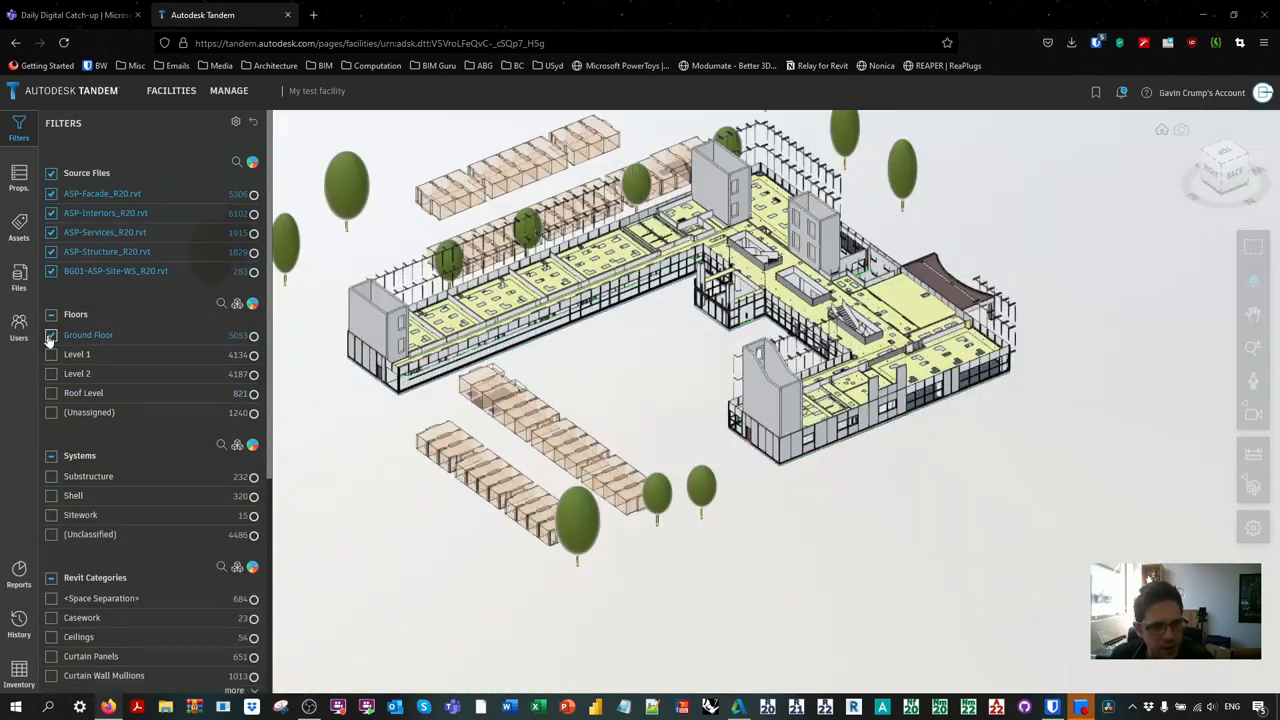
{"action": "left_click_drag", "start_coordinate": [680, 300], "coordinate": [660, 450]}
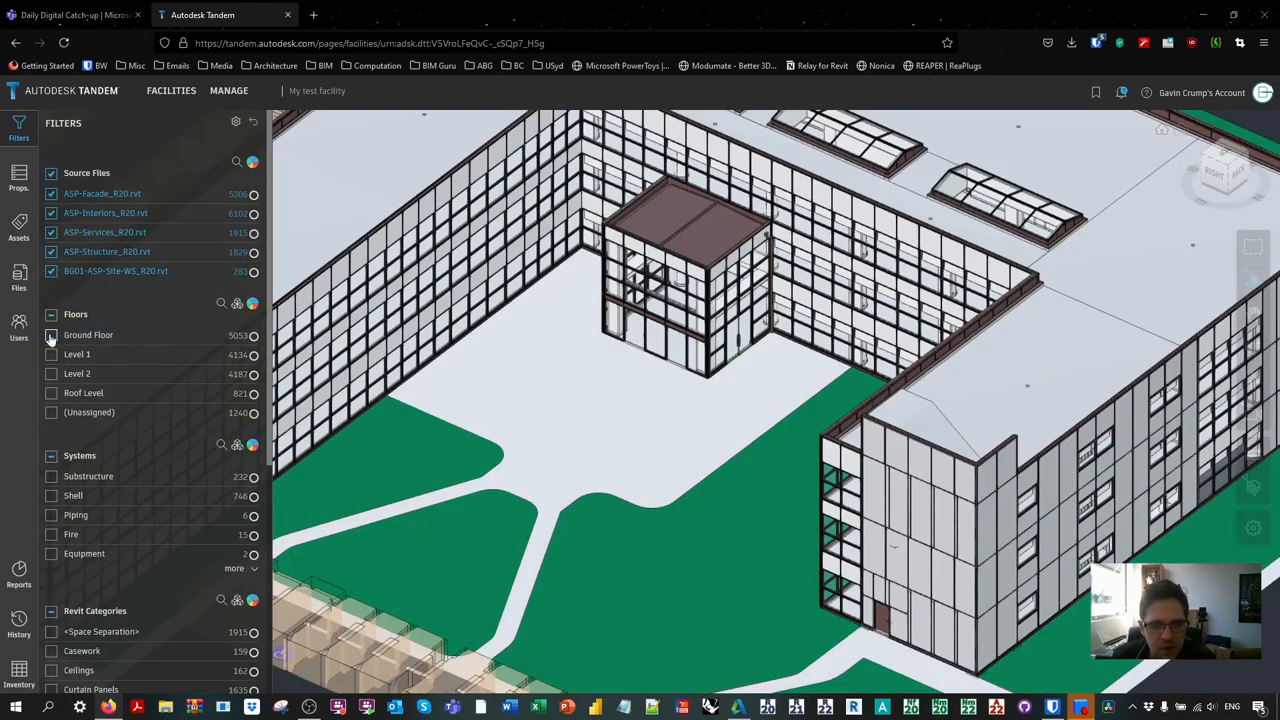
{"action": "left_click", "coordinate": [51, 354]}
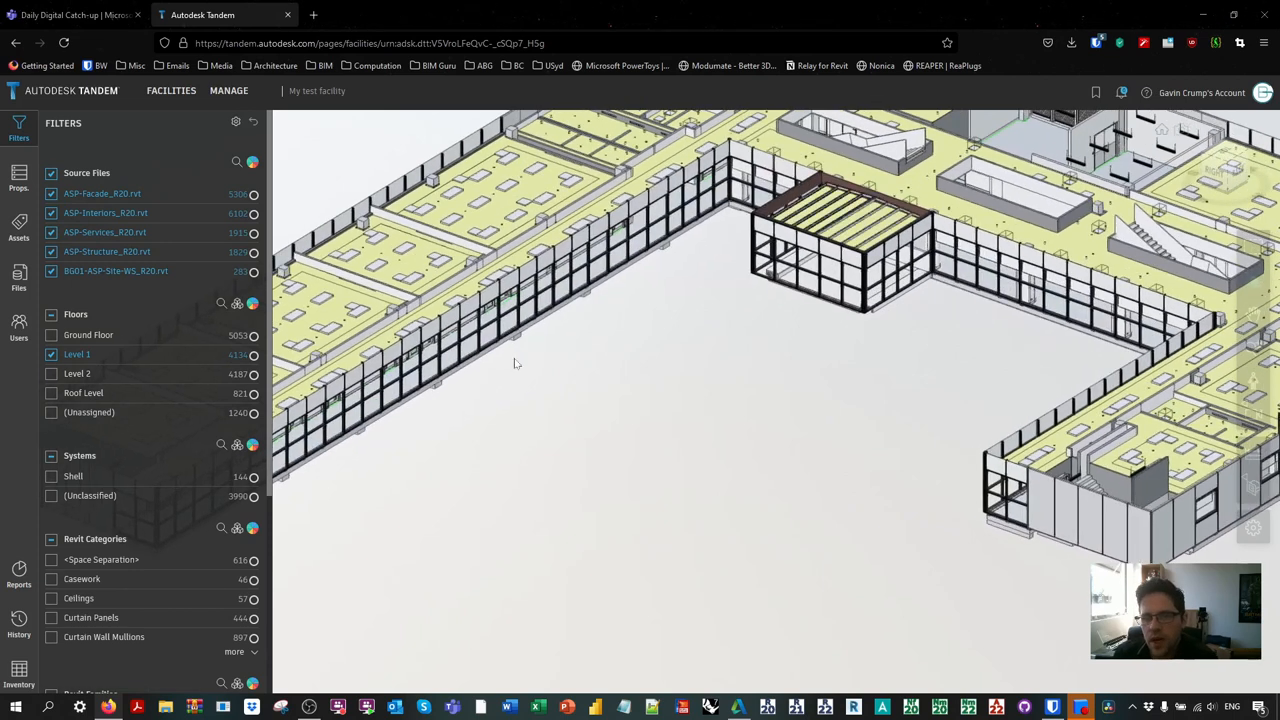
{"action": "mouse_move", "coordinate": [645, 361]}
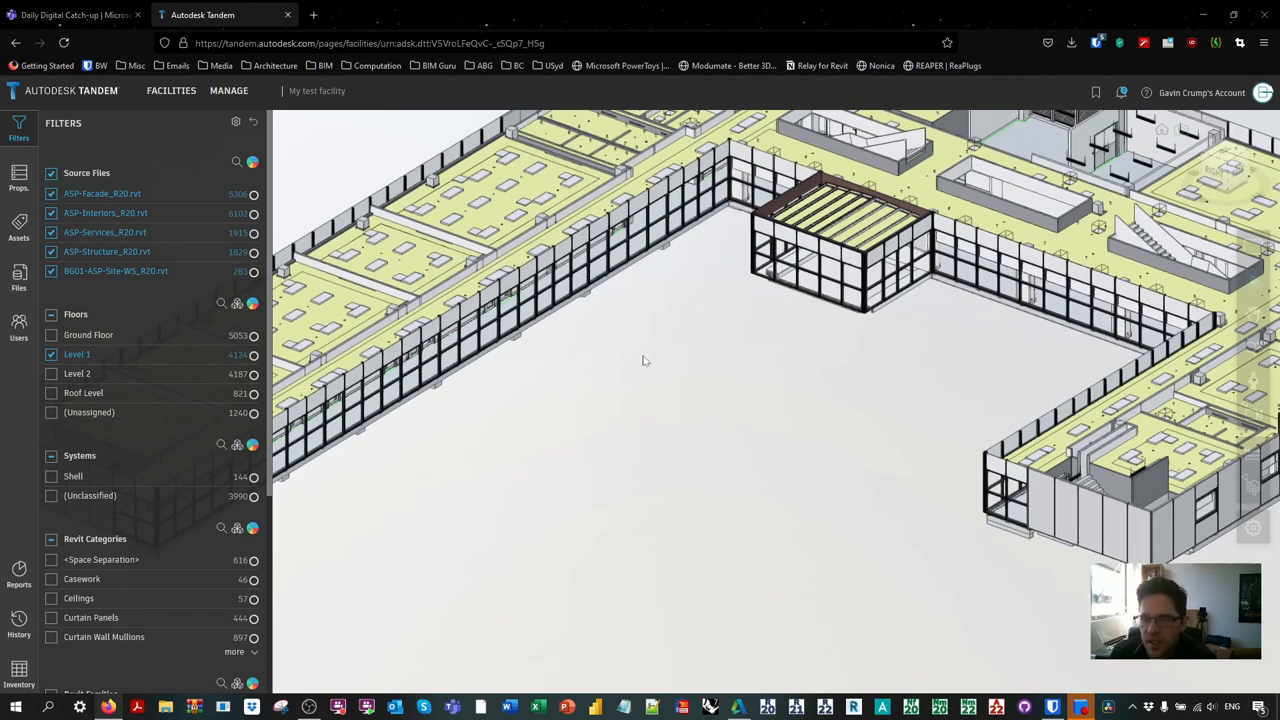
{"action": "left_click", "coordinate": [51, 354]}
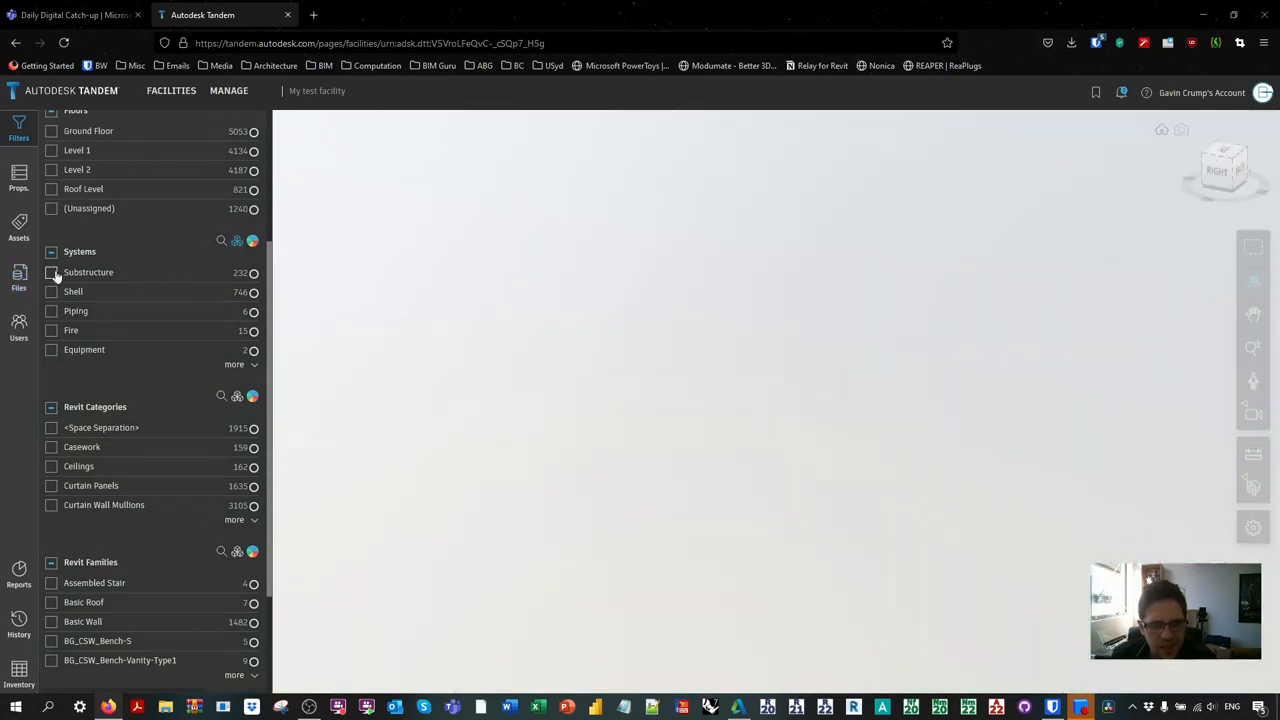
Step: Show the Substructure piles, add Fire system elements, then clear the system filters
{"action": "left_click", "coordinate": [52, 272]}
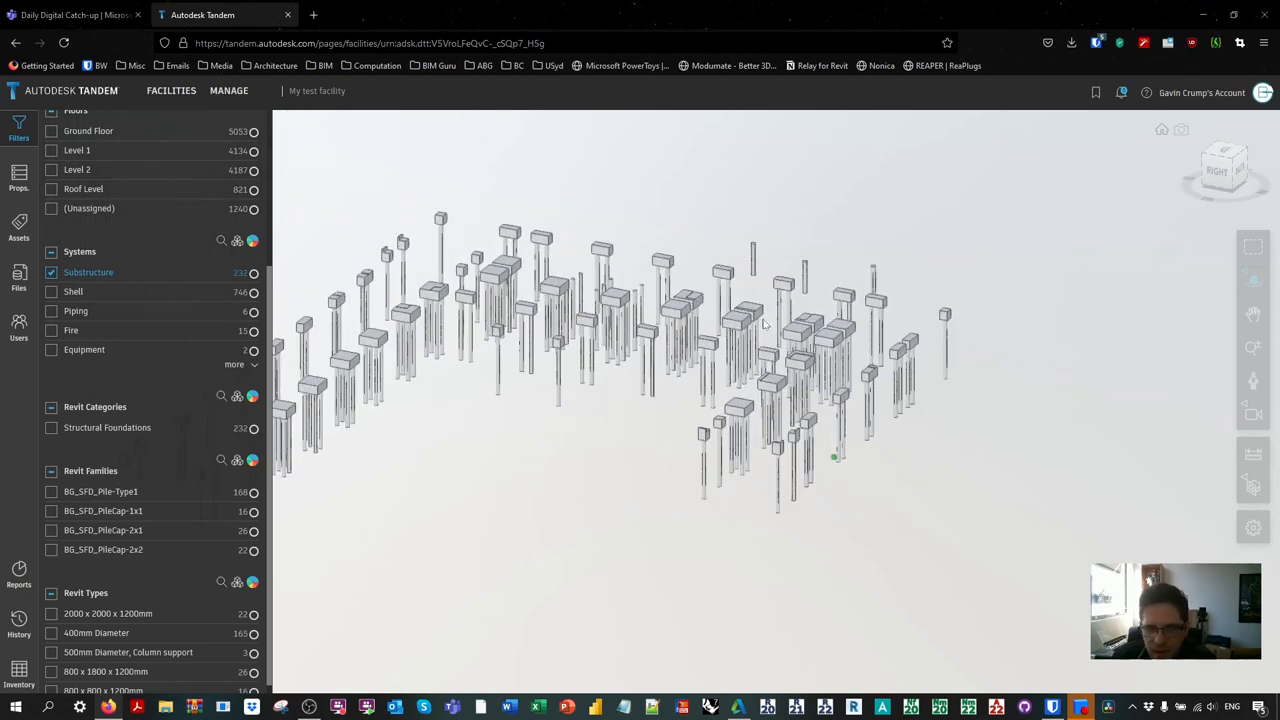
{"action": "left_click_drag", "start_coordinate": [765, 320], "coordinate": [668, 446]}
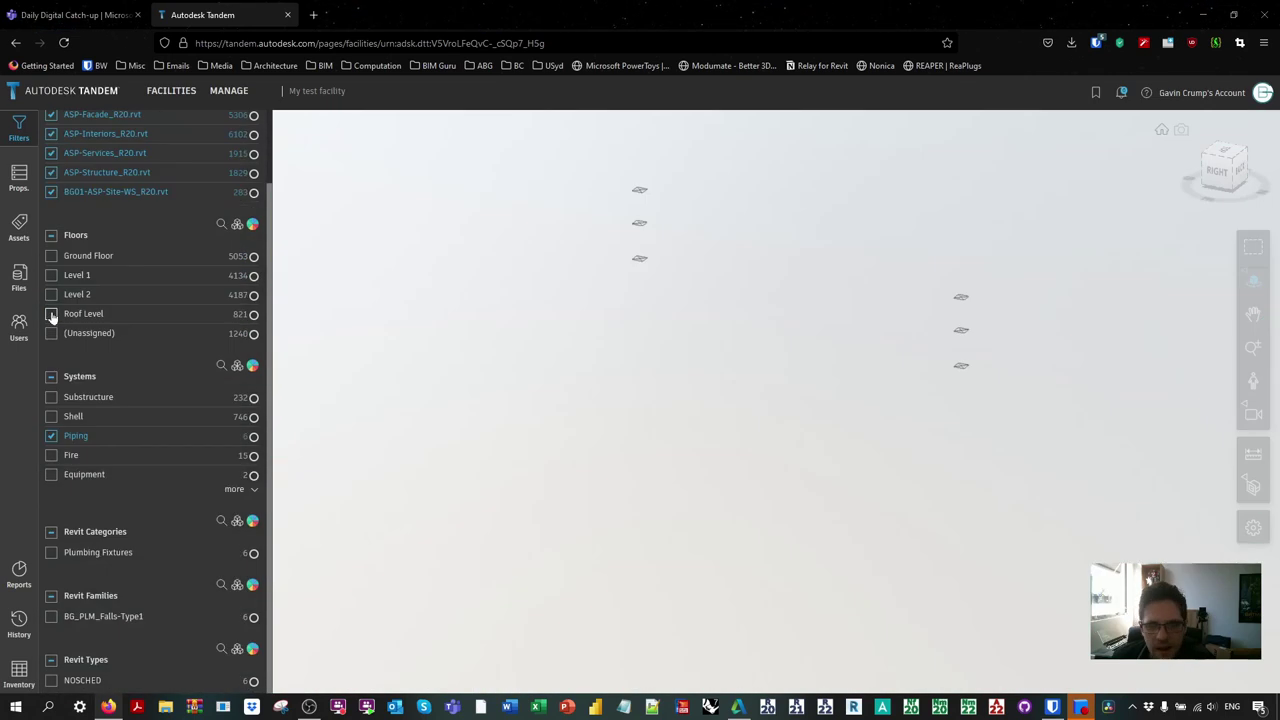
{"action": "left_click", "coordinate": [52, 314]}
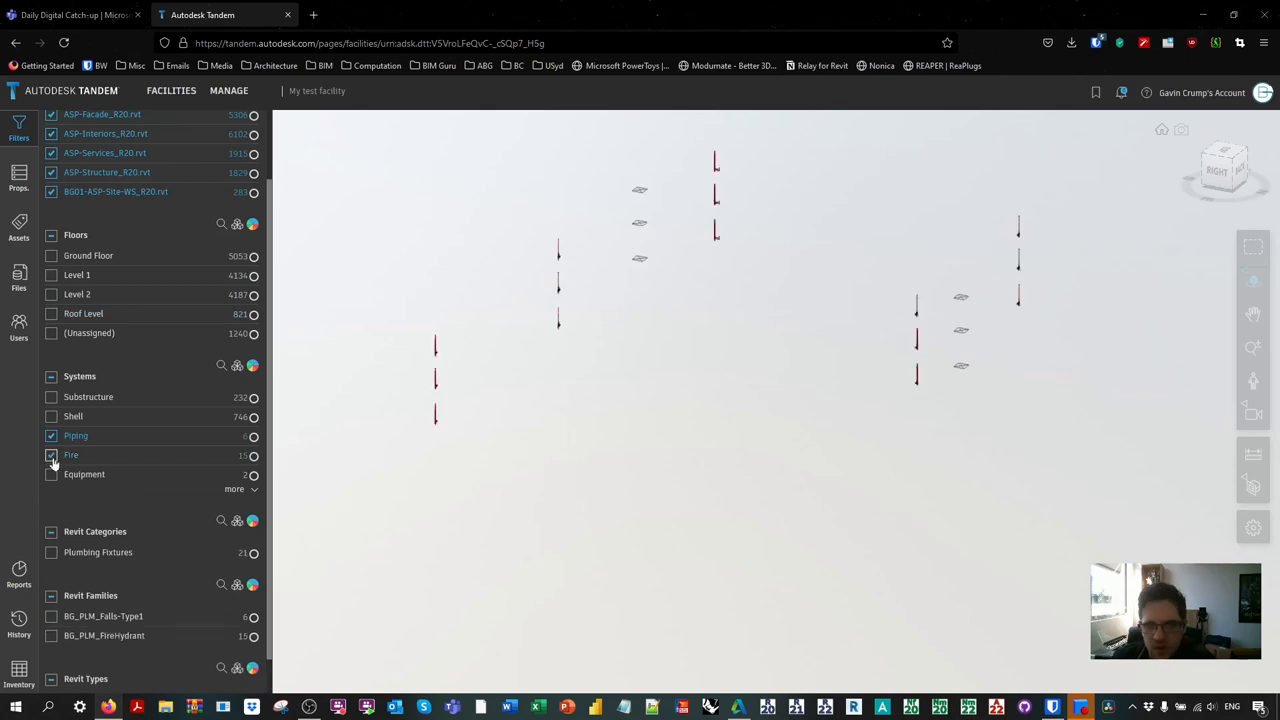
{"action": "left_click", "coordinate": [50, 474]}
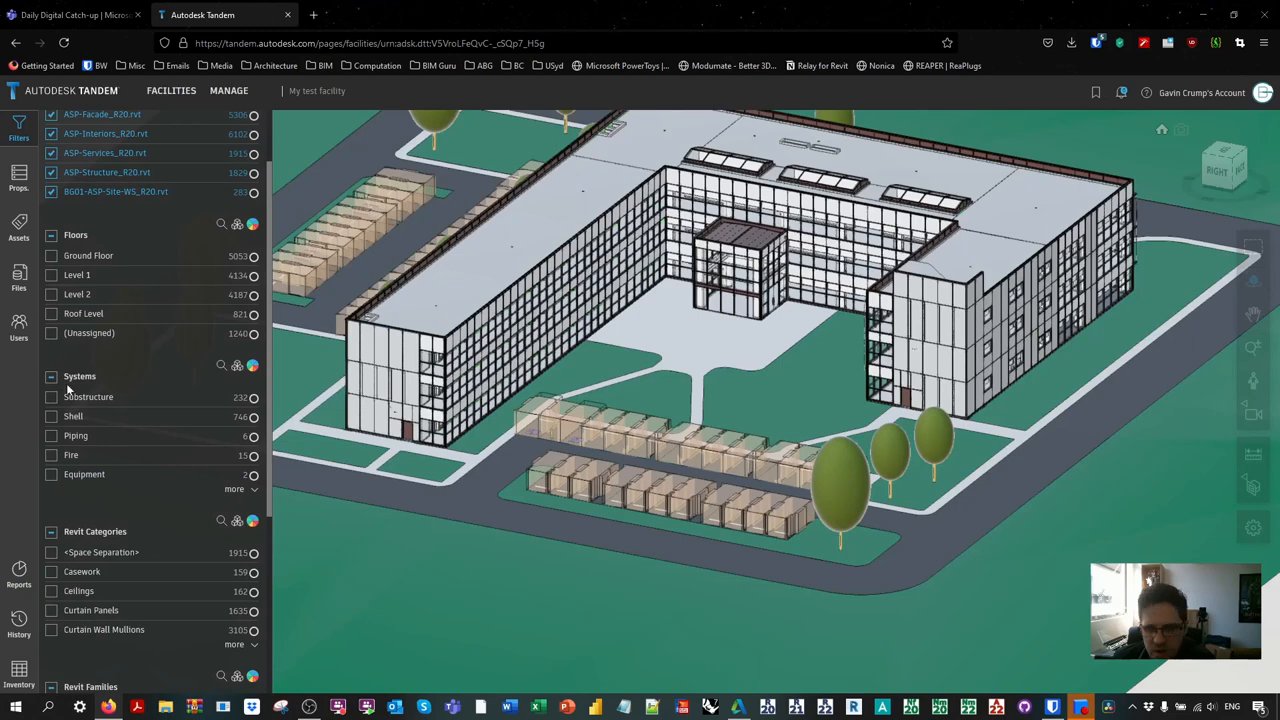
{"action": "scroll", "scroll_direction": "down", "scroll_amount": 3}
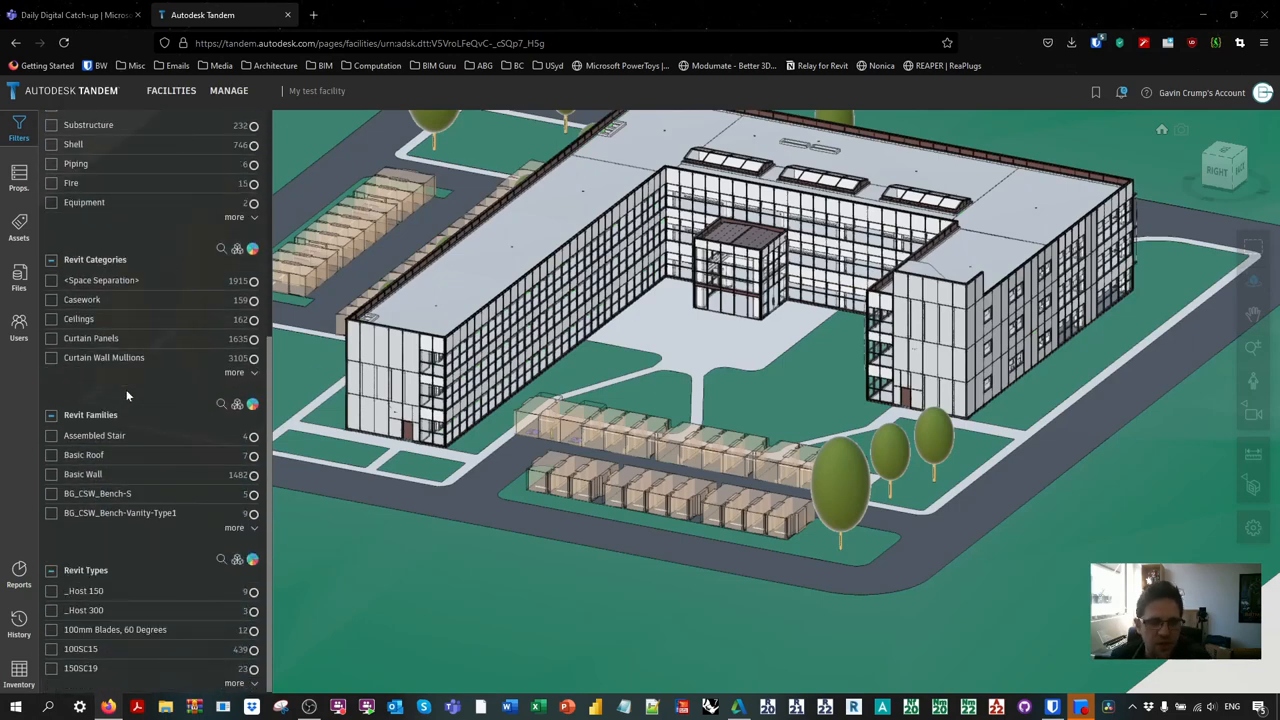
{"action": "left_click_drag", "start_coordinate": [700, 400], "coordinate": [604, 631]}
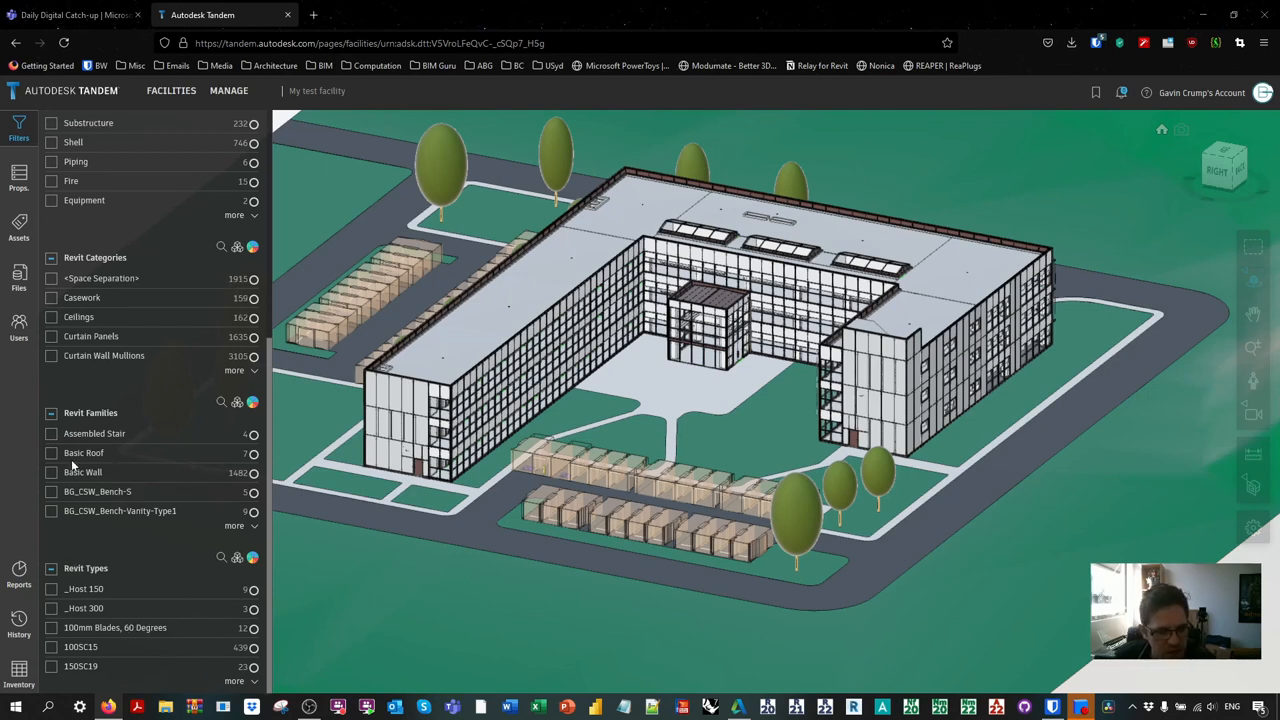
{"action": "left_click", "coordinate": [51, 297]}
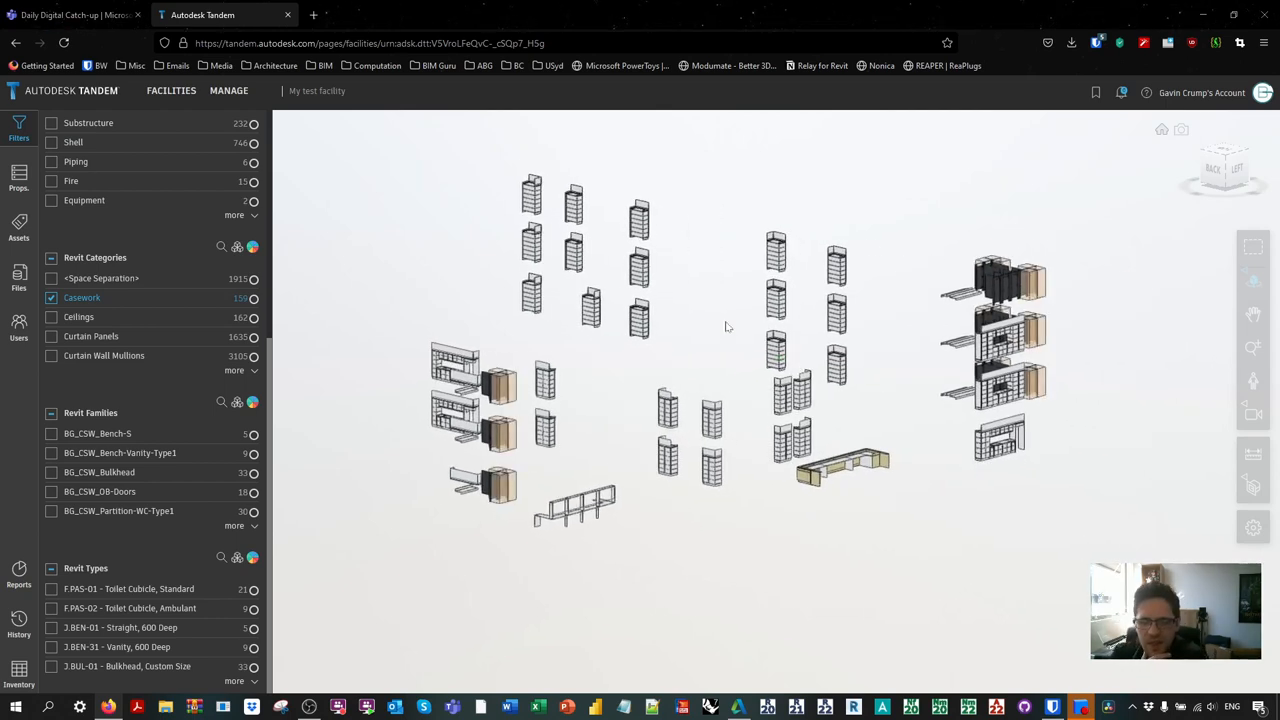
{"action": "left_click", "coordinate": [51, 297]}
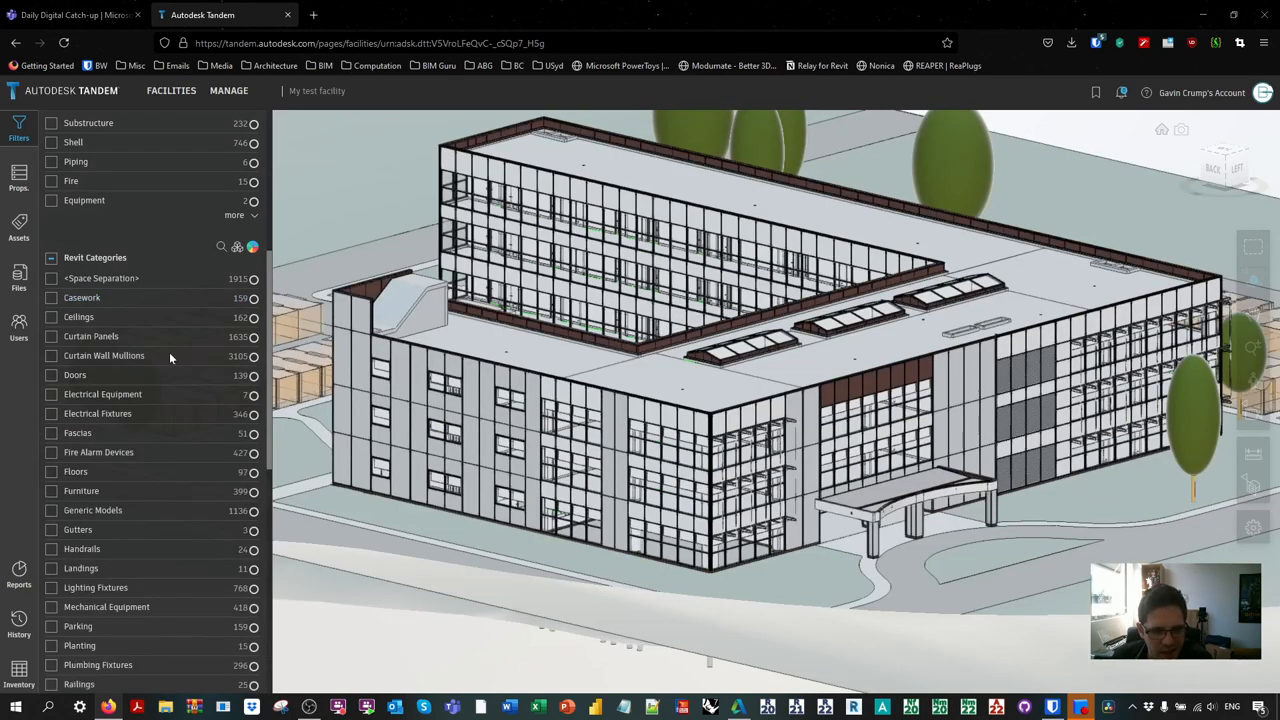
{"action": "scroll", "scroll_direction": "down", "scroll_amount": 3}
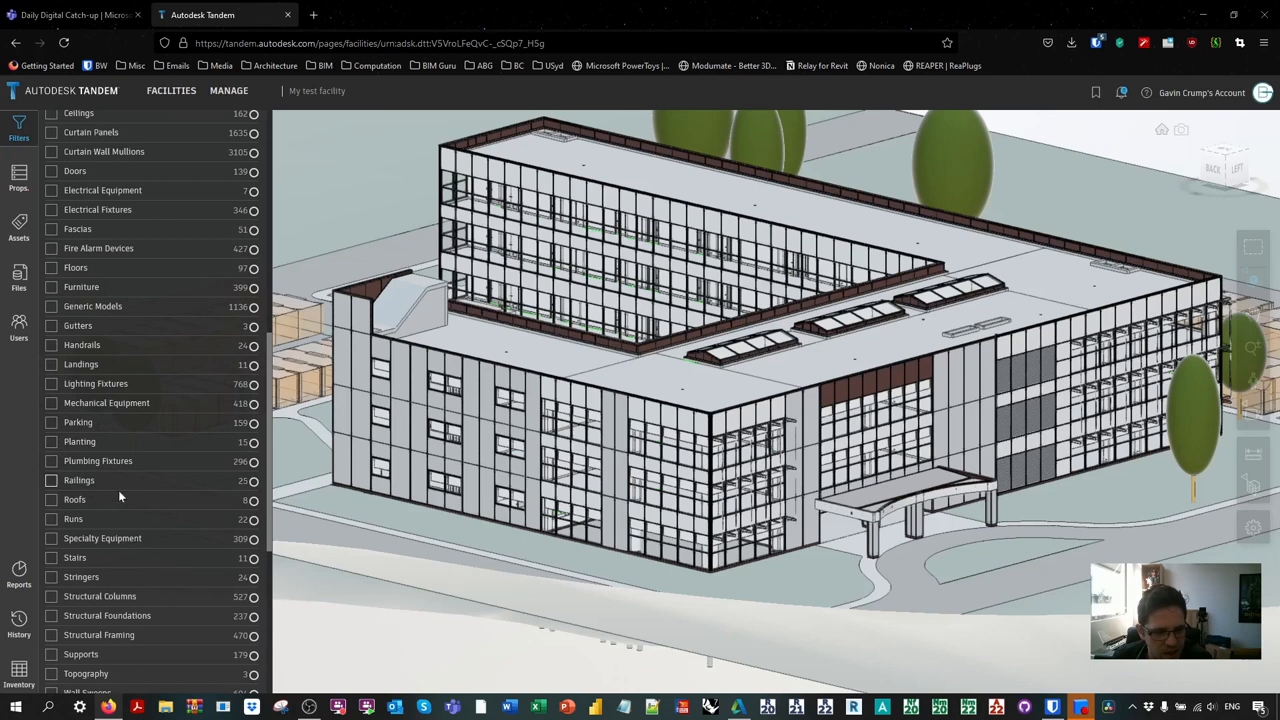
{"action": "scroll", "scroll_direction": "down", "scroll_amount": 3}
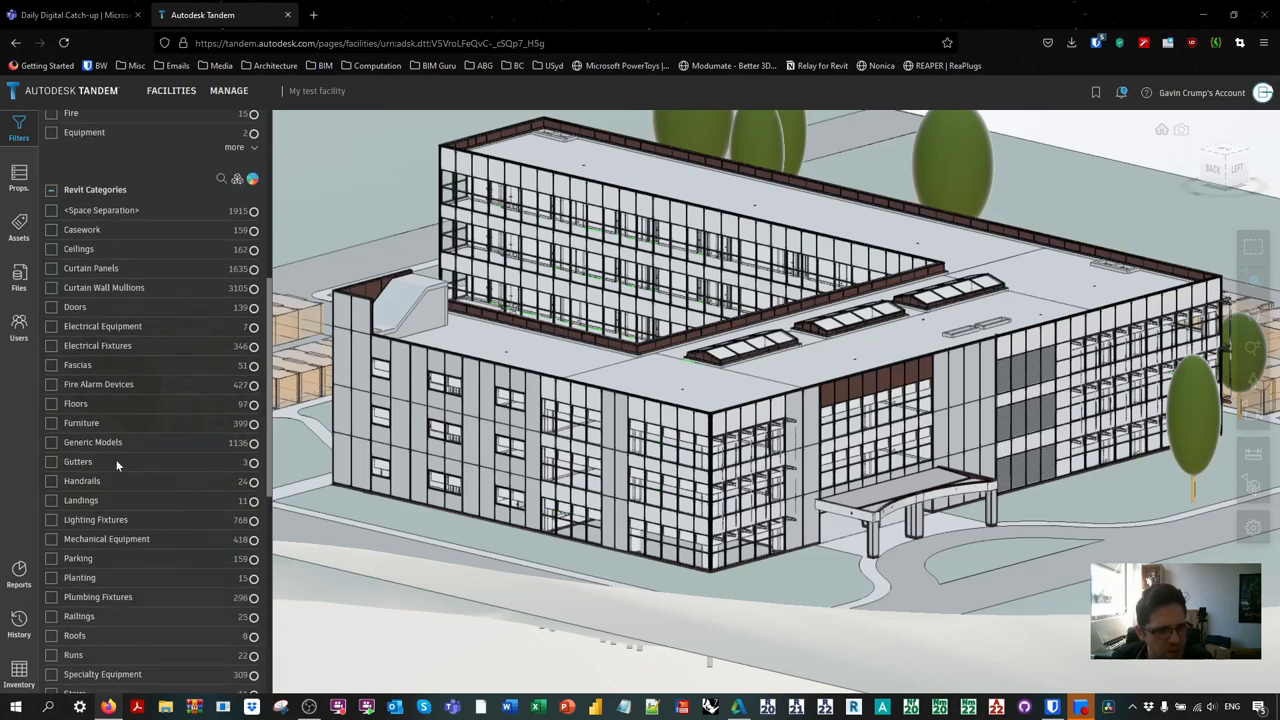
{"action": "scroll", "scroll_direction": "down", "scroll_amount": 3}
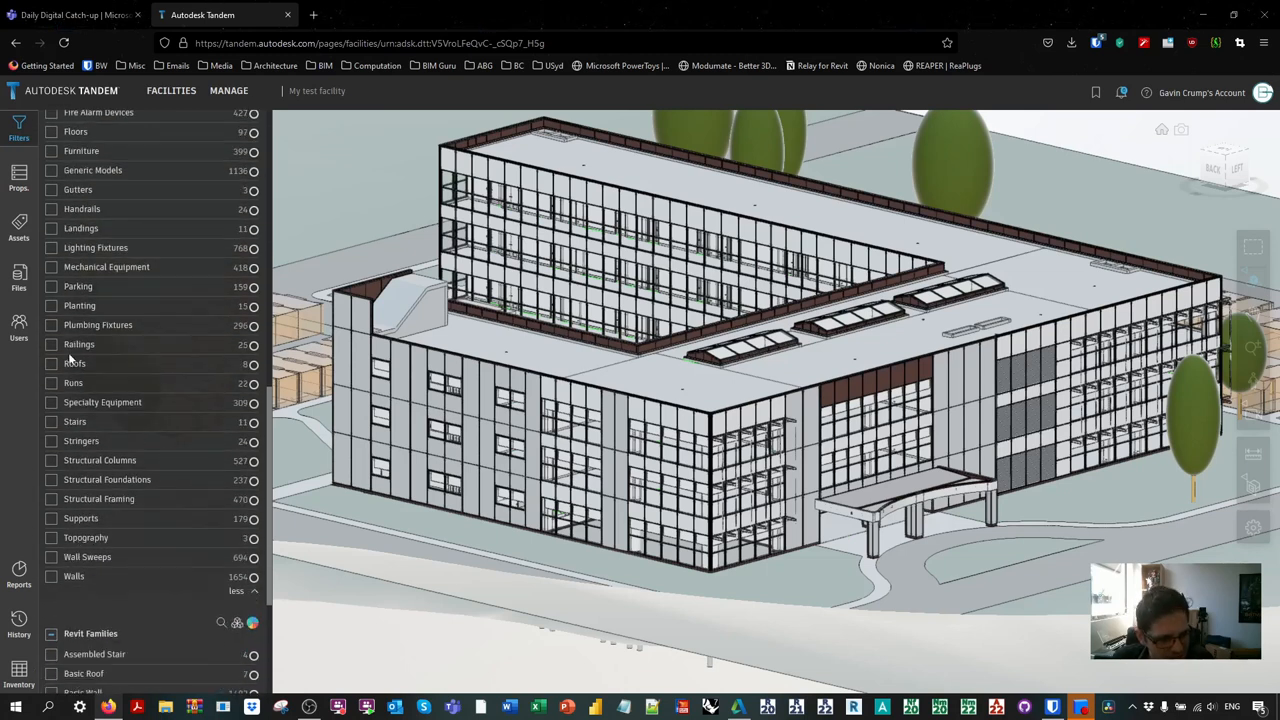
{"action": "mouse_move", "coordinate": [48, 344]}
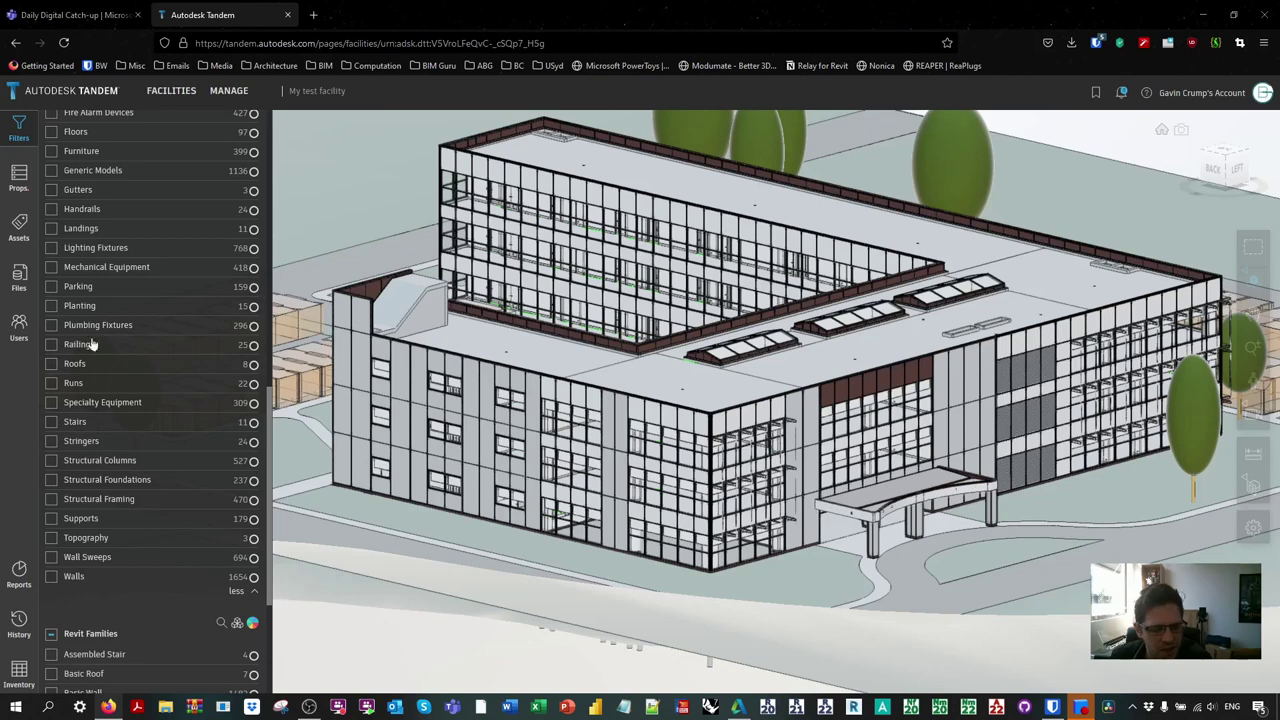
{"action": "scroll", "scroll_direction": "down", "scroll_amount": 3}
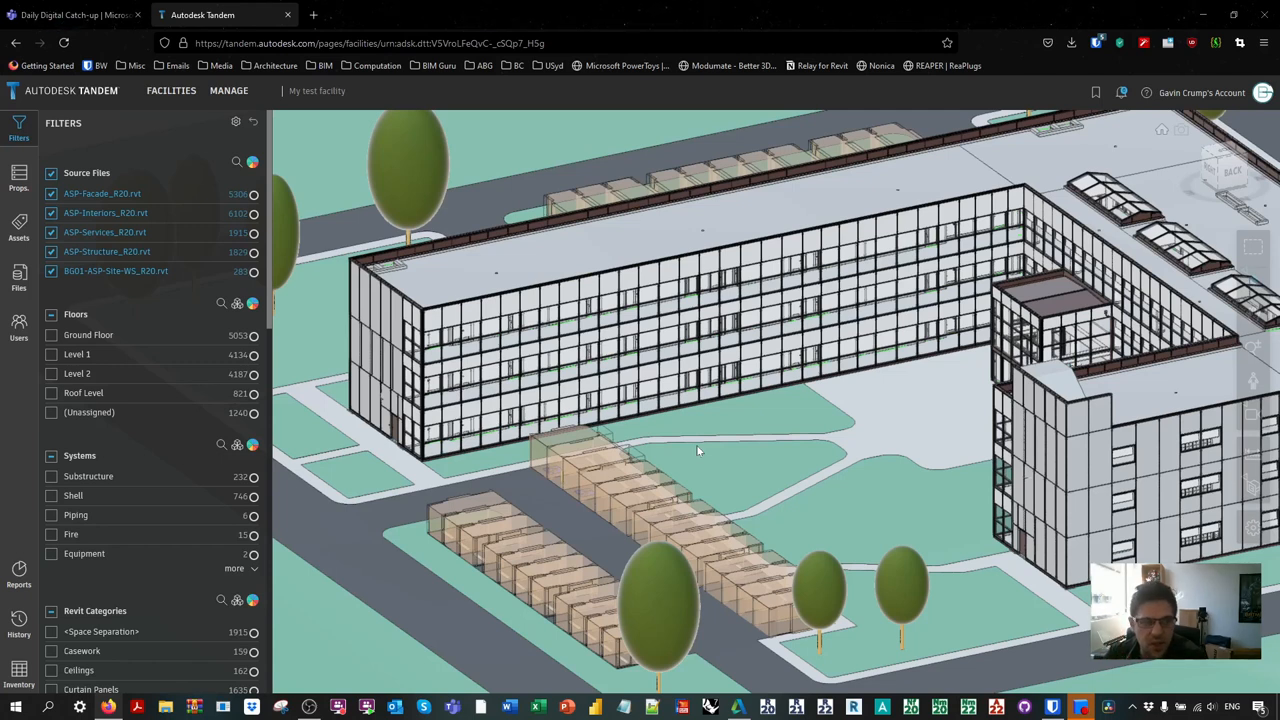
{"action": "mouse_move", "coordinate": [698, 427]}
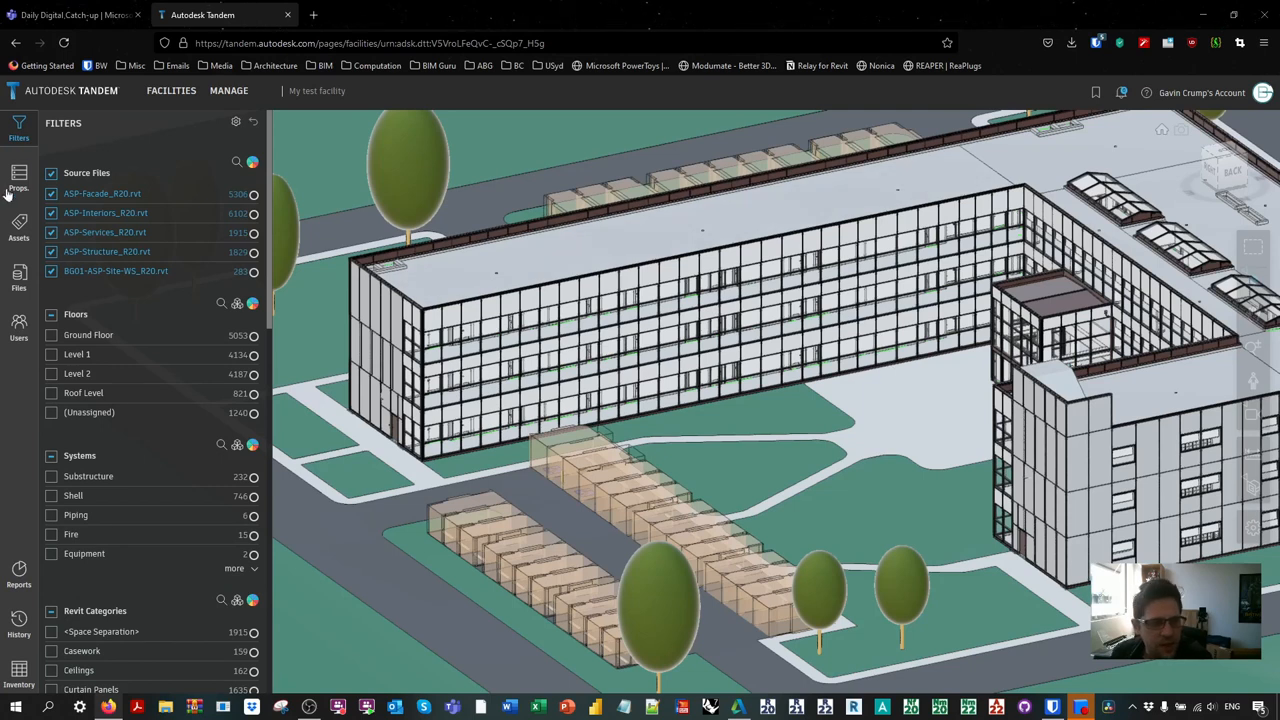
{"action": "left_click", "coordinate": [18, 180]}
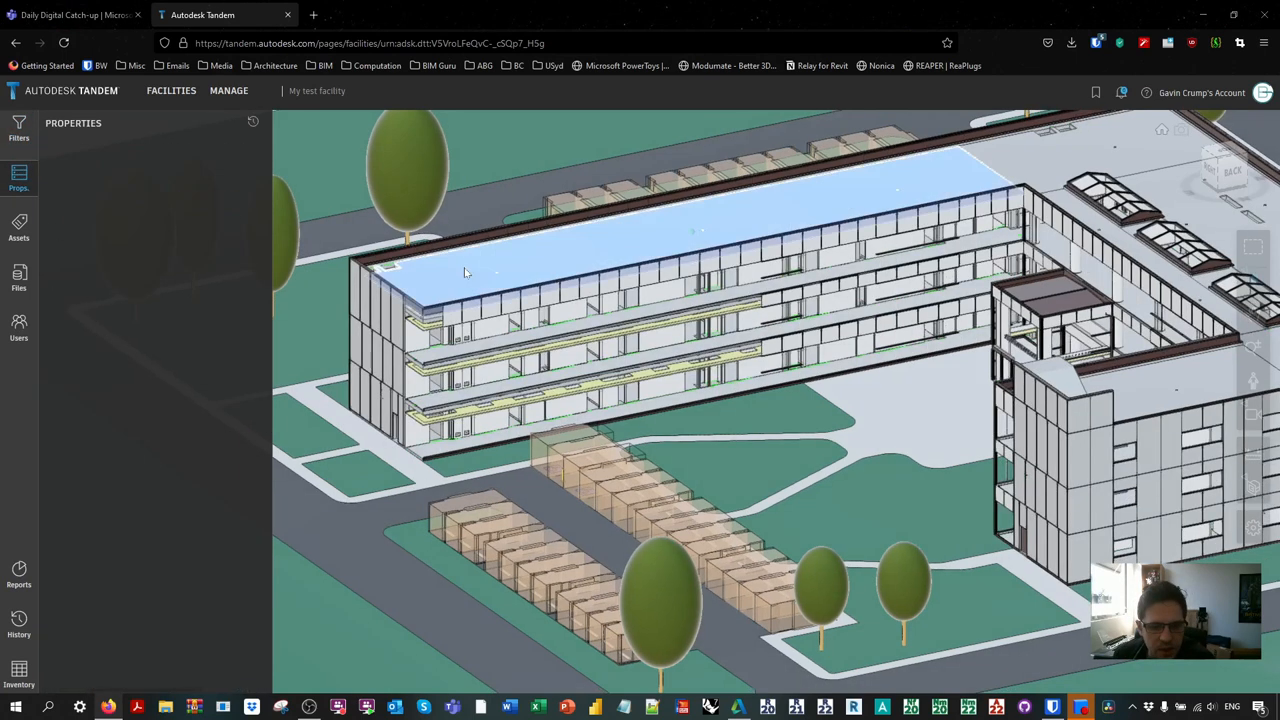
{"action": "left_click", "coordinate": [468, 272]}
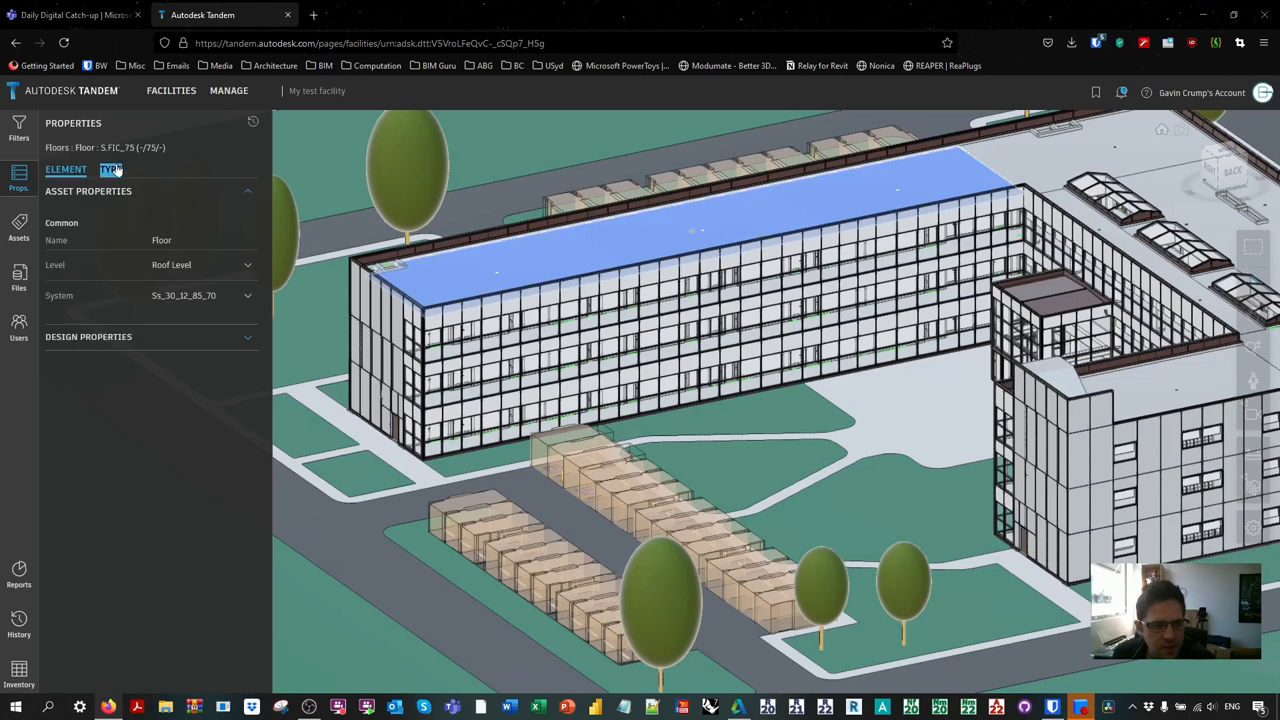
{"action": "left_click", "coordinate": [110, 169]}
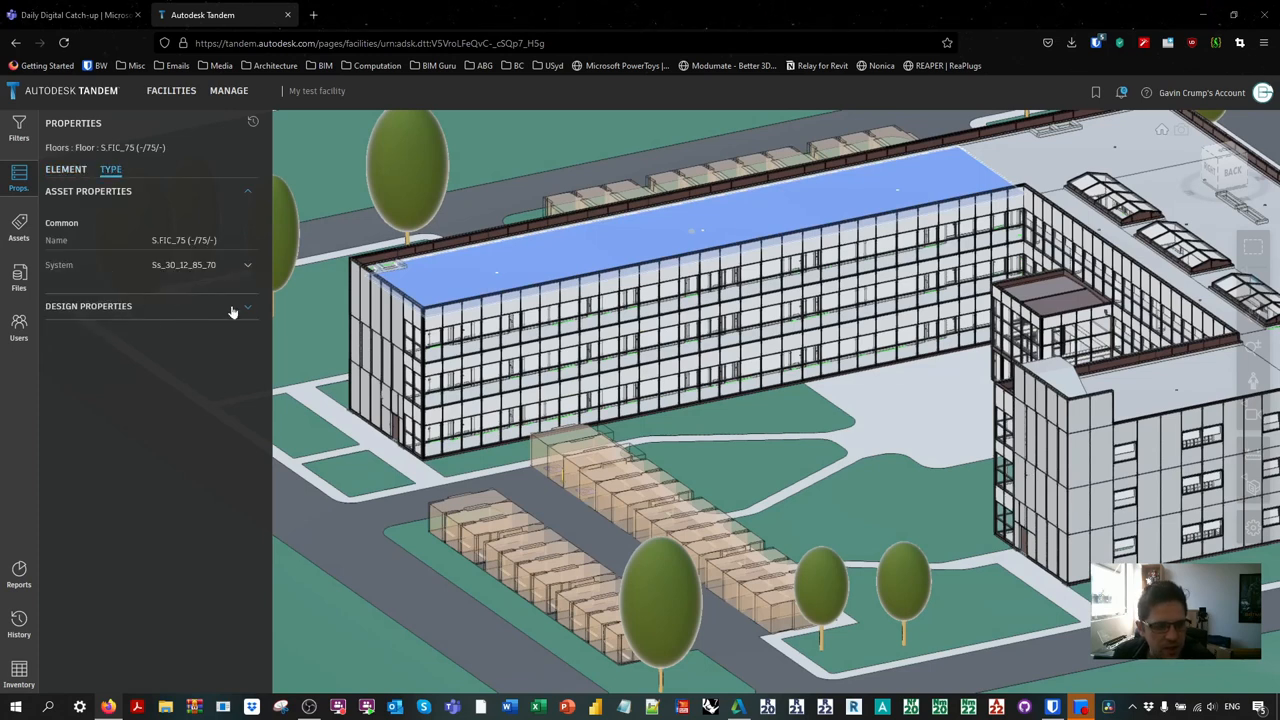
{"action": "left_click", "coordinate": [247, 306]}
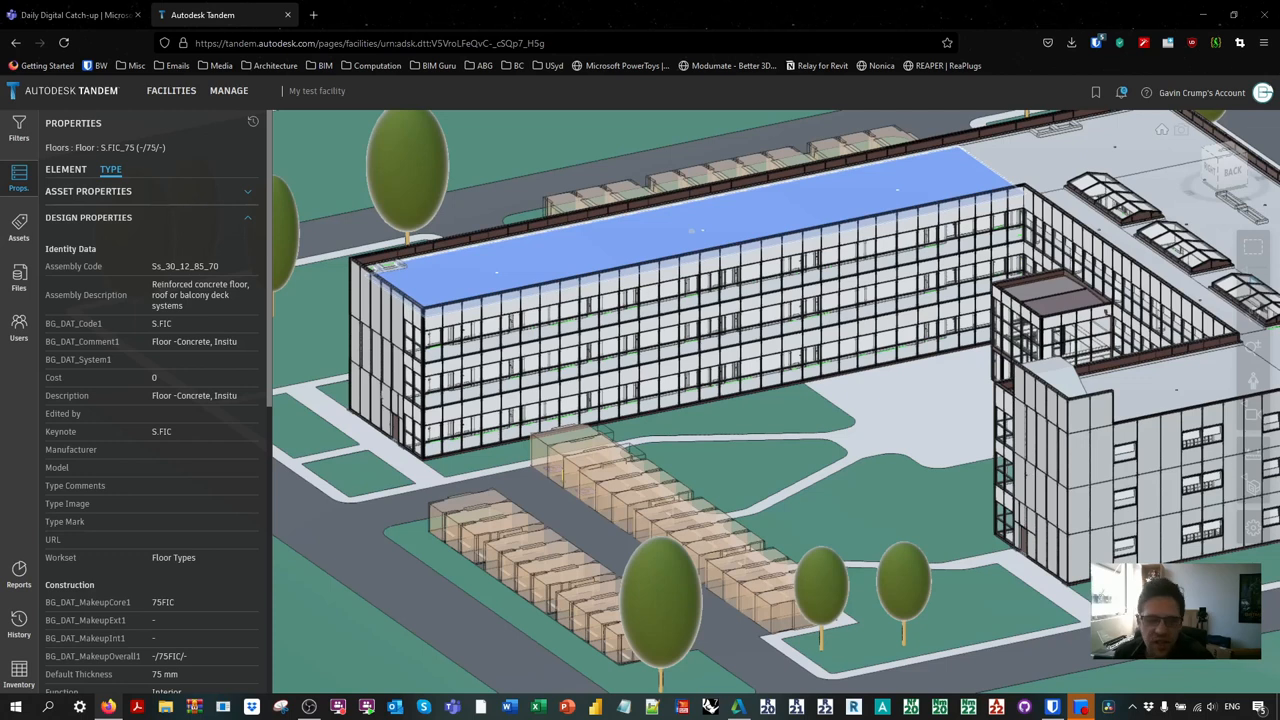
{"action": "scroll", "scroll_direction": "down", "scroll_amount": 3}
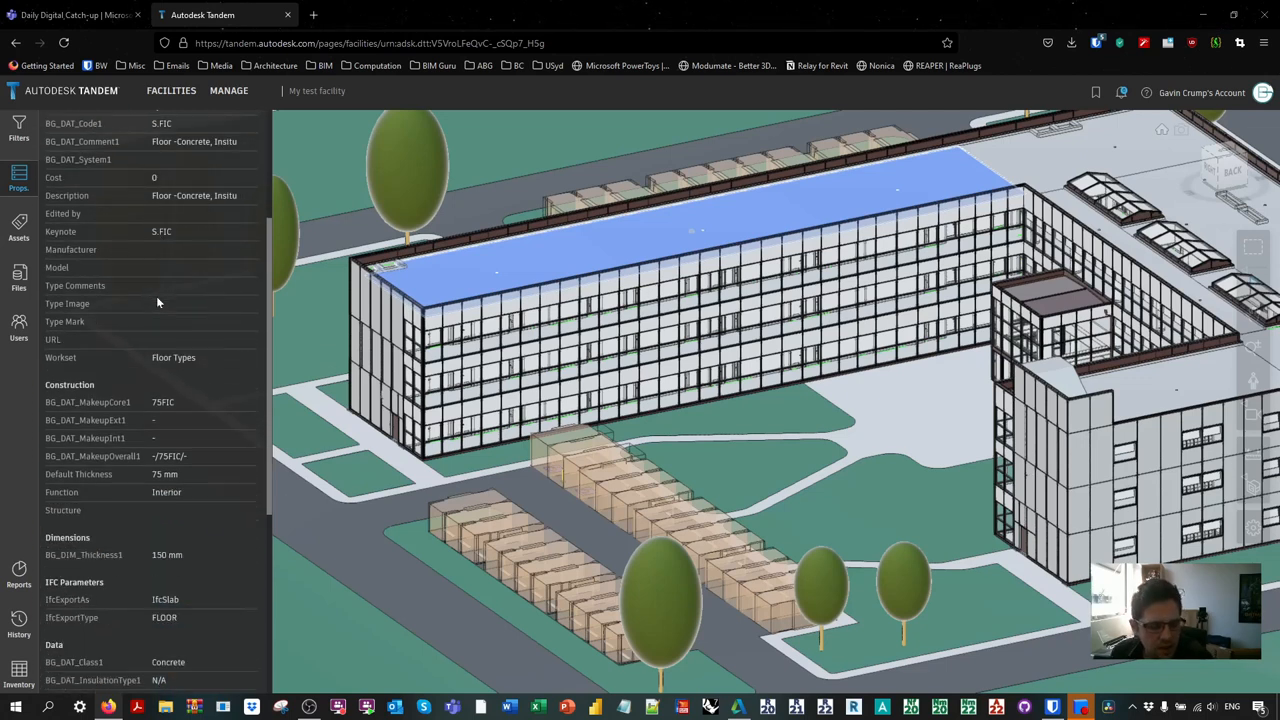
{"action": "scroll", "scroll_direction": "down", "scroll_amount": 3}
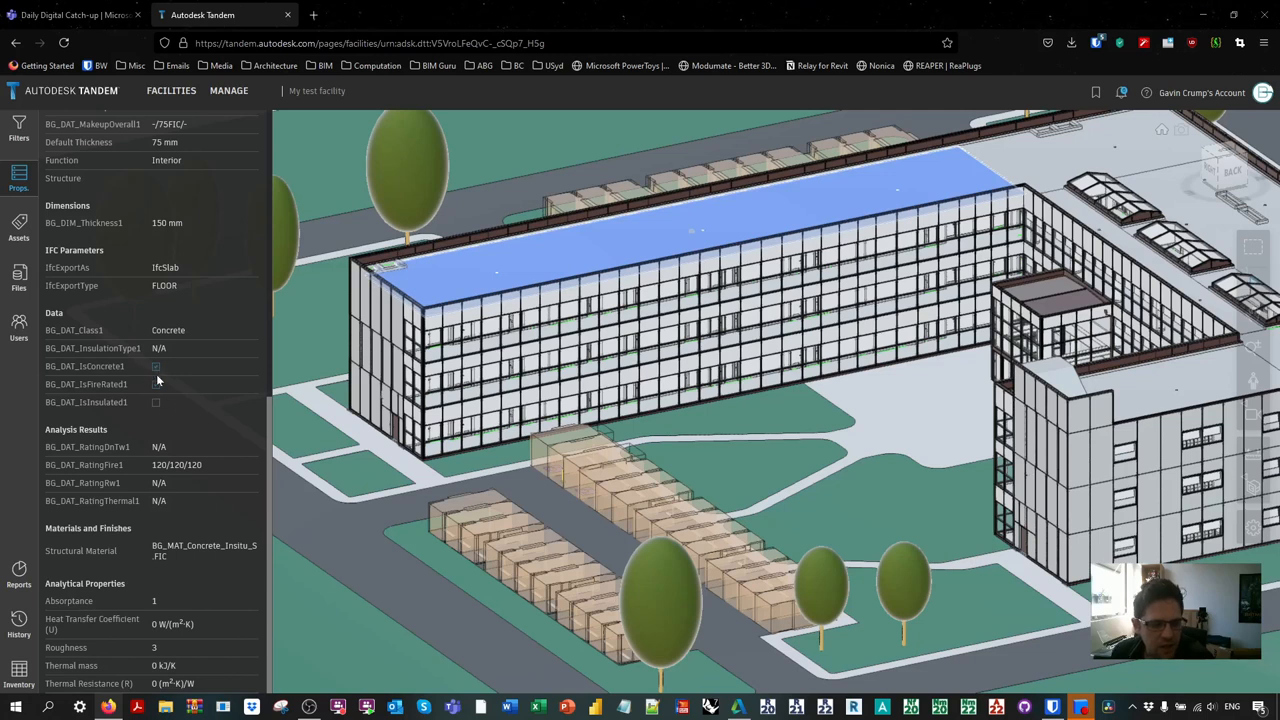
{"action": "left_click", "coordinate": [155, 384]}
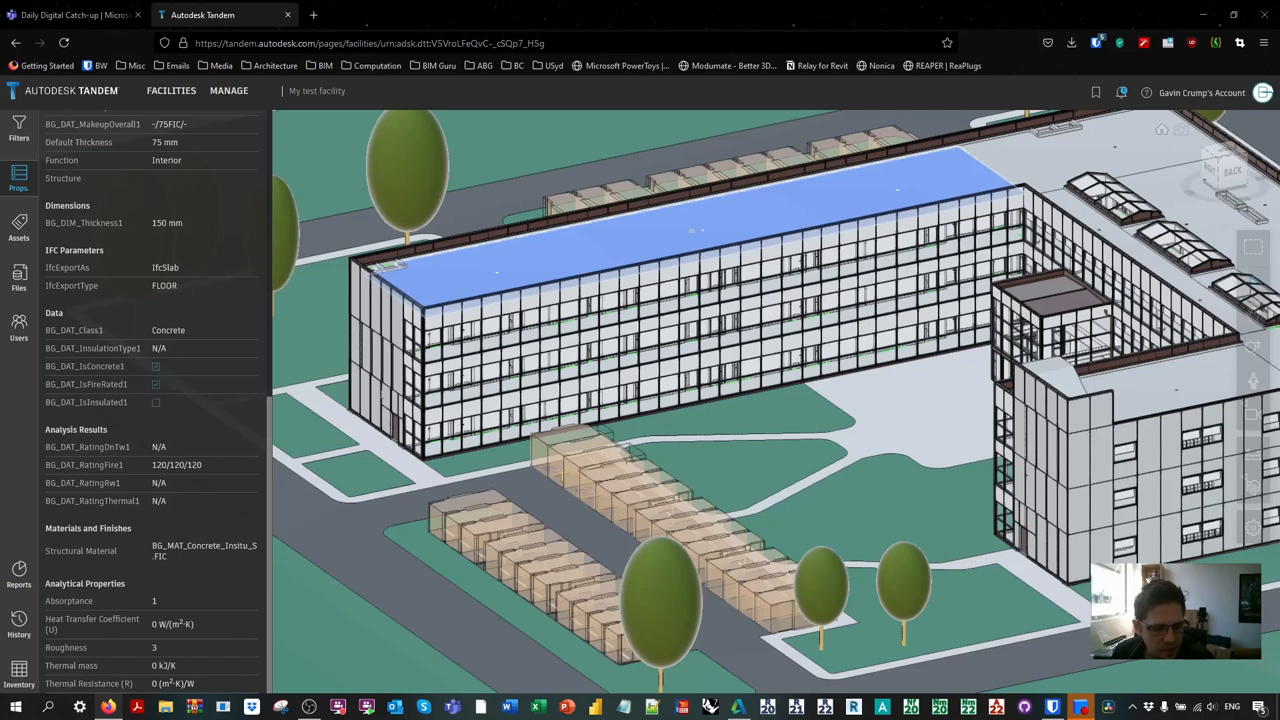
{"action": "mouse_move", "coordinate": [140, 529]}
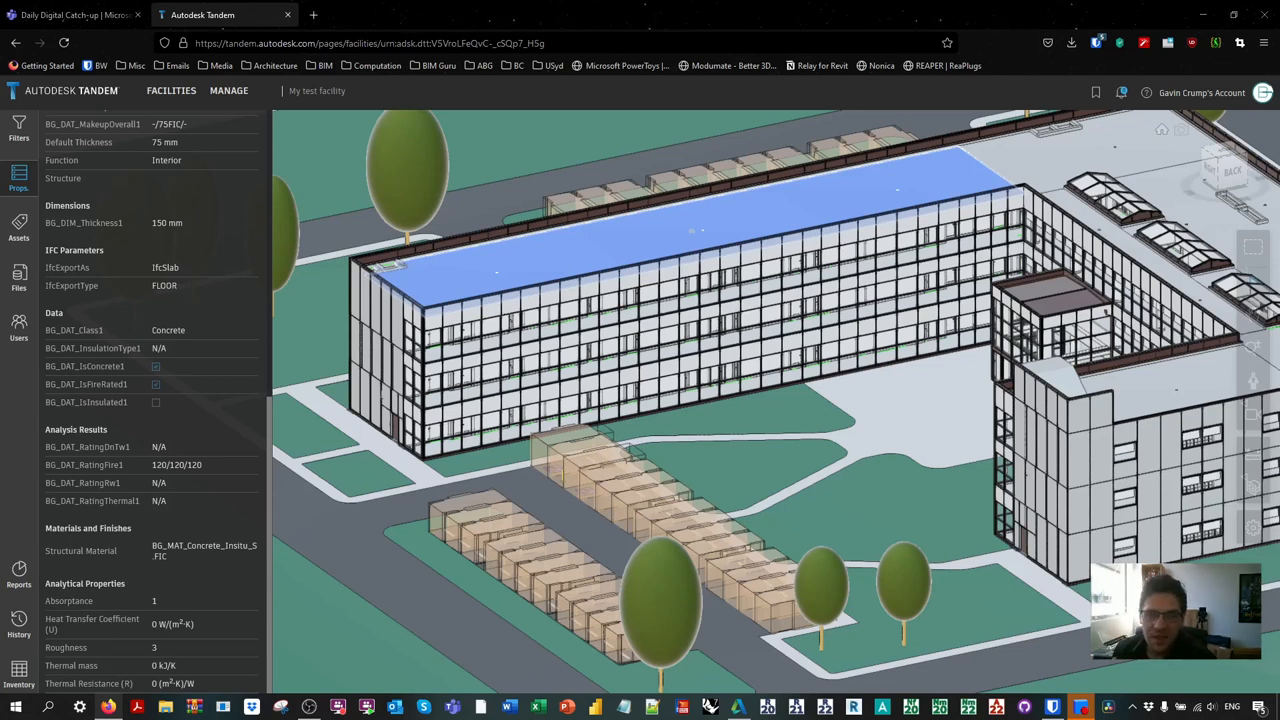
{"action": "mouse_move", "coordinate": [175, 281]}
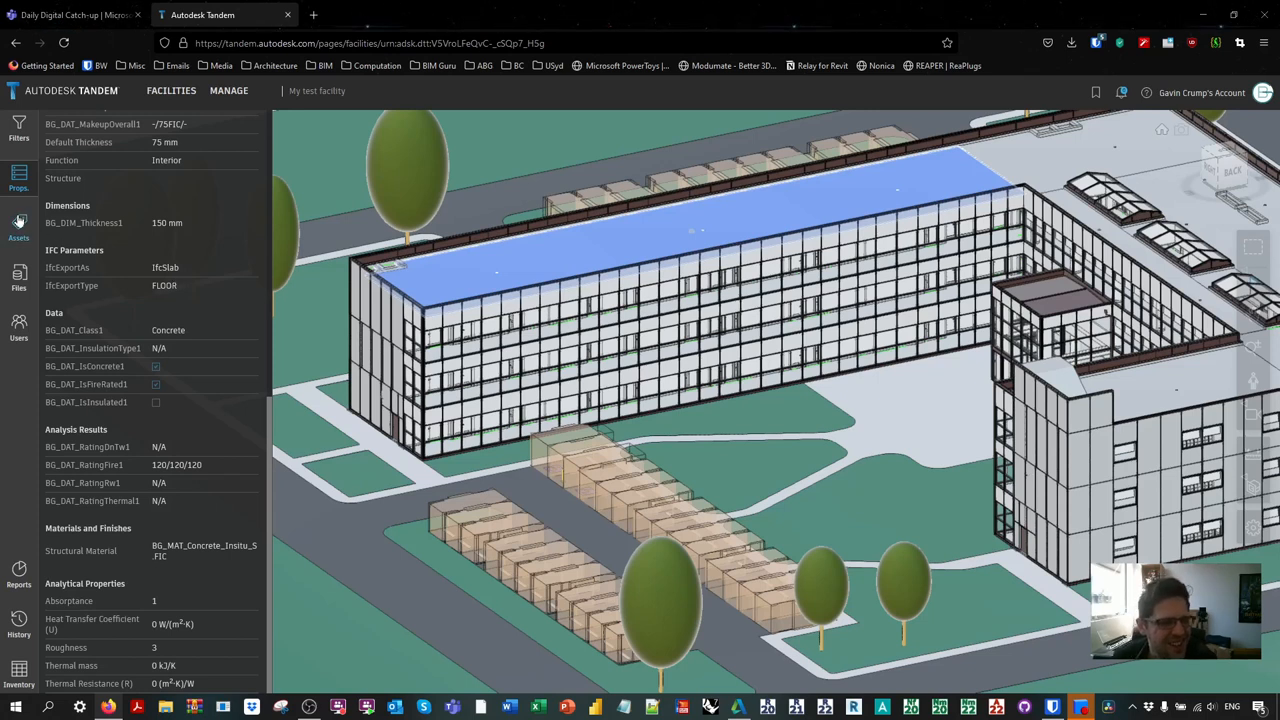
Step: Delete the Testing facility template from the facility and confirm
{"action": "left_click", "coordinate": [18, 225]}
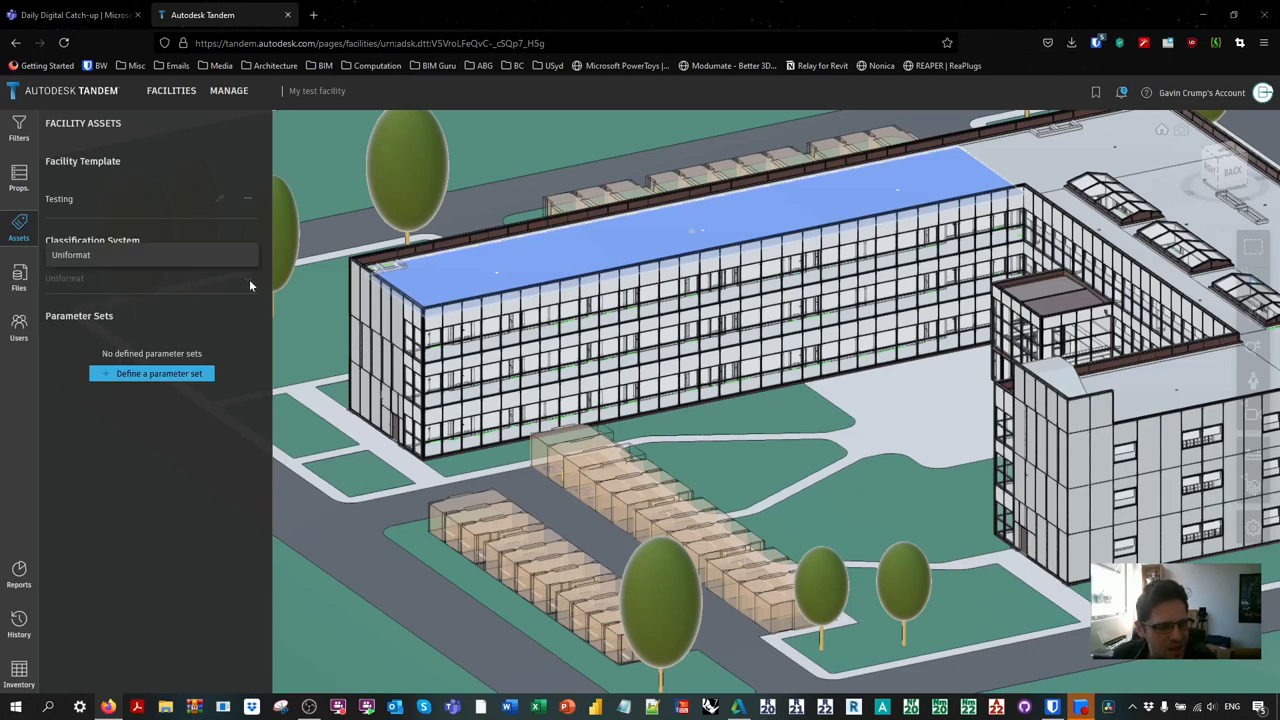
{"action": "left_click", "coordinate": [247, 198]}
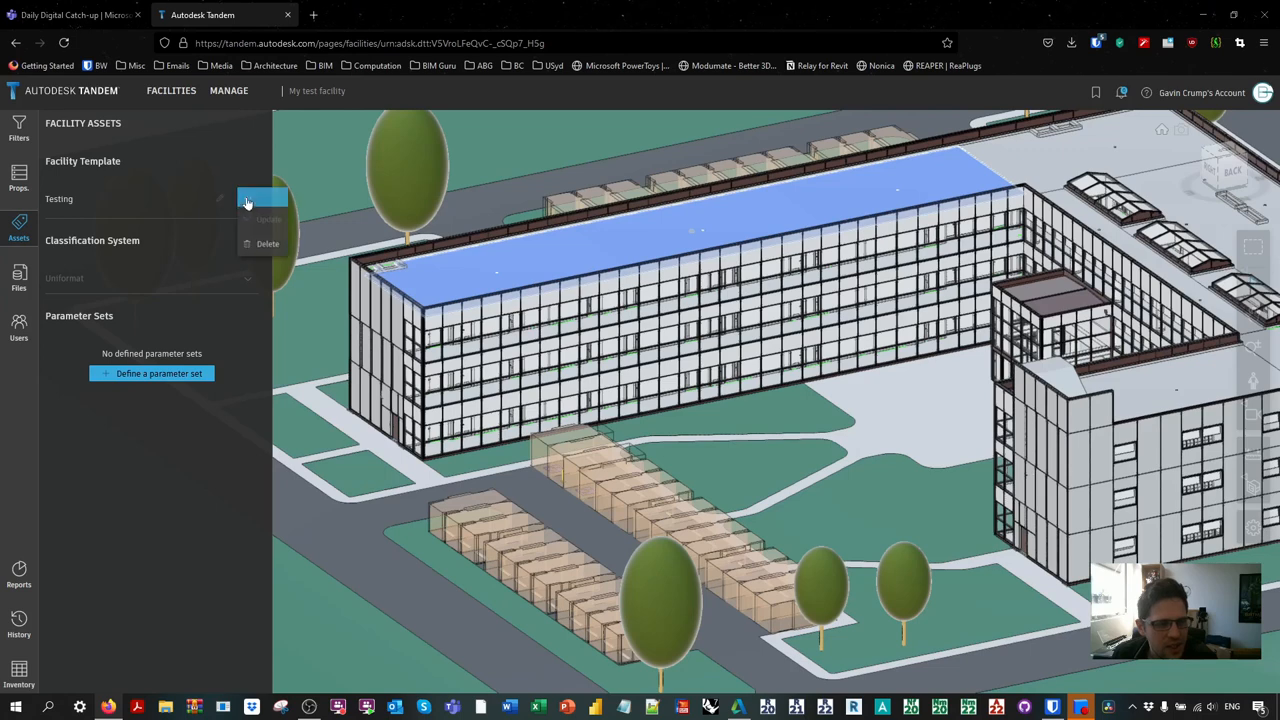
{"action": "left_click", "coordinate": [268, 243]}
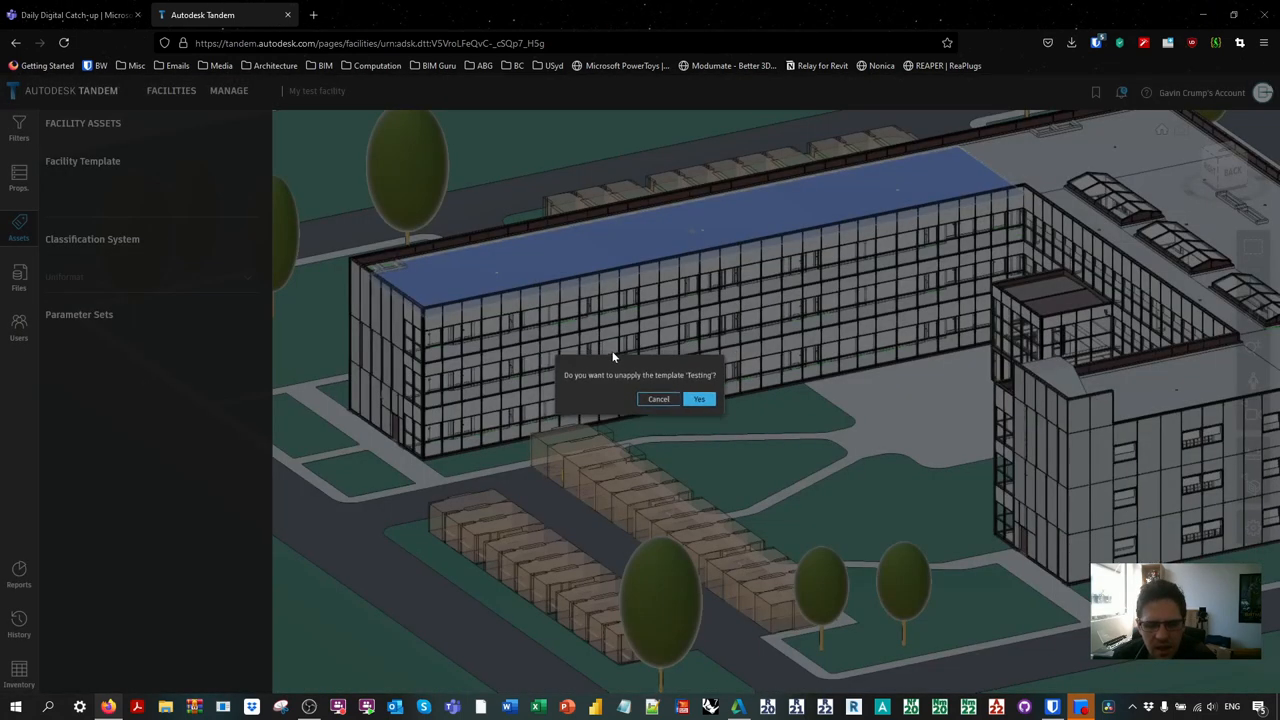
{"action": "left_click", "coordinate": [699, 399]}
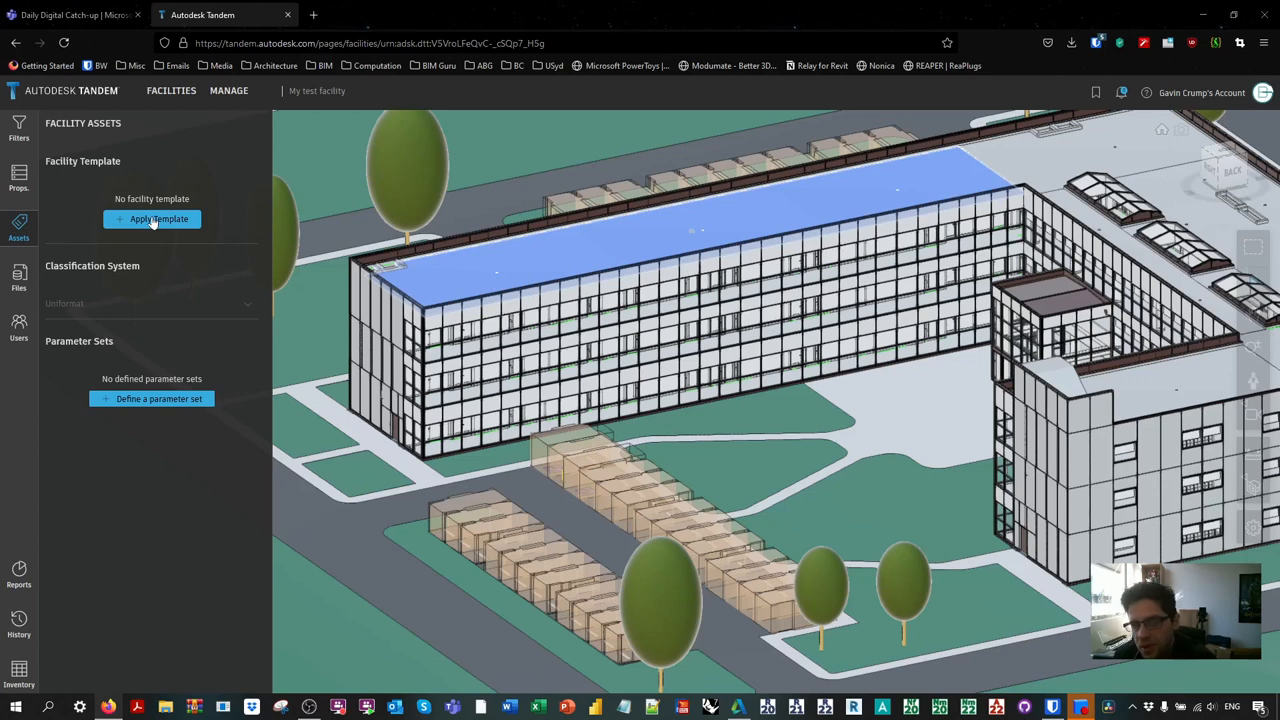
Step: Apply the Testing template to the facility again
{"action": "left_click", "coordinate": [152, 219]}
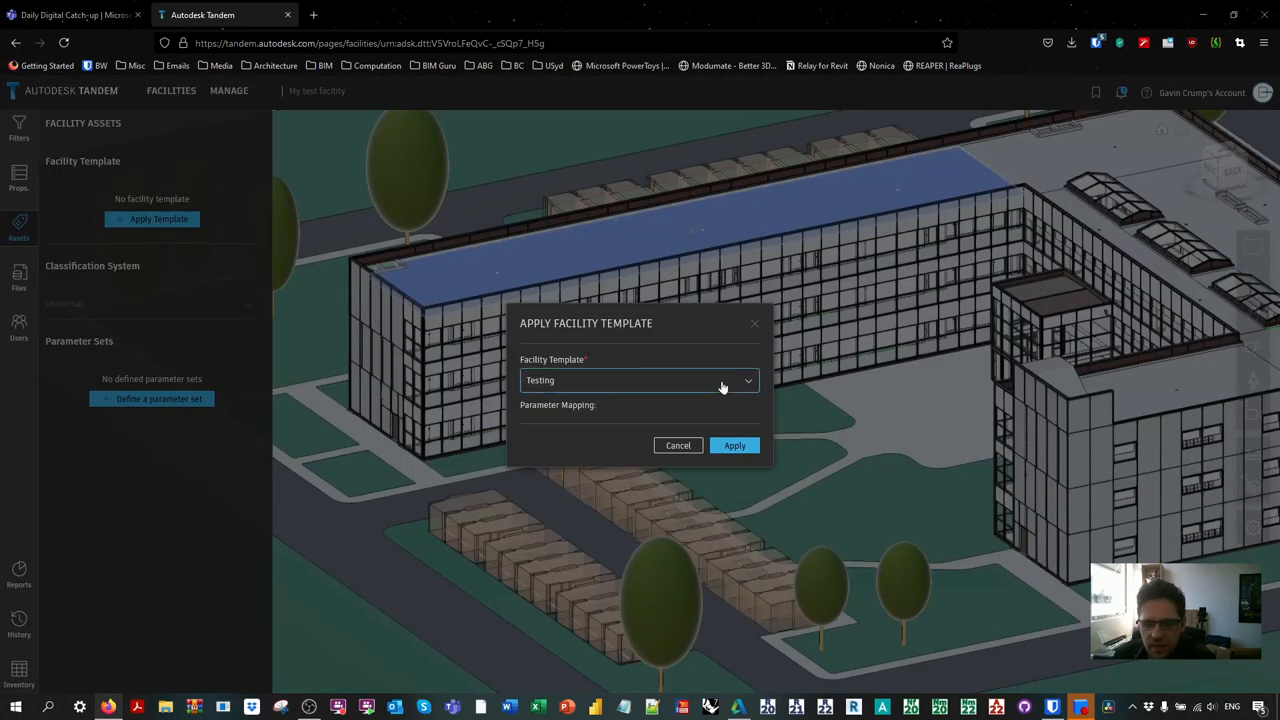
{"action": "mouse_move", "coordinate": [597, 388]}
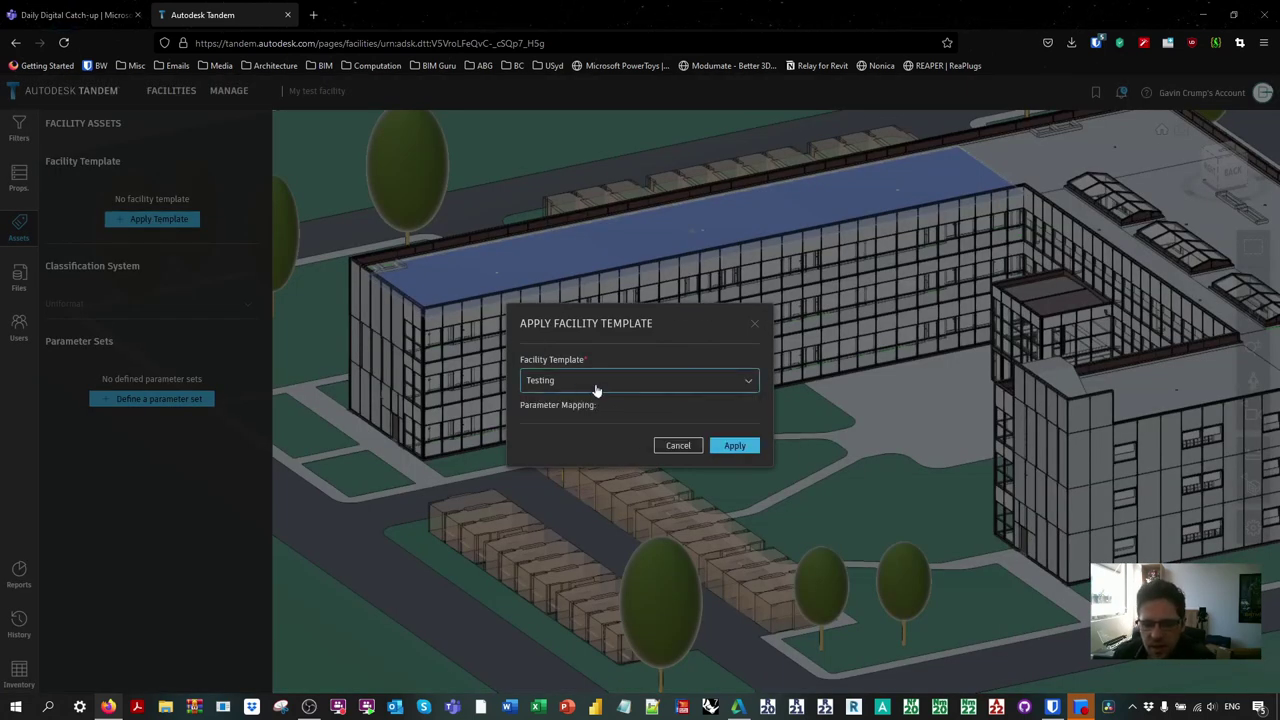
{"action": "left_click", "coordinate": [639, 380]}
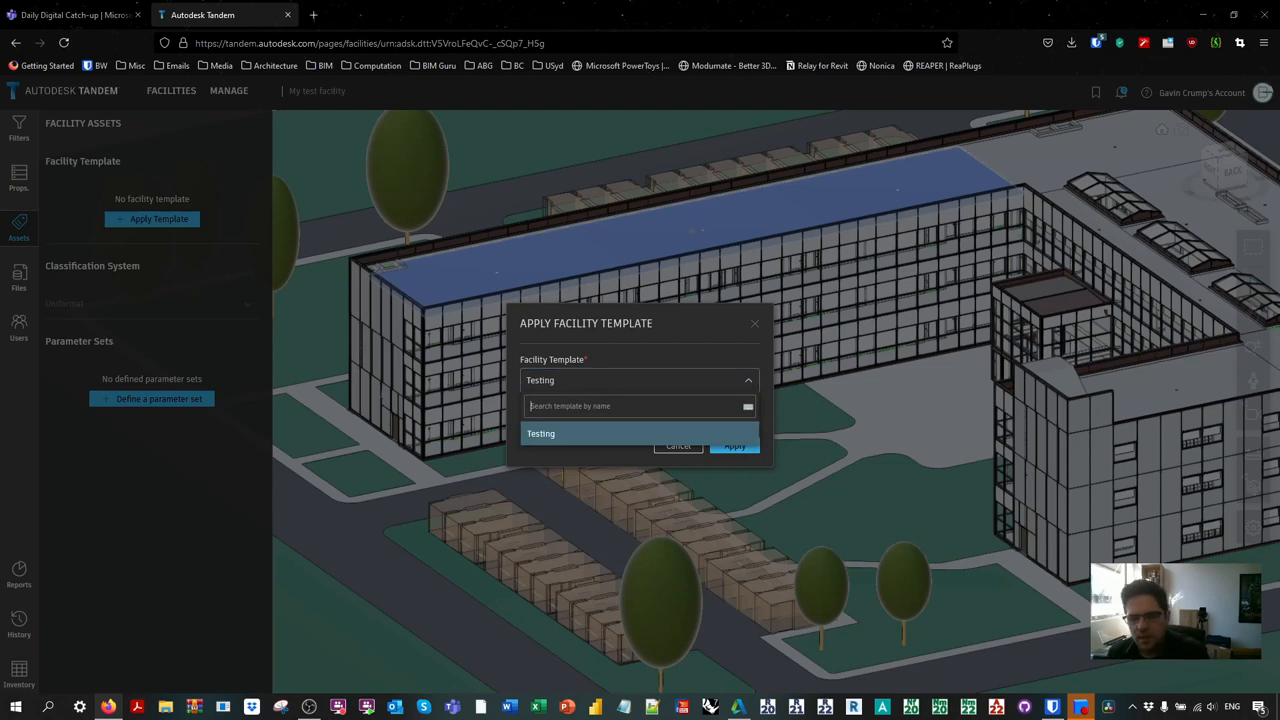
{"action": "left_click", "coordinate": [540, 432]}
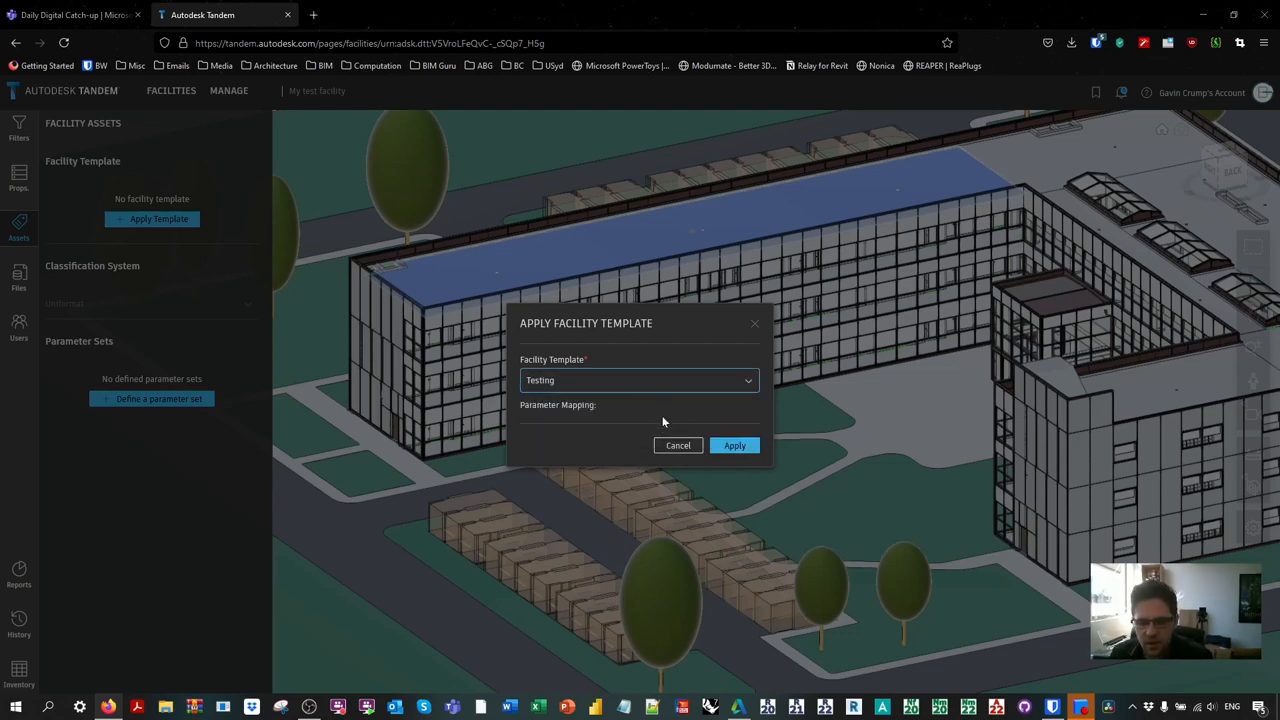
{"action": "left_click", "coordinate": [734, 445]}
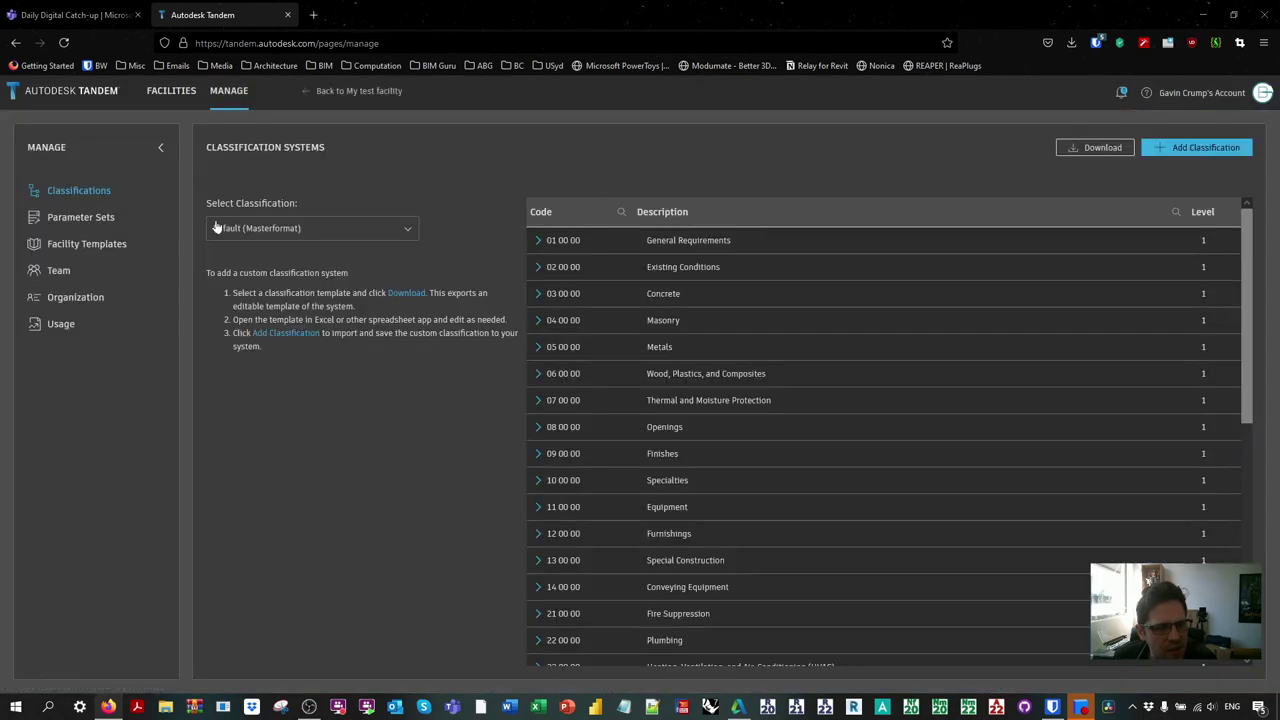
Step: Expand Masterformat General Requirements down to Project Meetings
{"action": "left_click", "coordinate": [311, 228]}
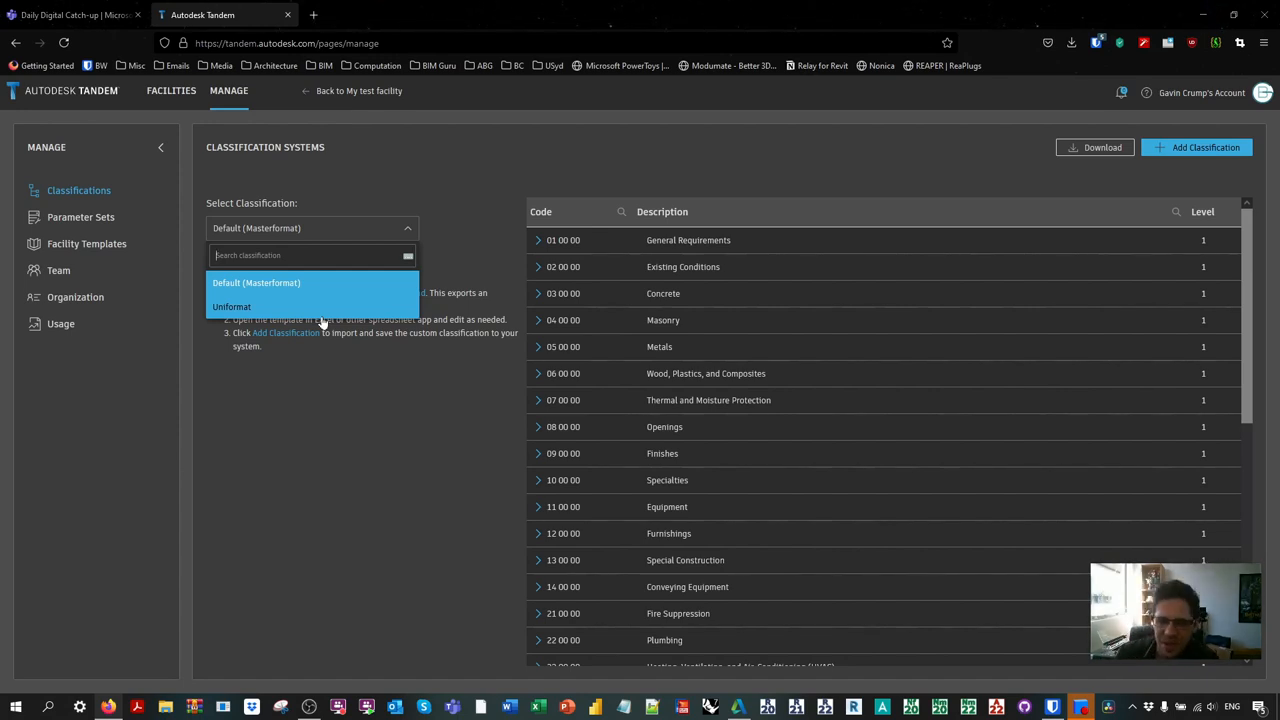
{"action": "left_click", "coordinate": [538, 240]}
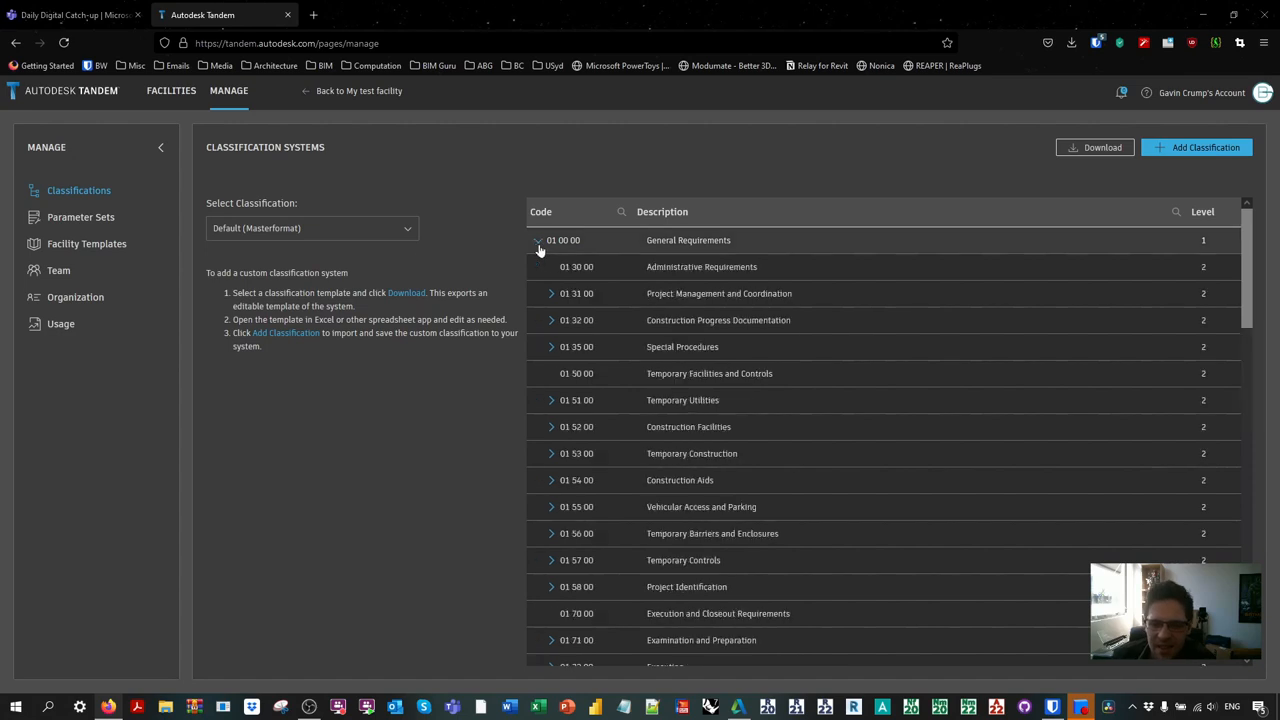
{"action": "left_click", "coordinate": [551, 293]}
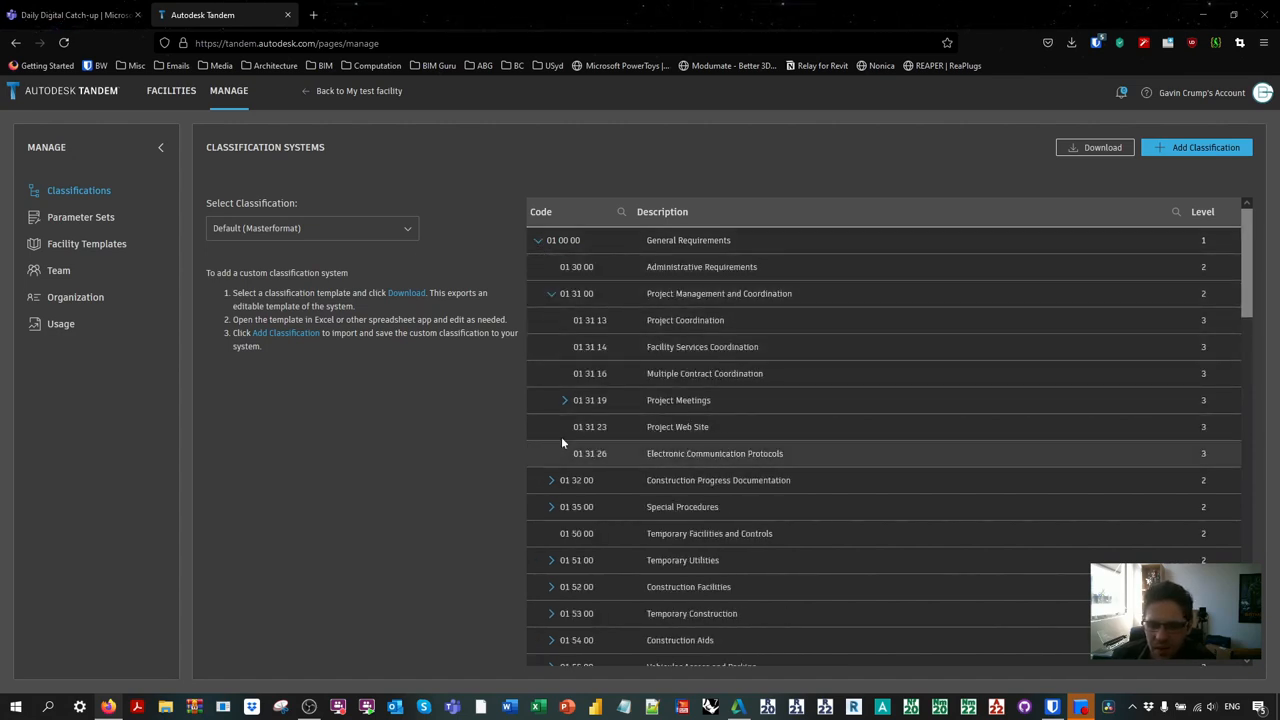
{"action": "left_click", "coordinate": [563, 400]}
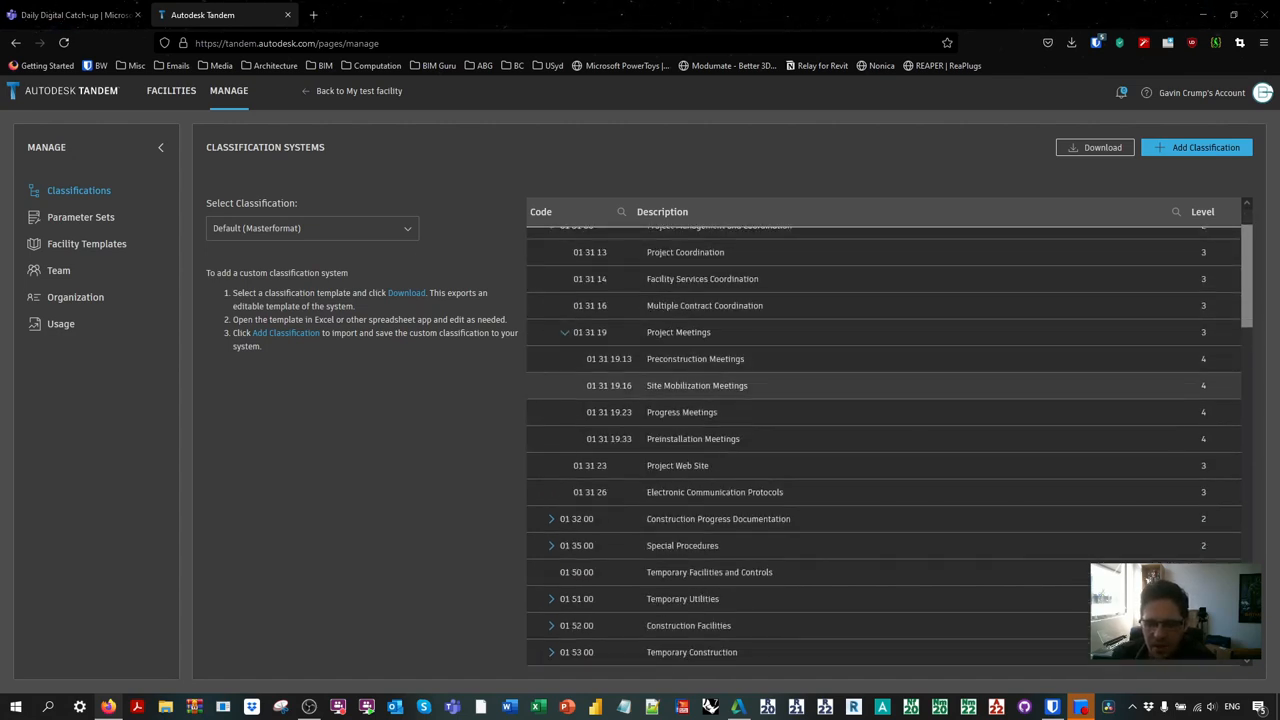
Step: Switch to Uniformat and expand Substructure down to Standard Foundations
{"action": "left_click", "coordinate": [311, 228]}
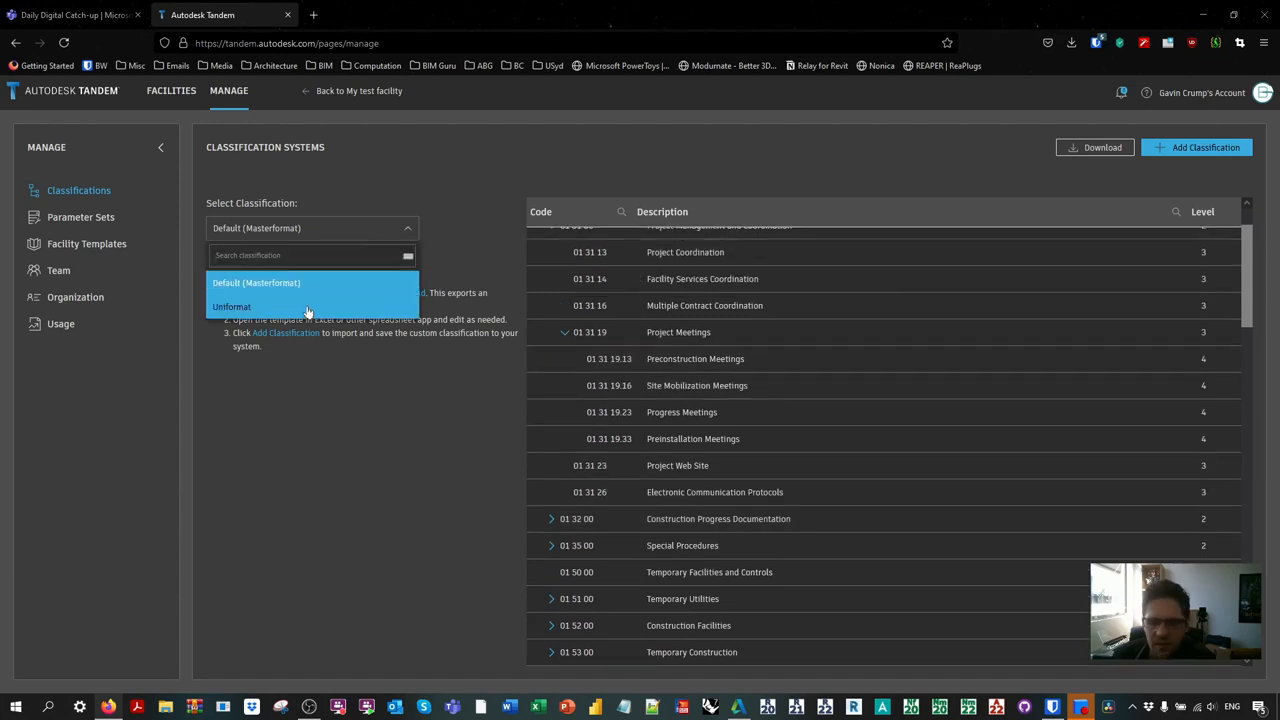
{"action": "mouse_move", "coordinate": [318, 307]}
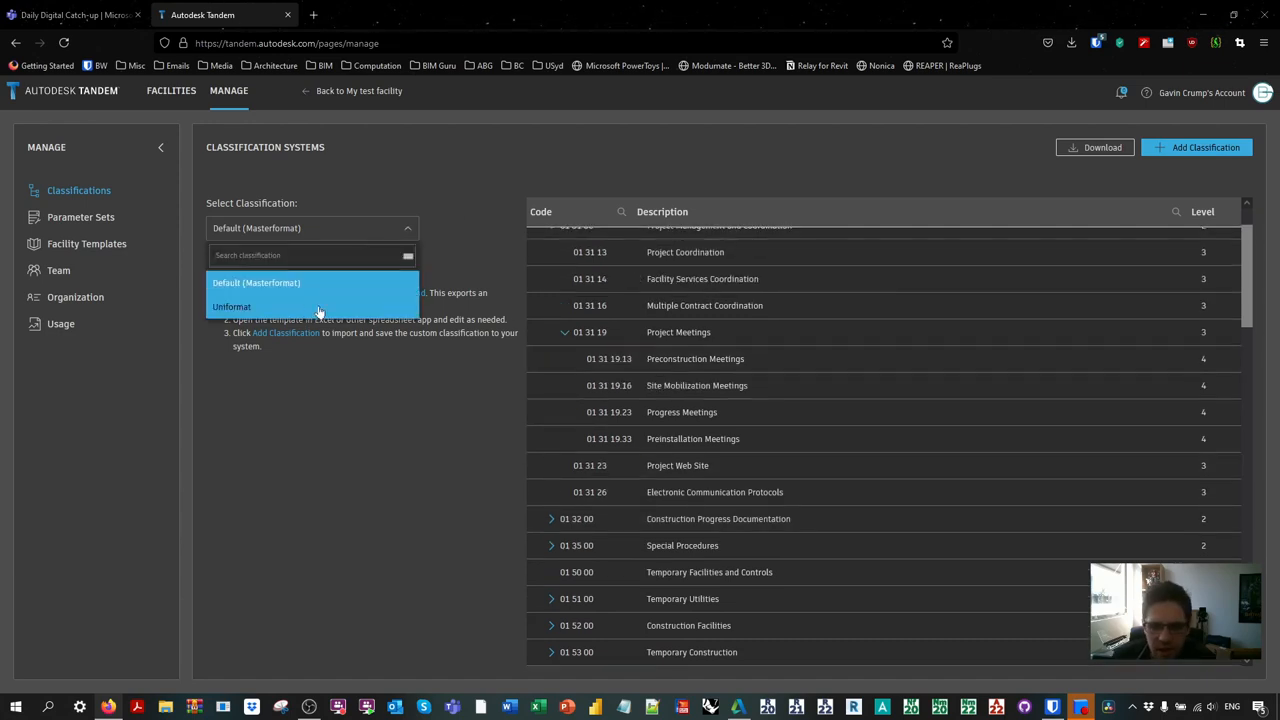
{"action": "left_click", "coordinate": [231, 306]}
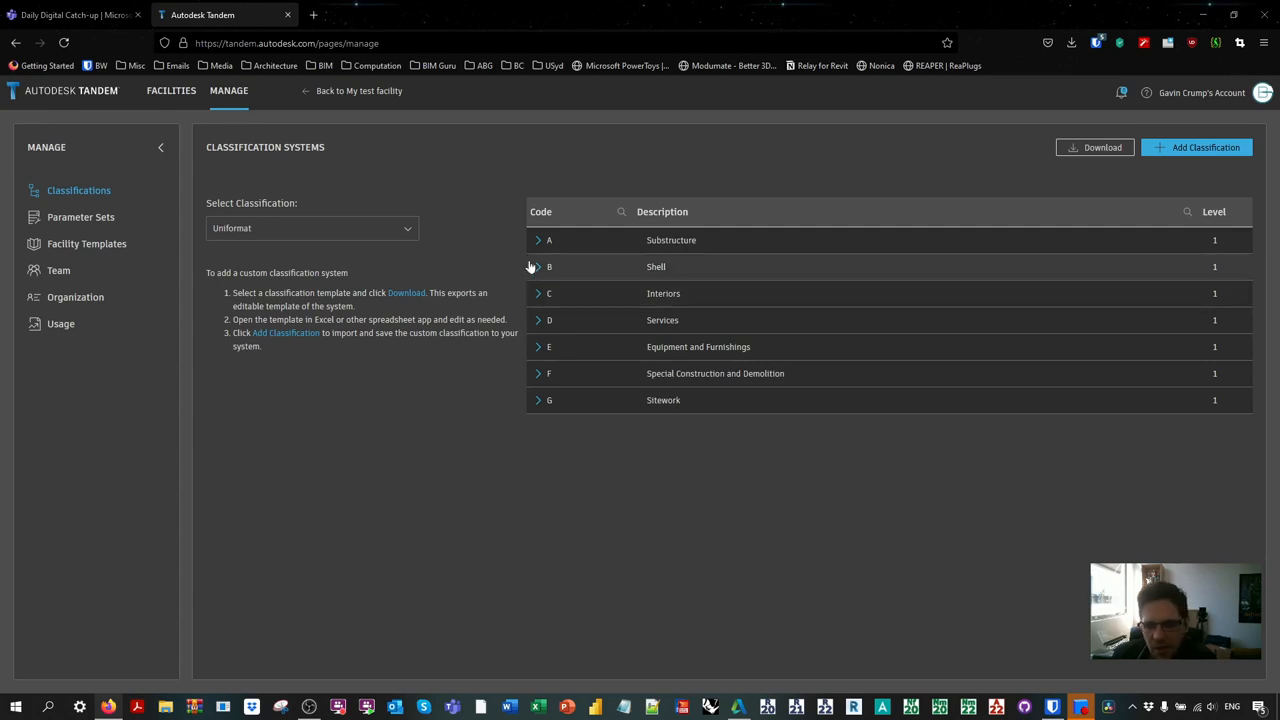
{"action": "left_click", "coordinate": [537, 240]}
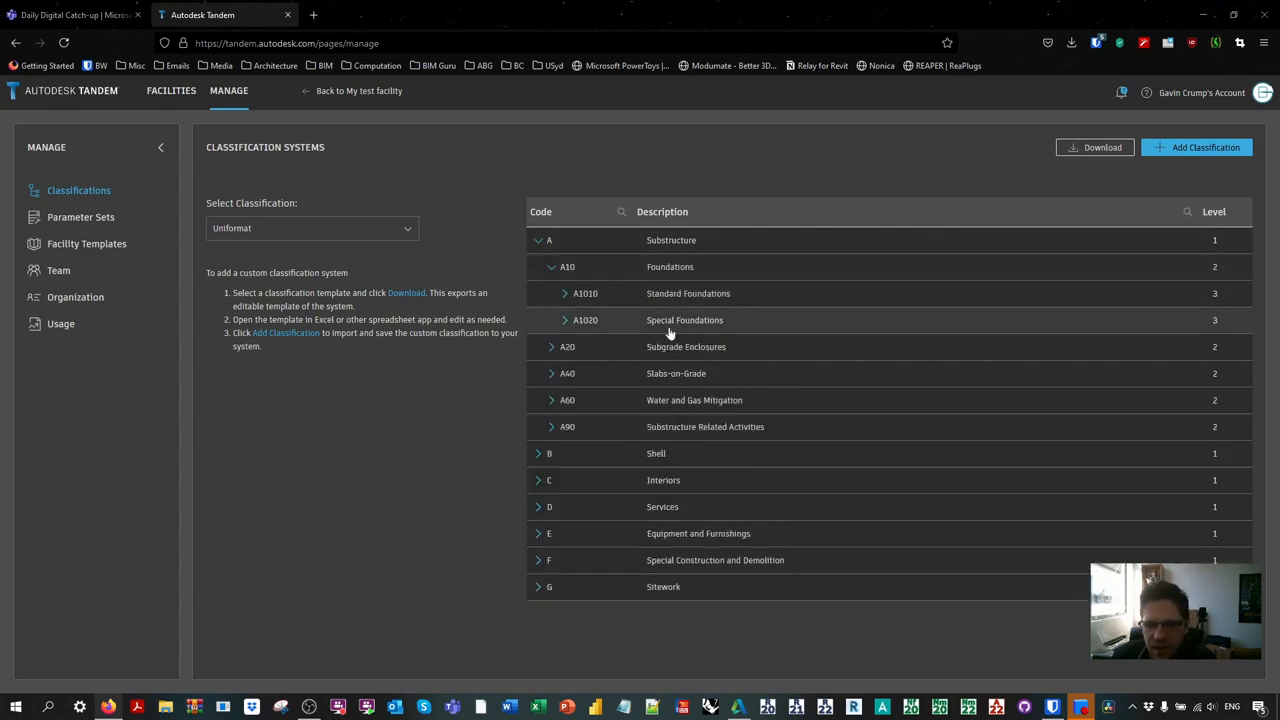
{"action": "left_click", "coordinate": [564, 293]}
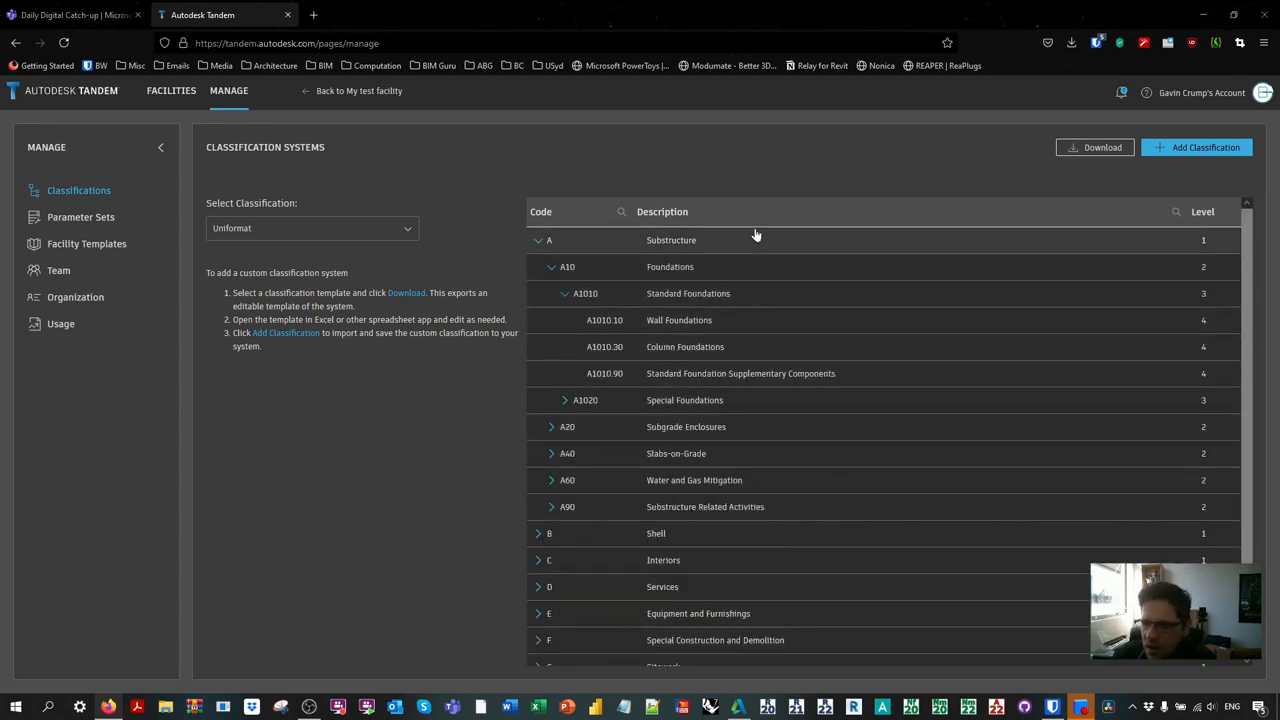
{"action": "left_click", "coordinate": [1196, 147]}
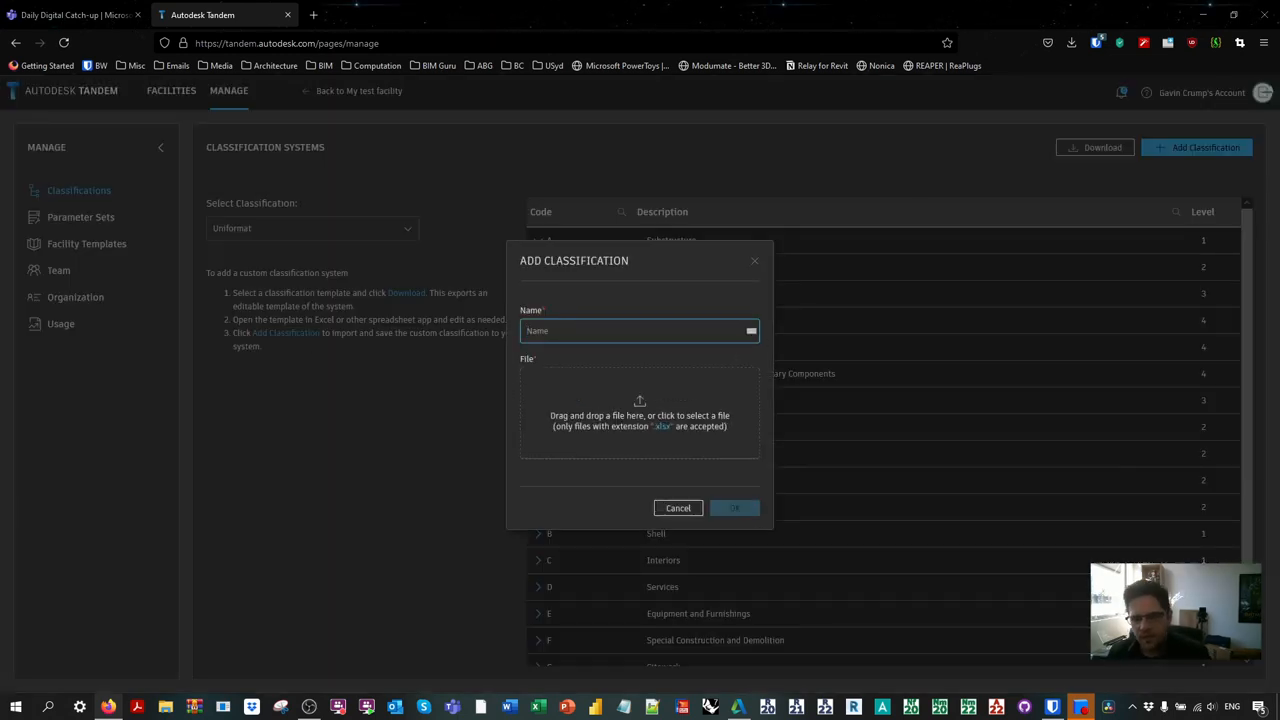
{"action": "type", "text": "Heres my thing"}
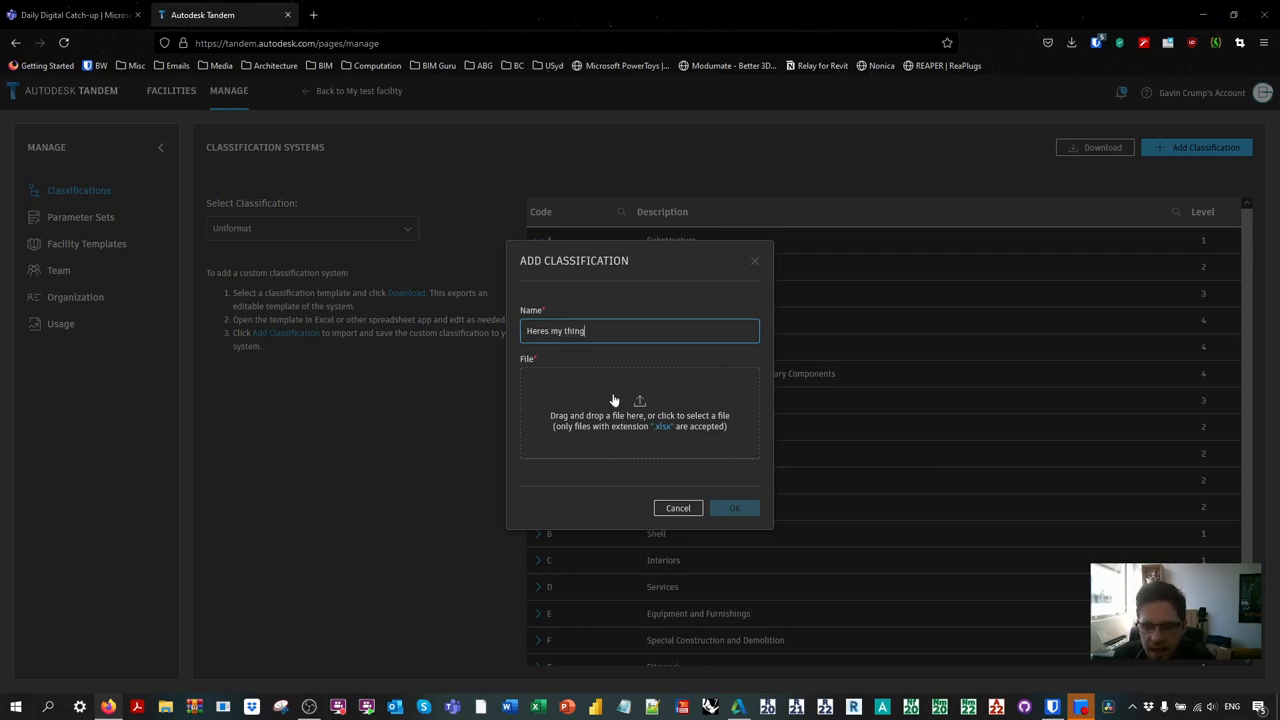
{"action": "mouse_move", "coordinate": [697, 383]}
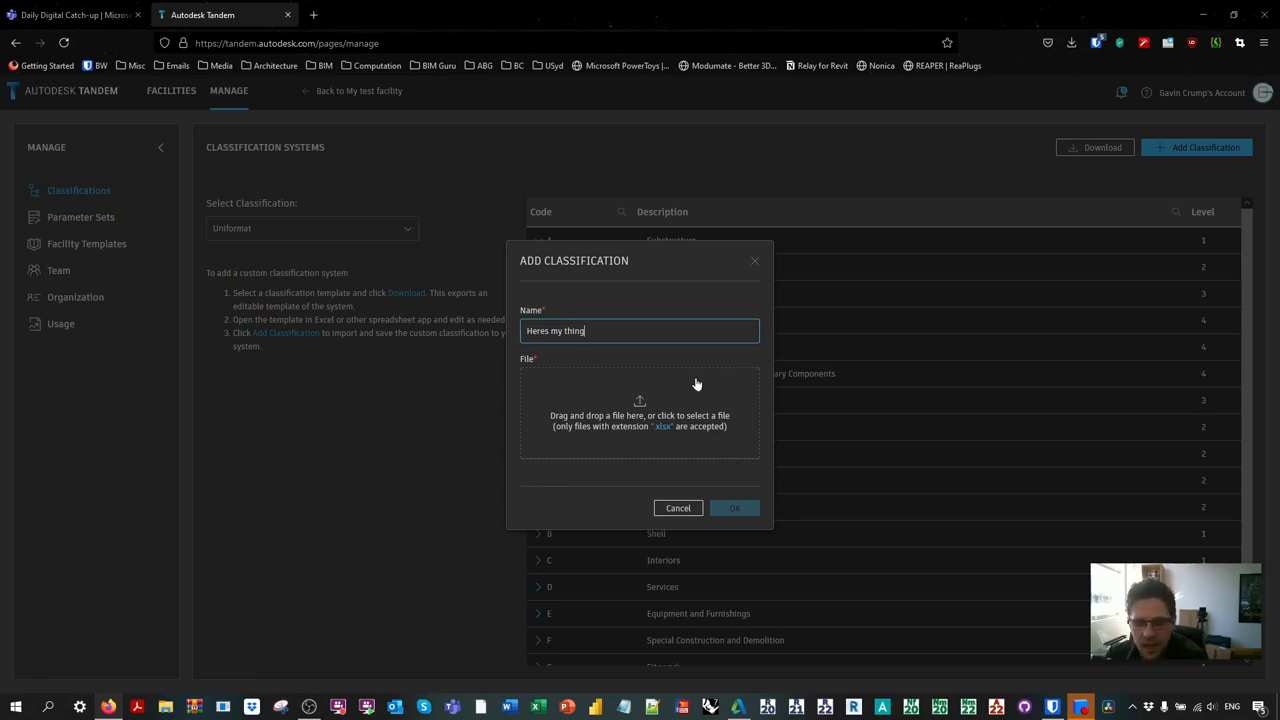
{"action": "mouse_move", "coordinate": [678, 515]}
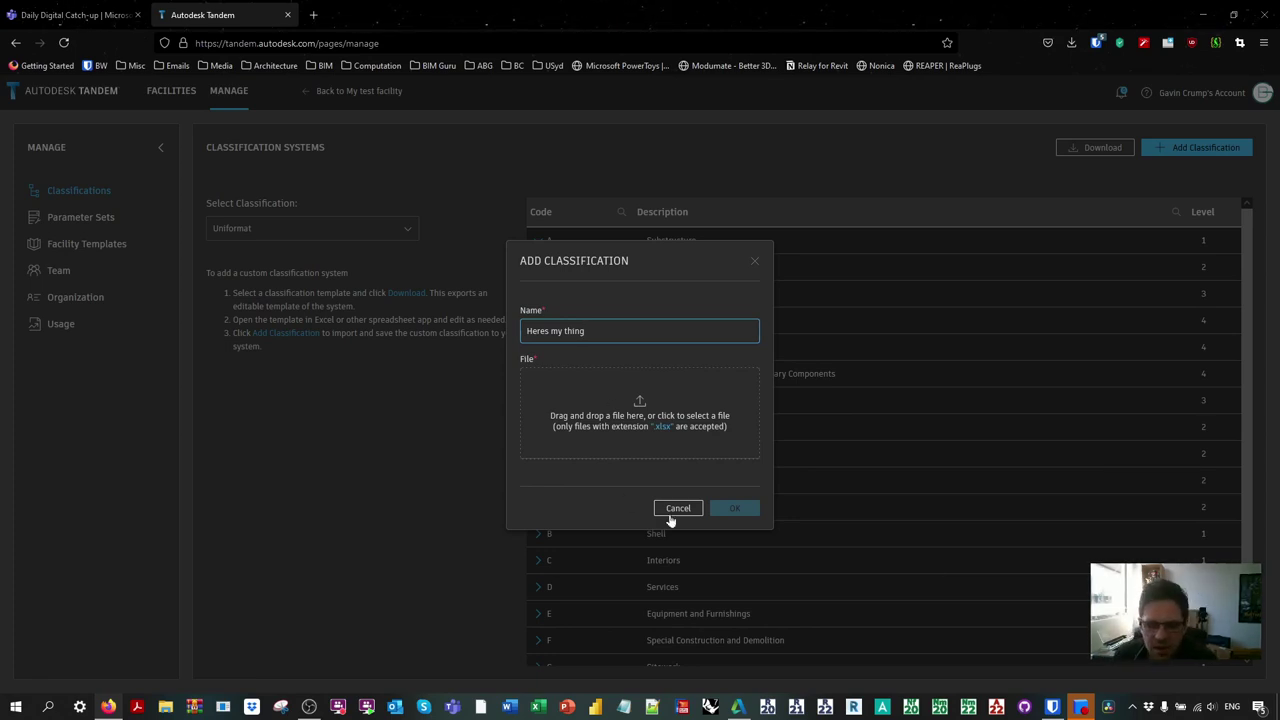
{"action": "left_click", "coordinate": [678, 507]}
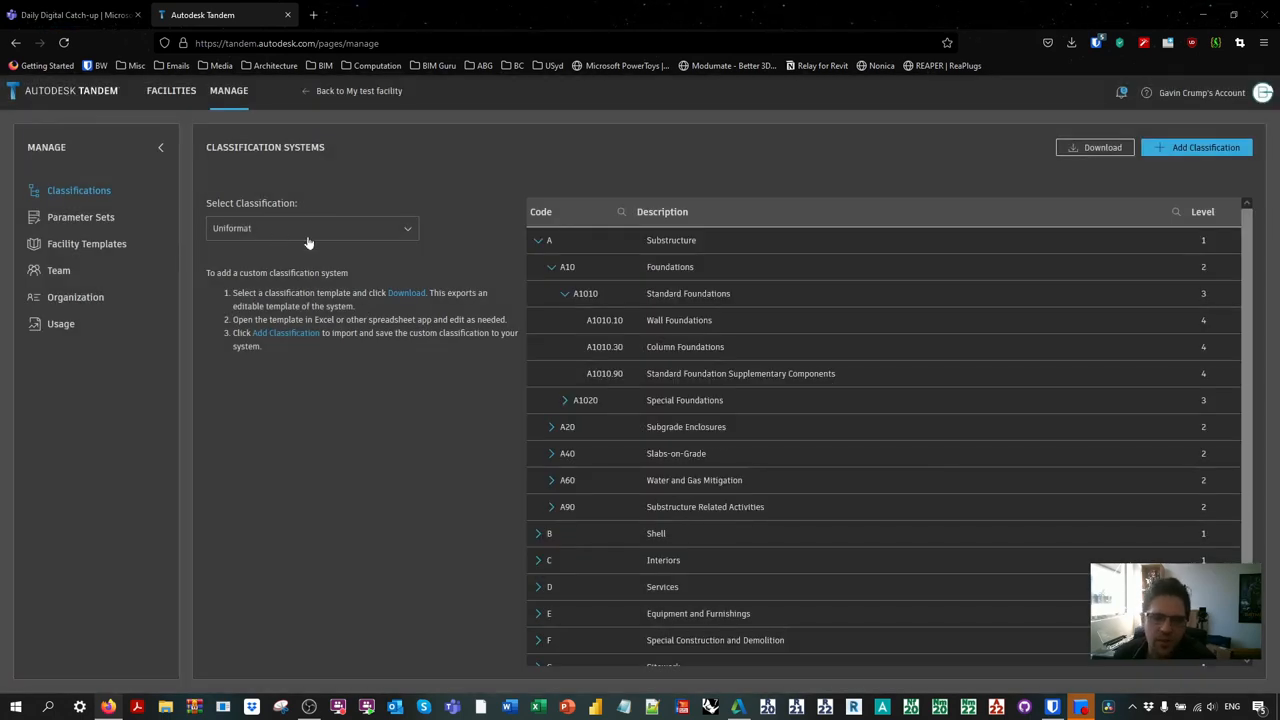
{"action": "left_click", "coordinate": [310, 228]}
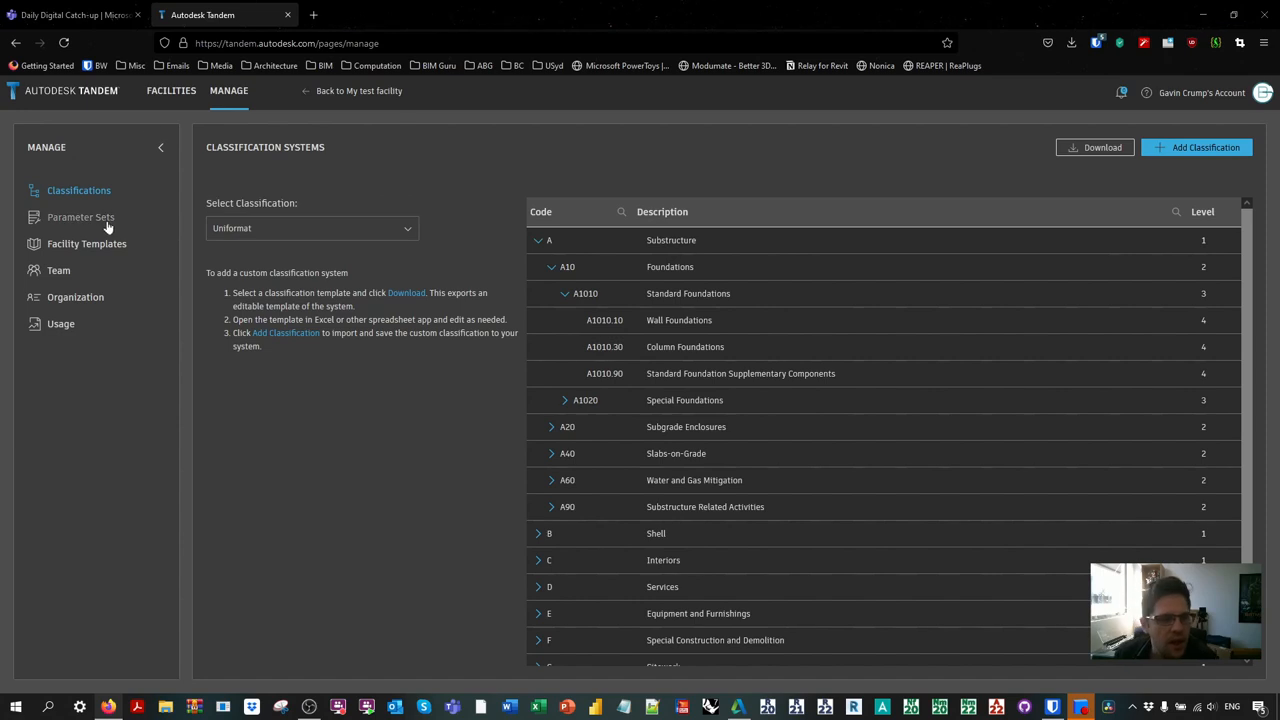
Step: Open the facility's Parameter Sets and show the example parameter sets
{"action": "left_click", "coordinate": [79, 217]}
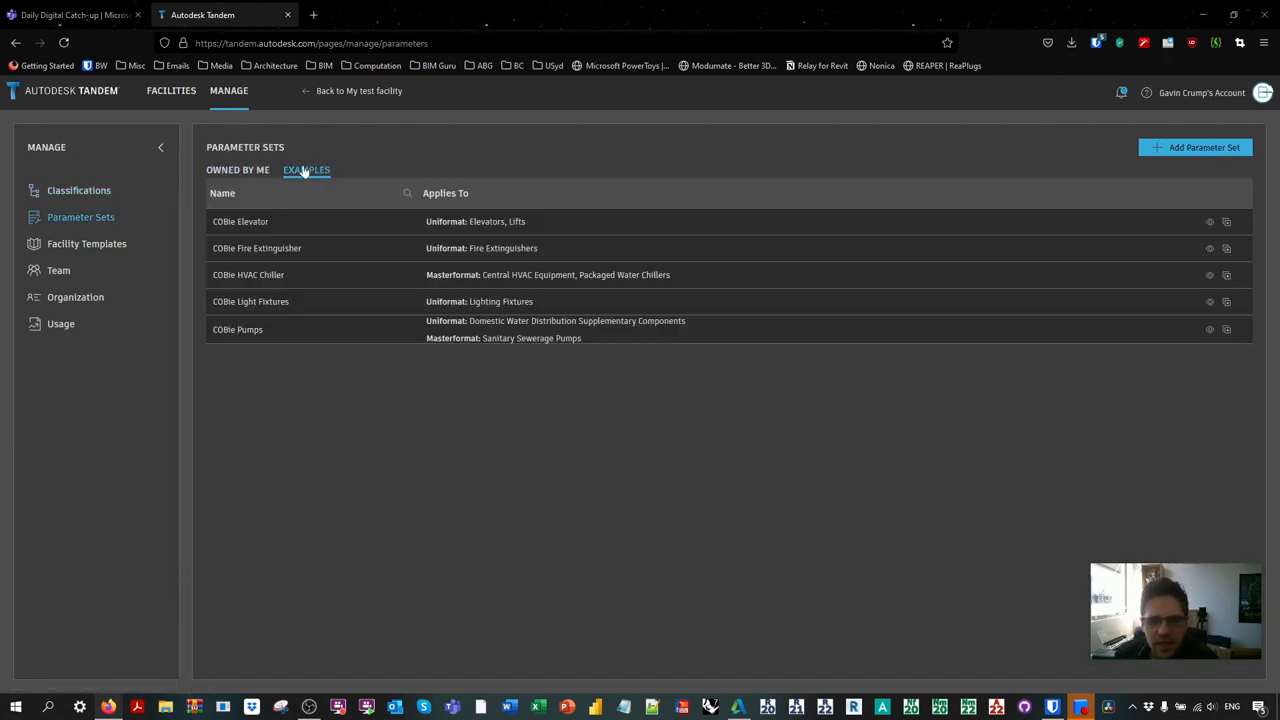
{"action": "left_click", "coordinate": [240, 221]}
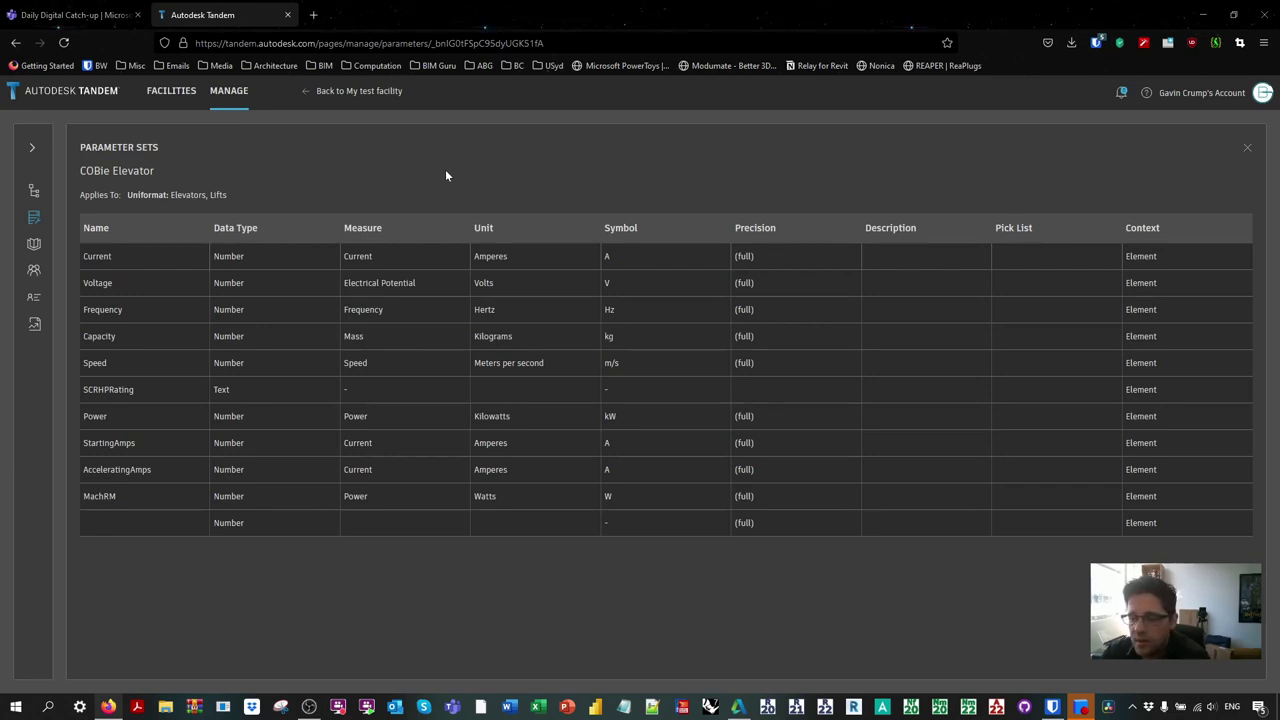
{"action": "mouse_move", "coordinate": [1251, 150]}
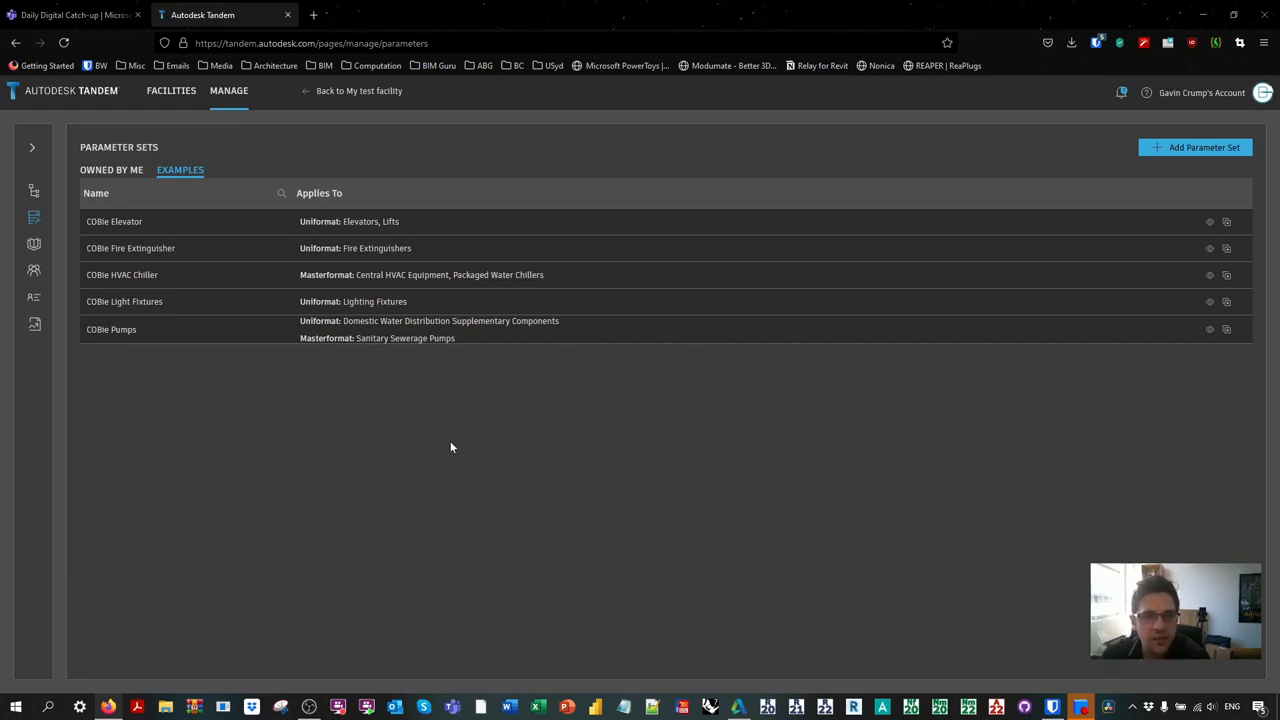
{"action": "mouse_move", "coordinate": [166, 243]}
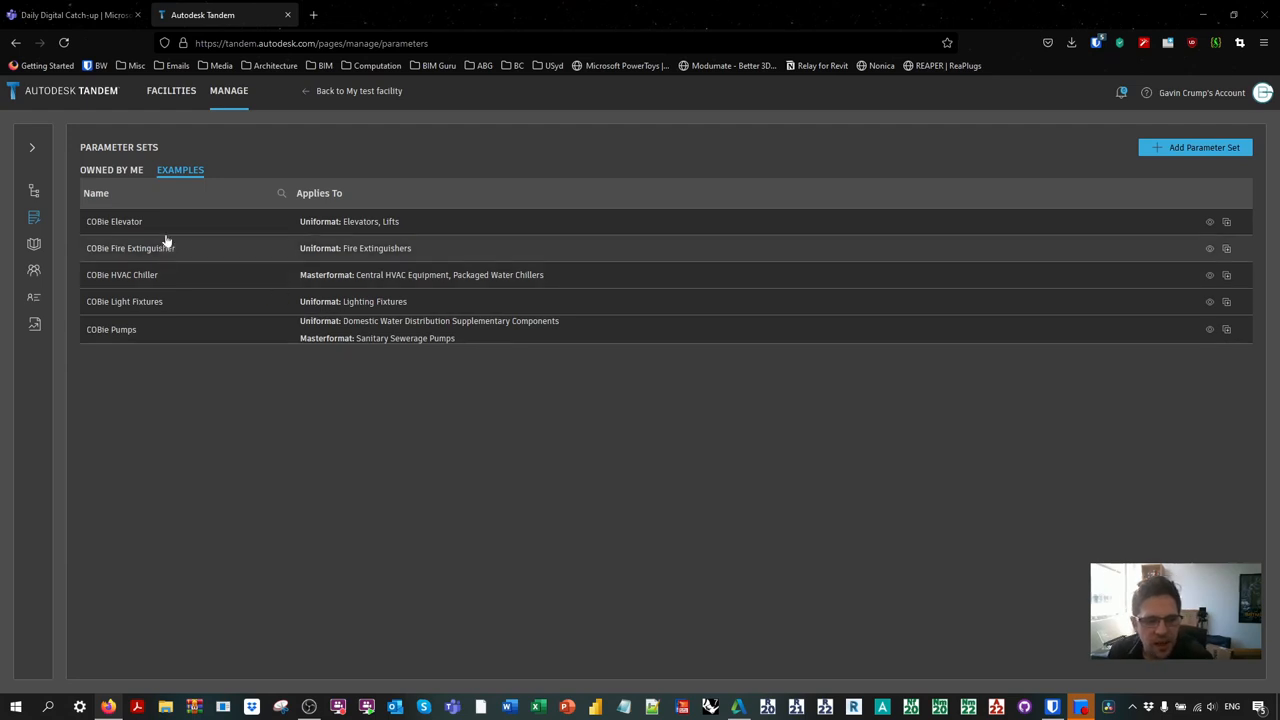
{"action": "mouse_move", "coordinate": [149, 311]}
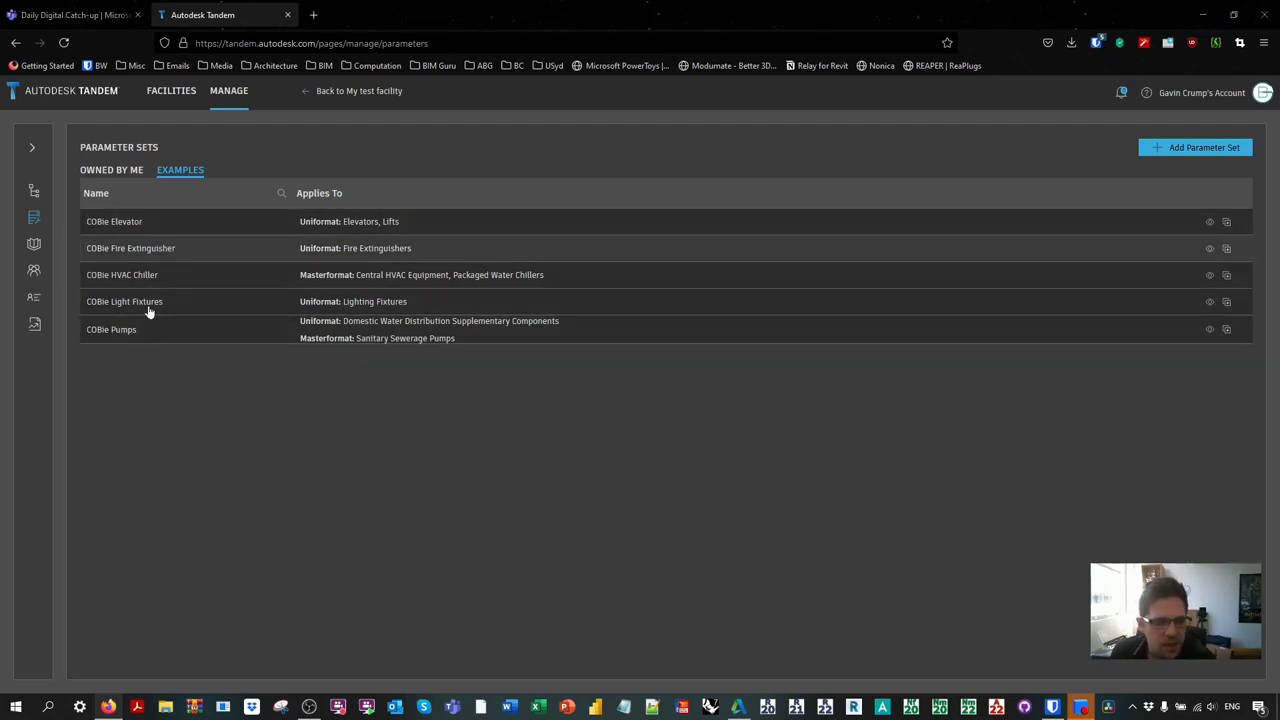
Step: Show parameter sets Owned By Me and open the Facility Templates page
{"action": "left_click", "coordinate": [111, 169]}
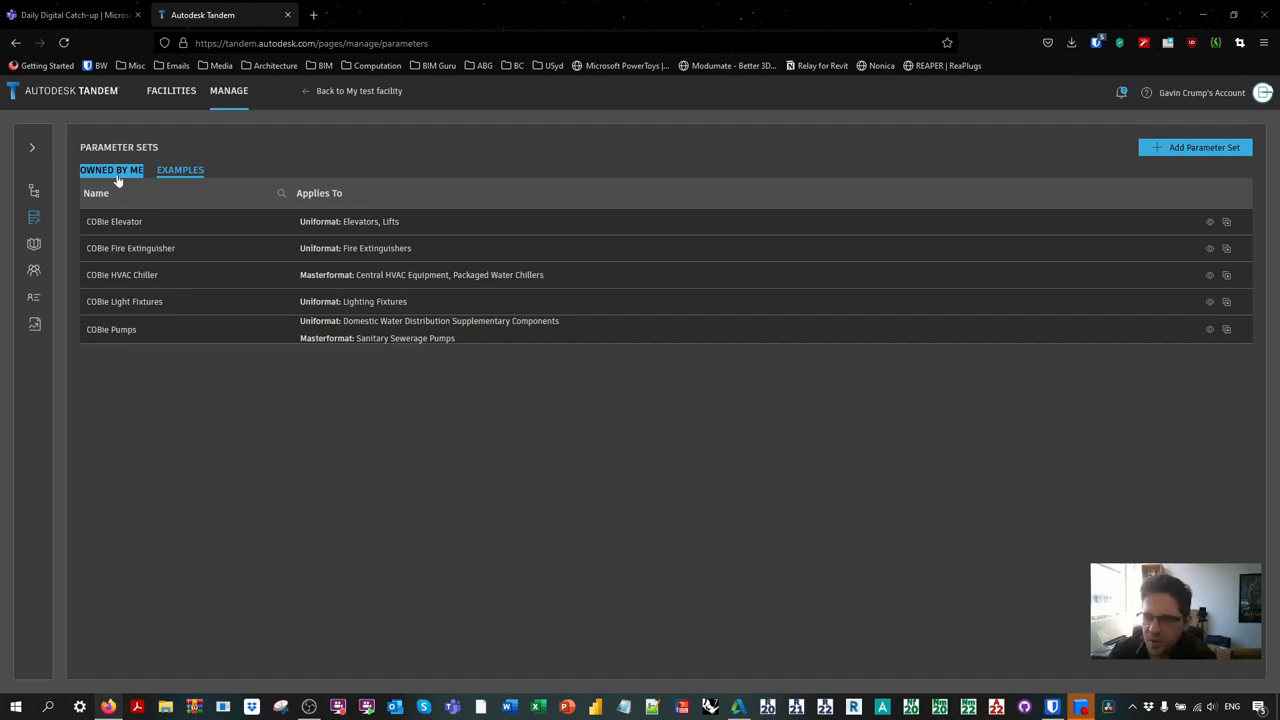
{"action": "left_click", "coordinate": [110, 170]}
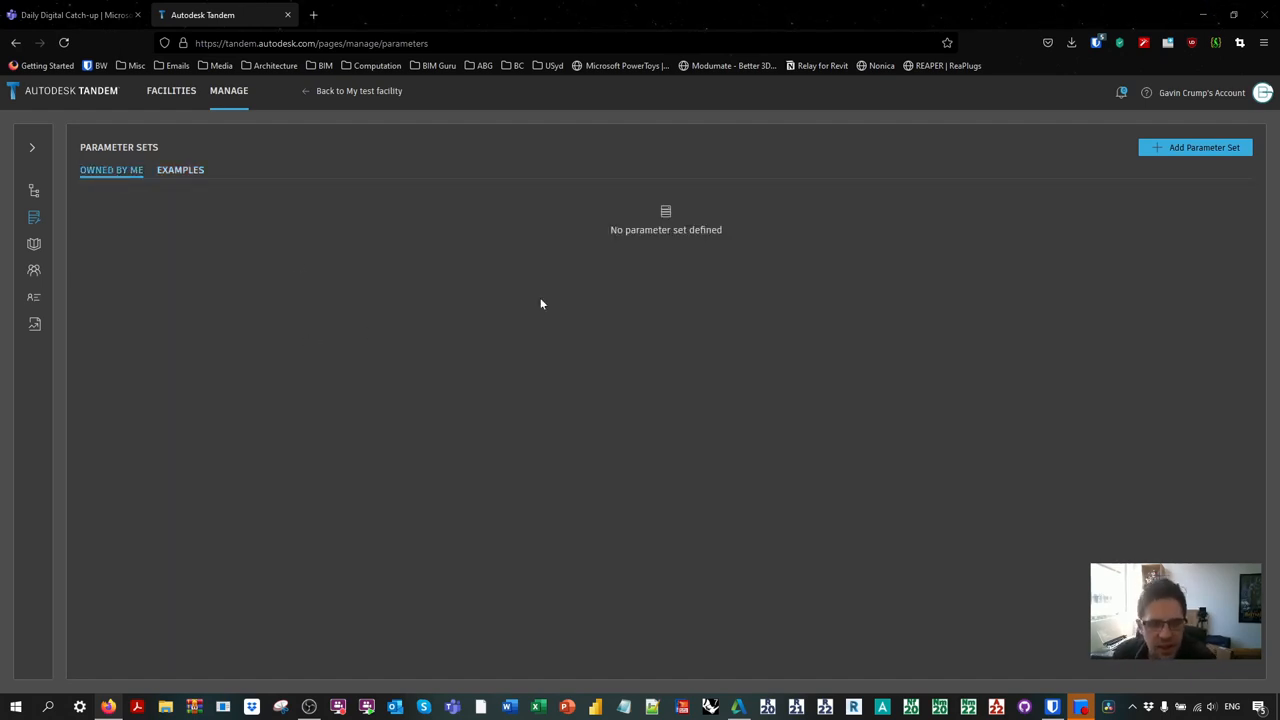
{"action": "left_click", "coordinate": [33, 243]}
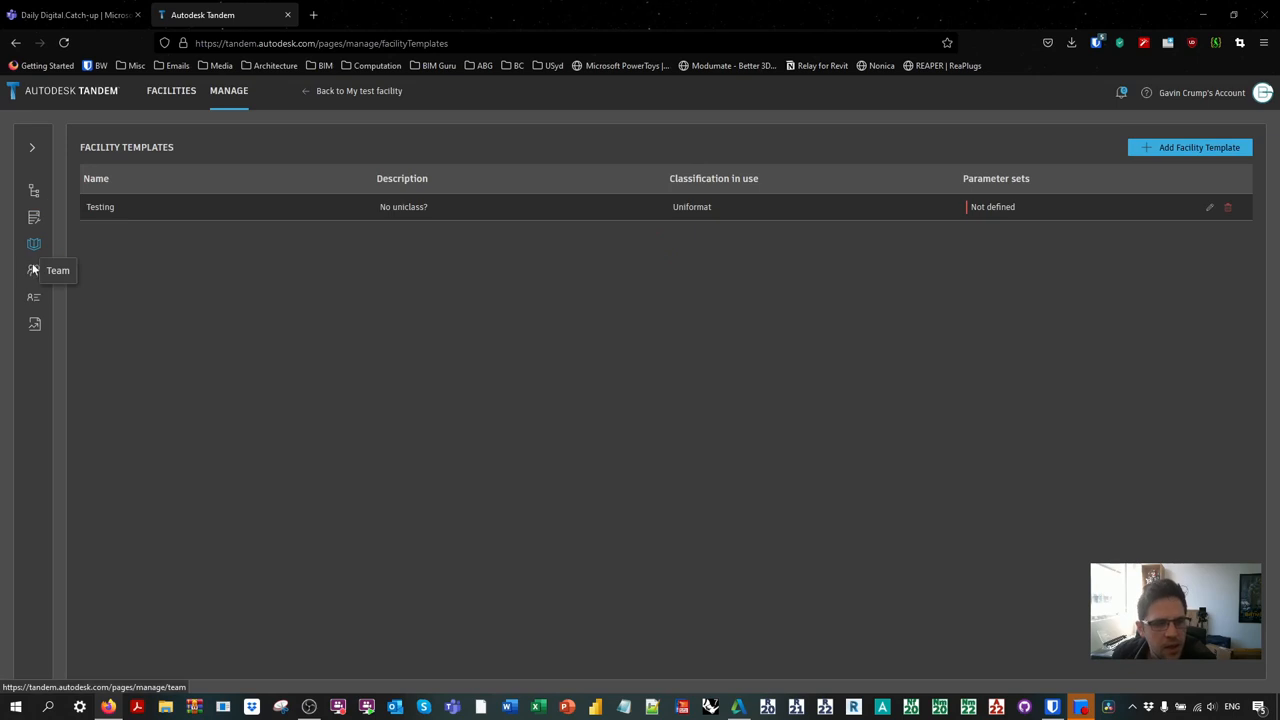
{"action": "mouse_move", "coordinate": [323, 218]}
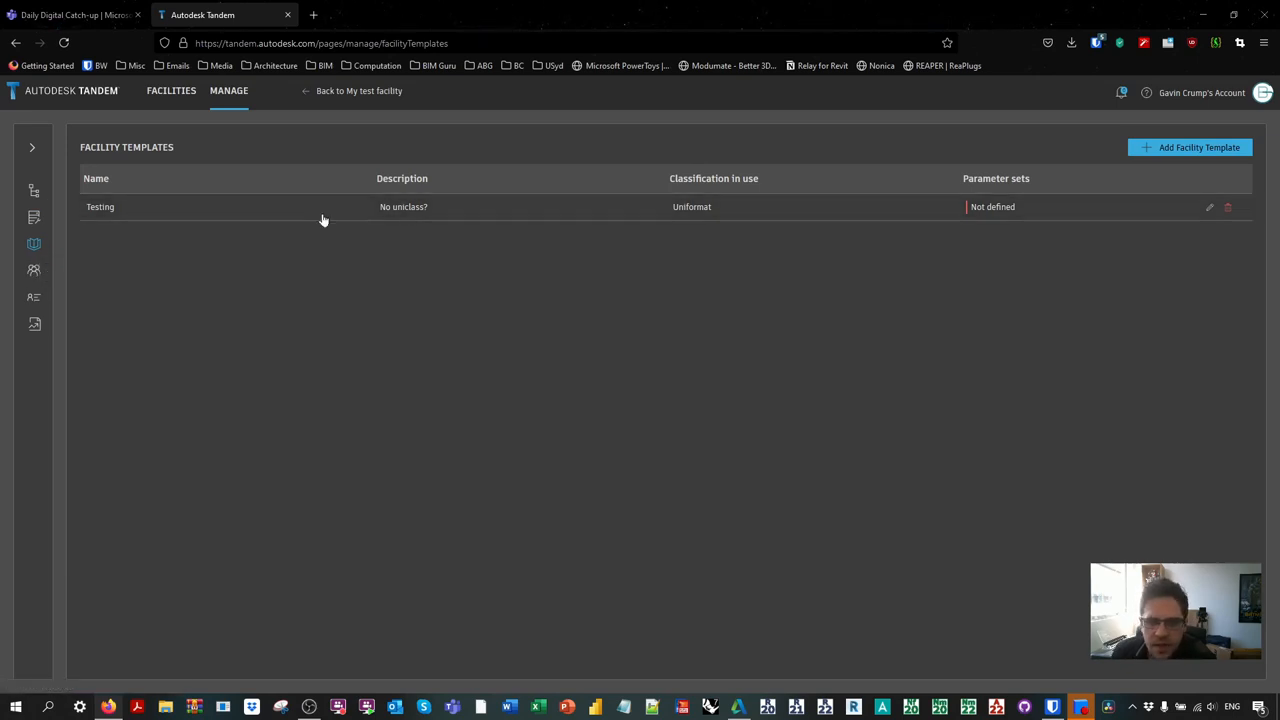
Step: View Team, Organization and Usage, return to Organization, and collapse the sidebar
{"action": "left_click", "coordinate": [33, 270]}
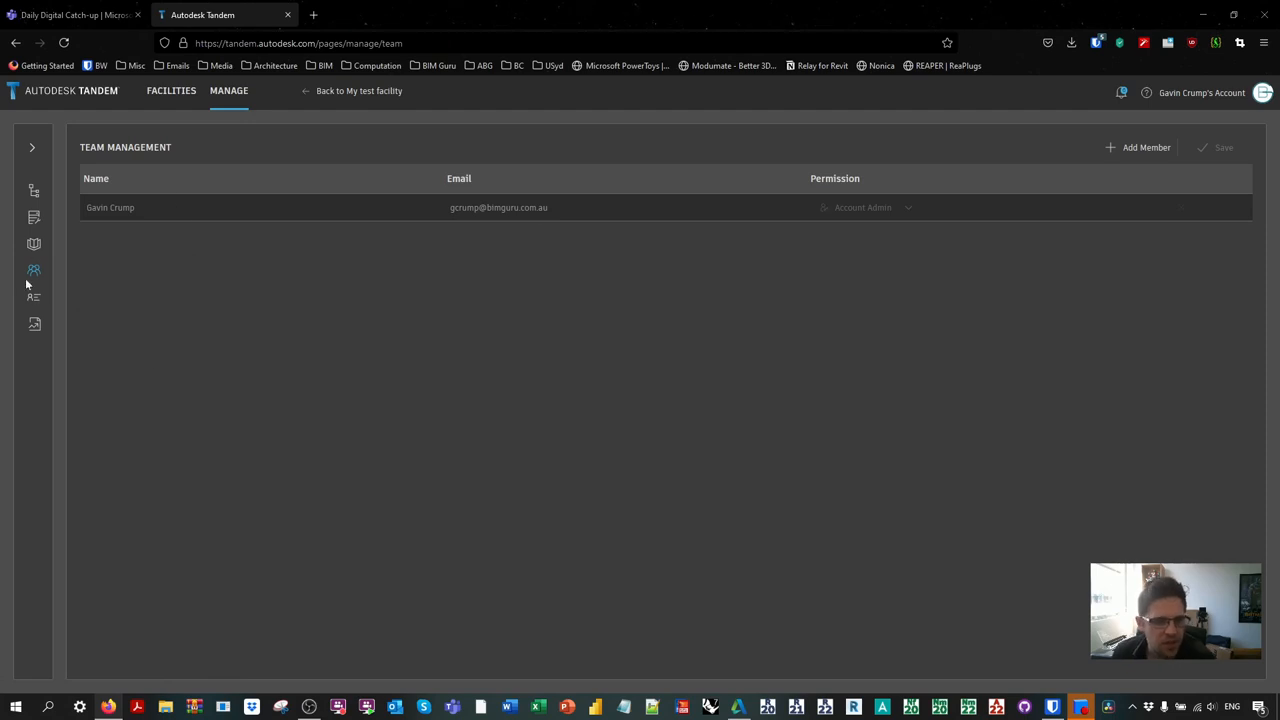
{"action": "left_click", "coordinate": [33, 298]}
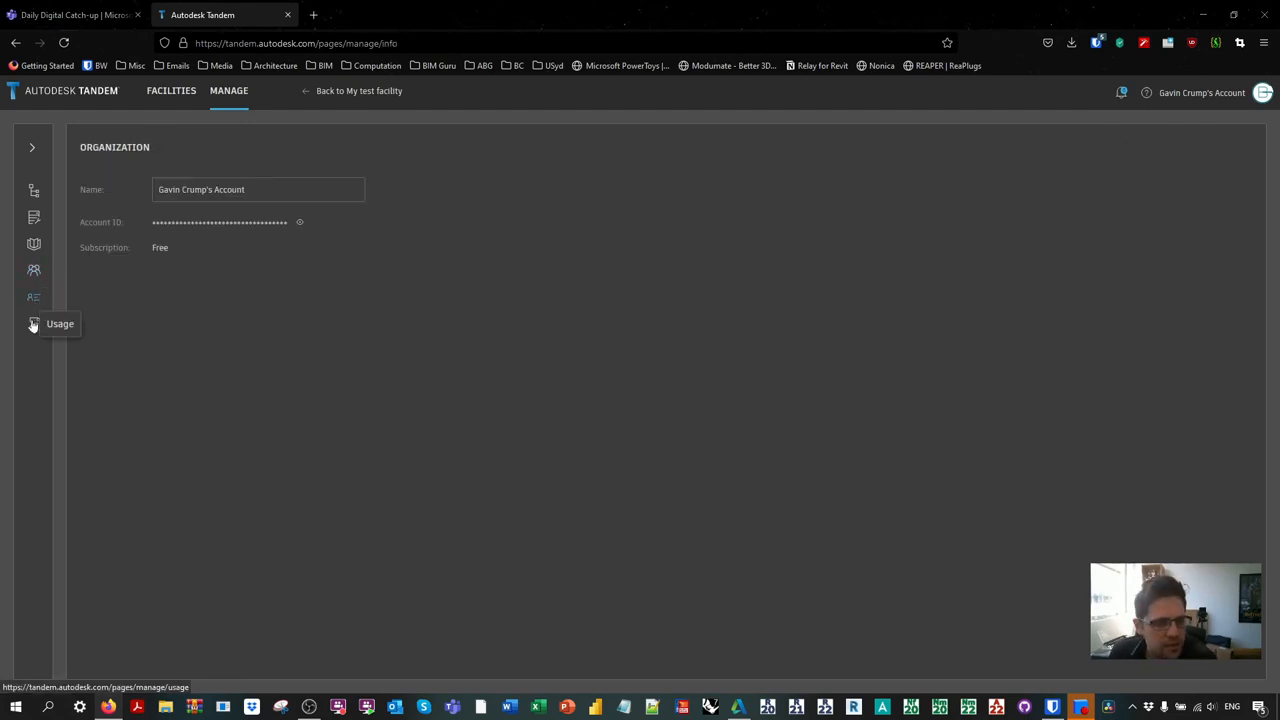
{"action": "left_click", "coordinate": [33, 323]}
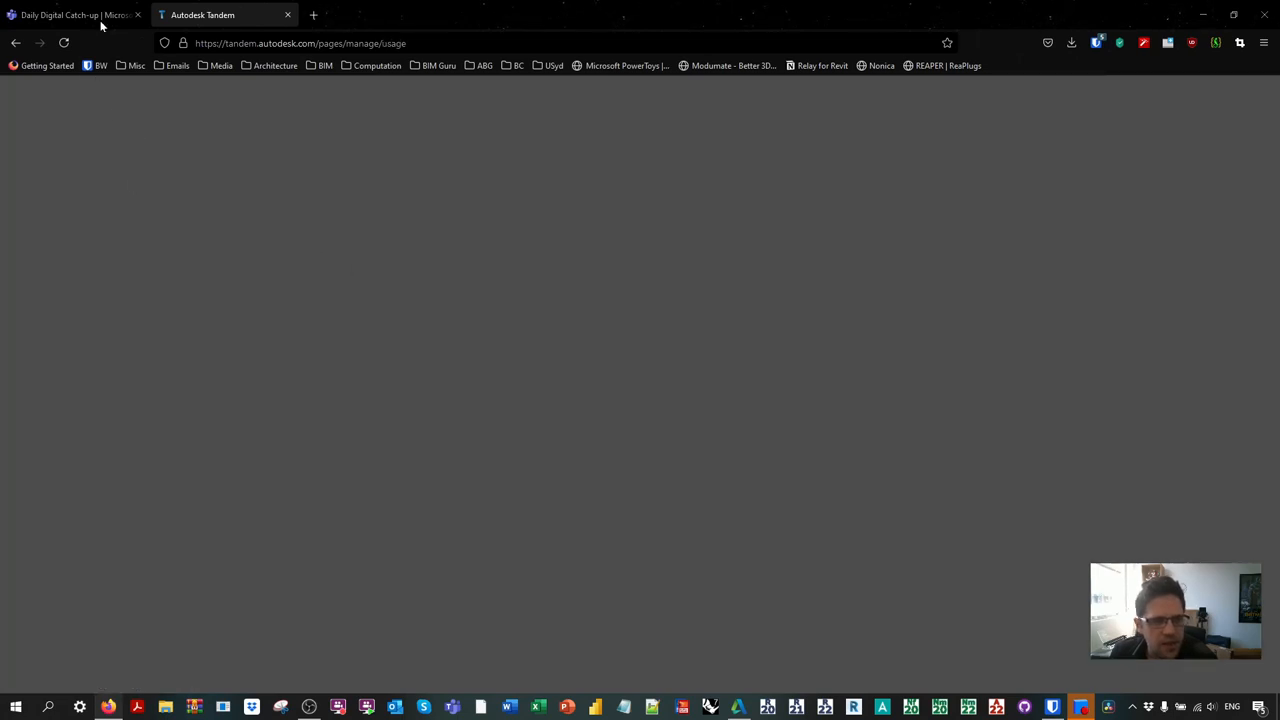
{"action": "mouse_move", "coordinate": [13, 42]}
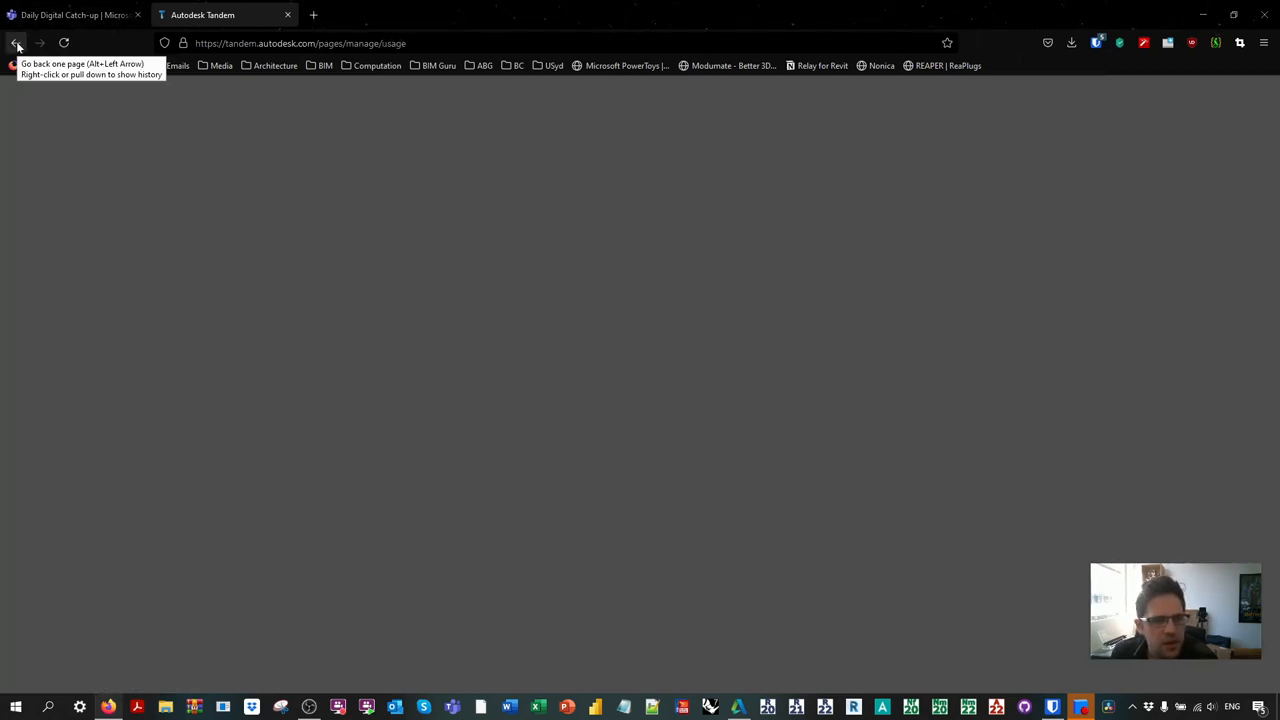
{"action": "left_click", "coordinate": [16, 42]}
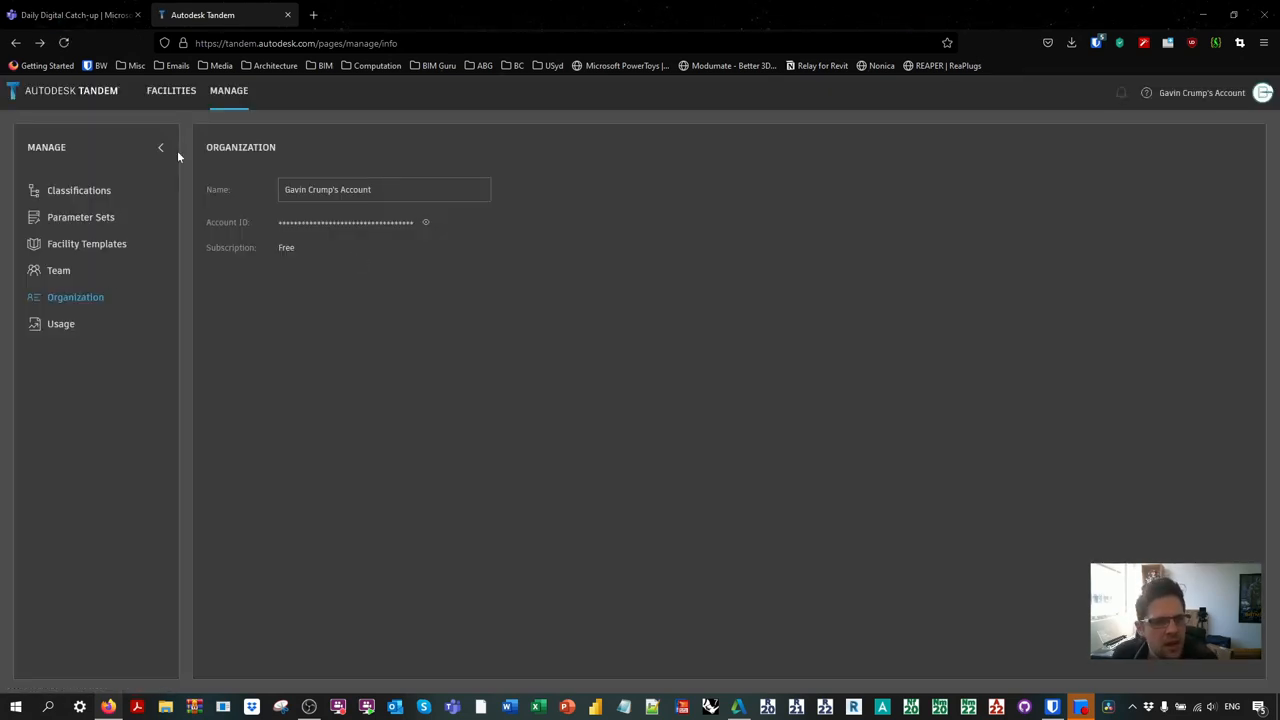
{"action": "left_click", "coordinate": [160, 147]}
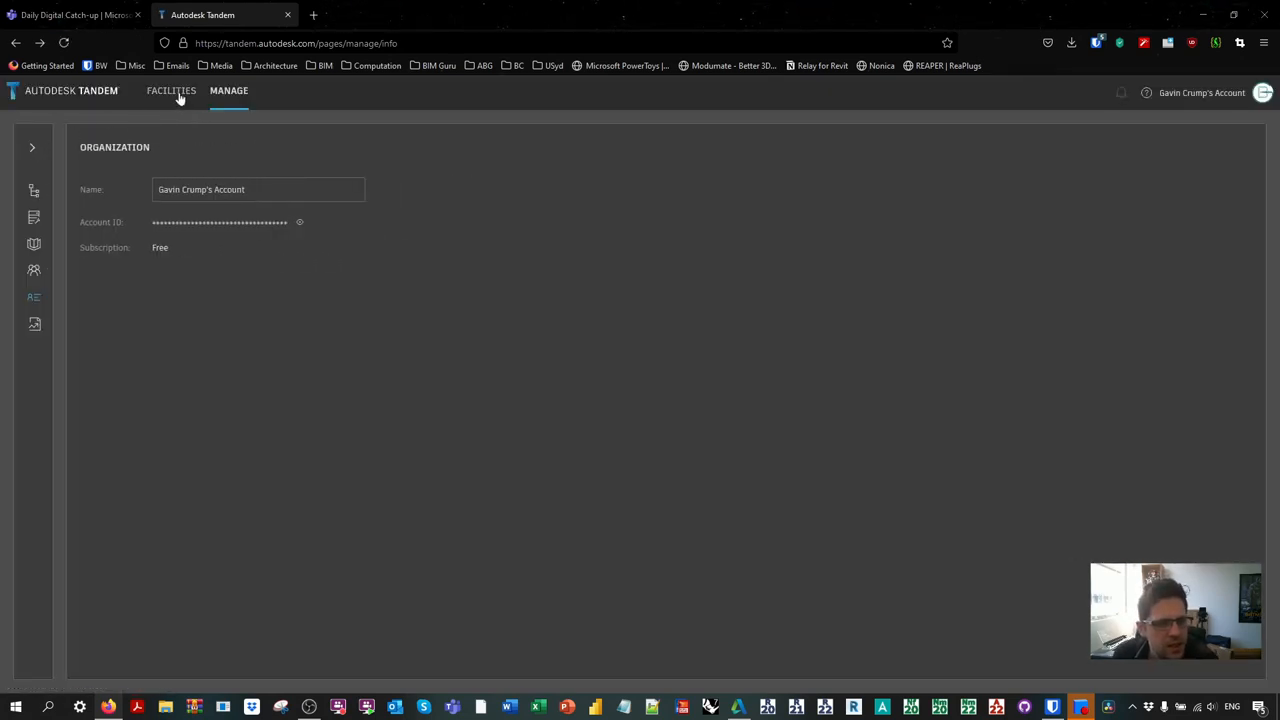
Step: Return to My test facility and browse its Files and Users panels
{"action": "left_click", "coordinate": [171, 91]}
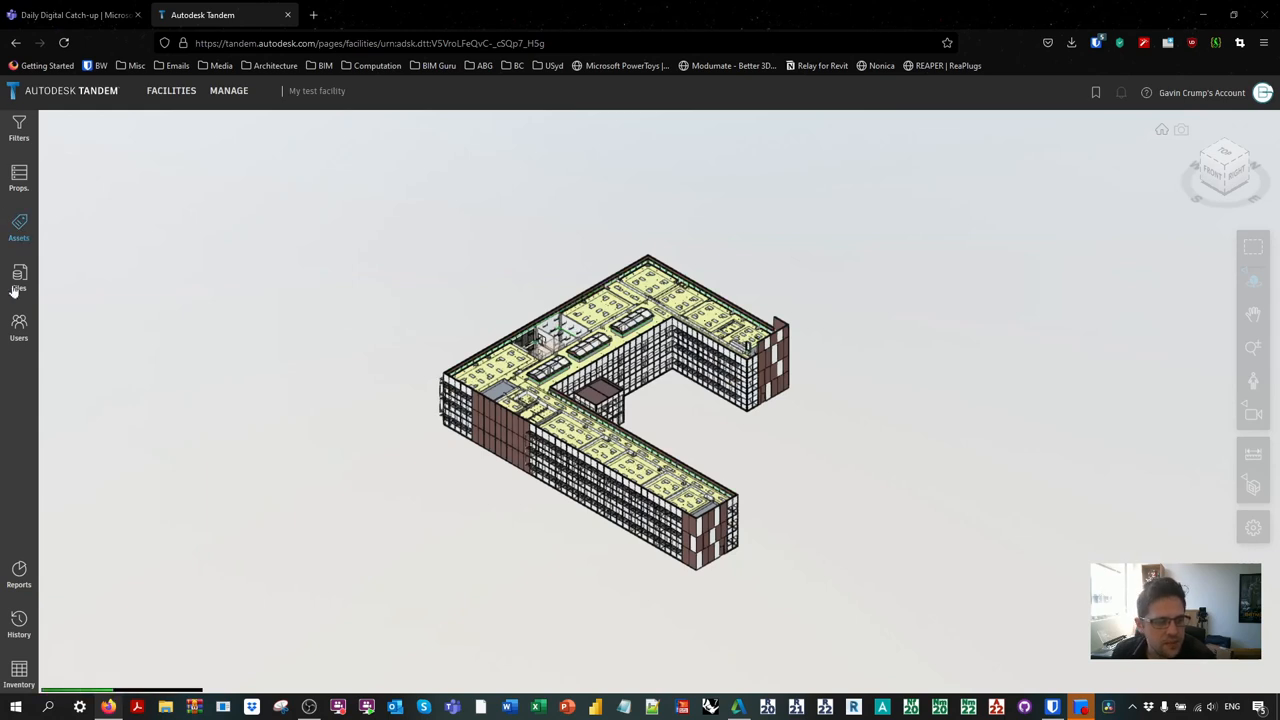
{"action": "left_click", "coordinate": [18, 278]}
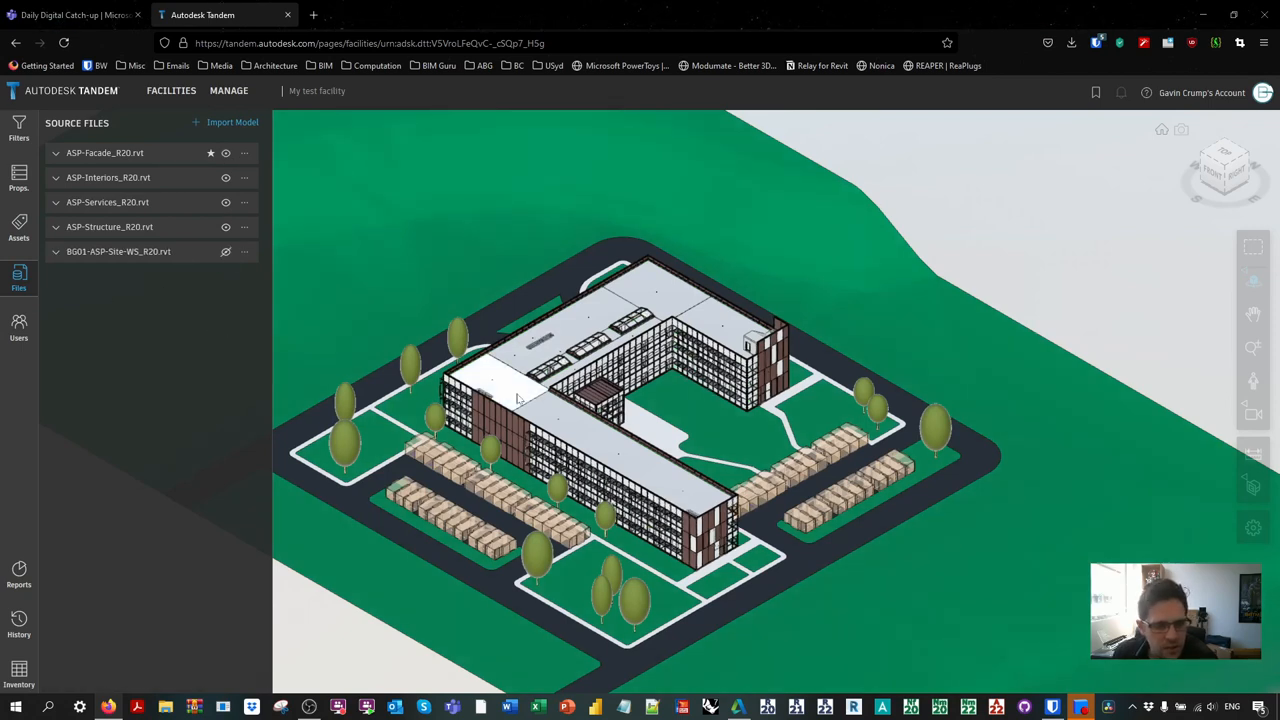
{"action": "left_click", "coordinate": [18, 325]}
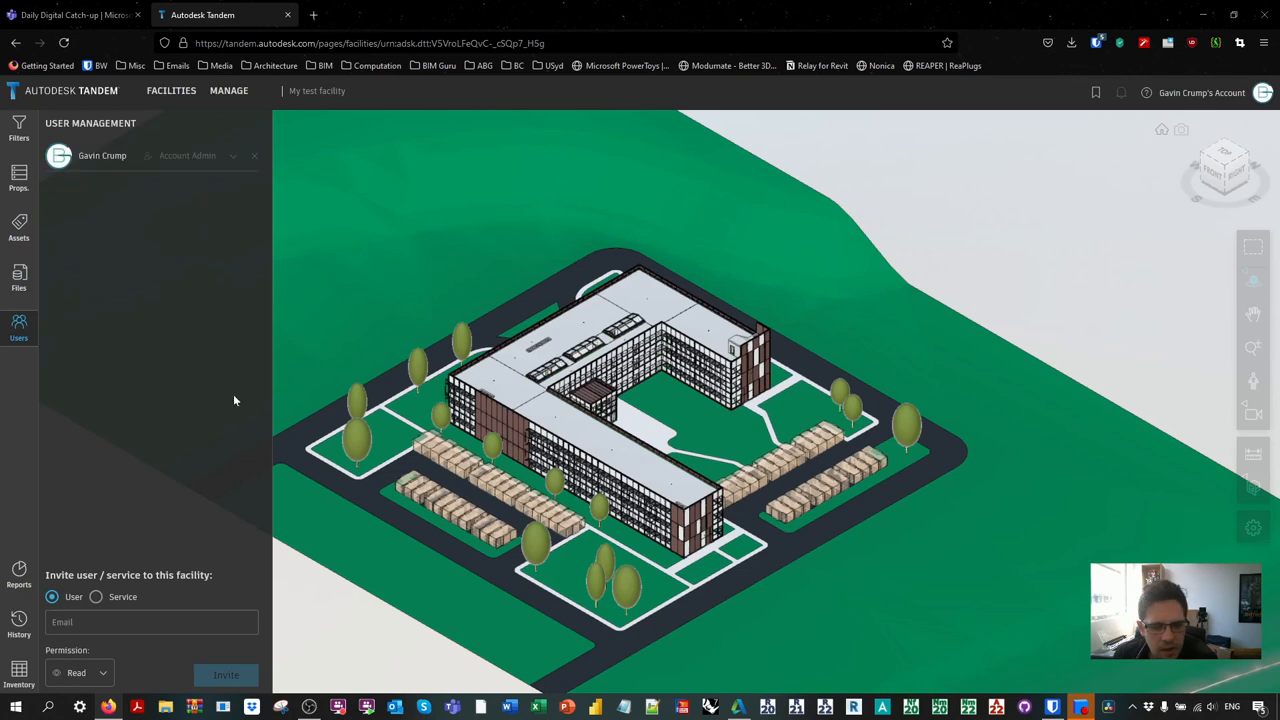
{"action": "mouse_move", "coordinate": [162, 320]}
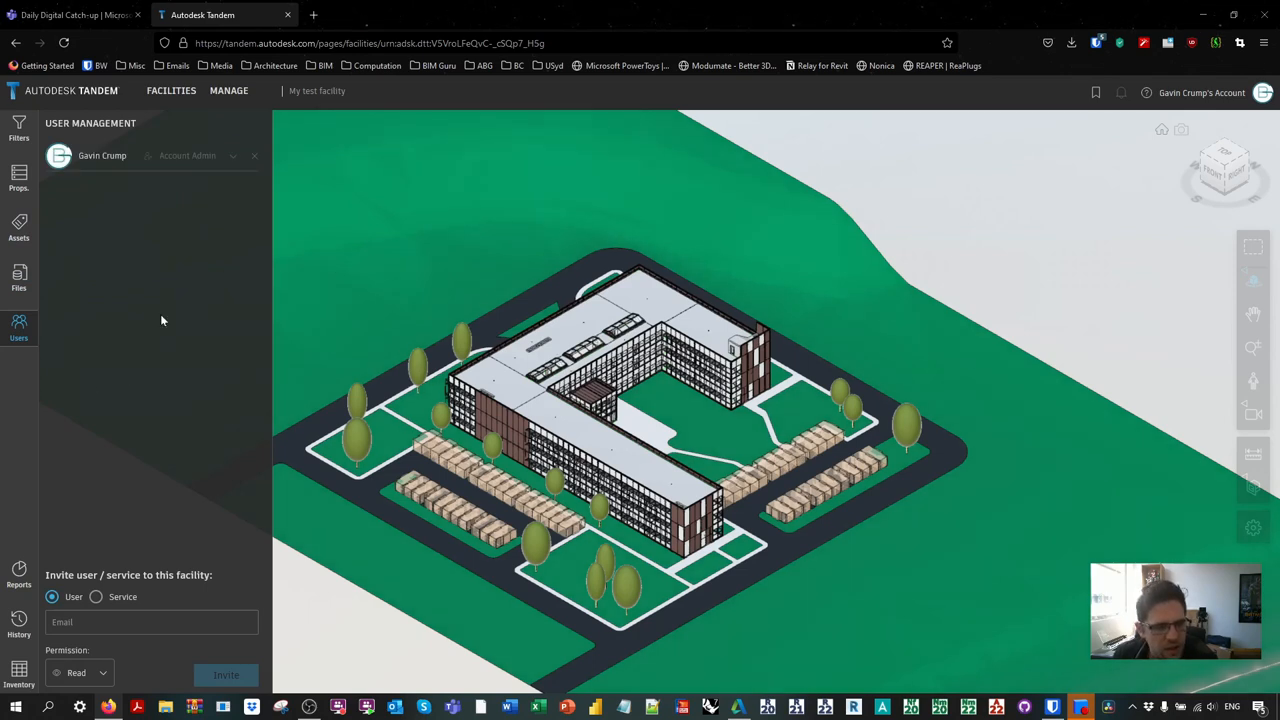
{"action": "left_click", "coordinate": [18, 280]}
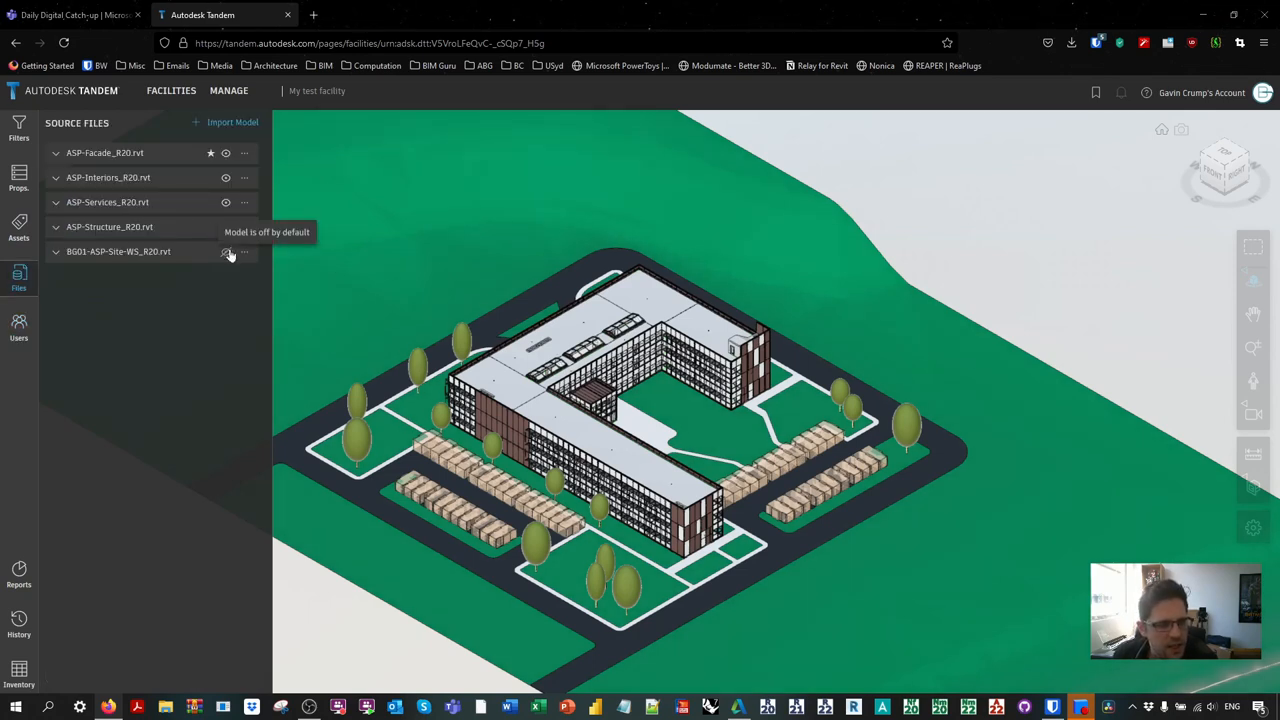
{"action": "left_click", "coordinate": [18, 325]}
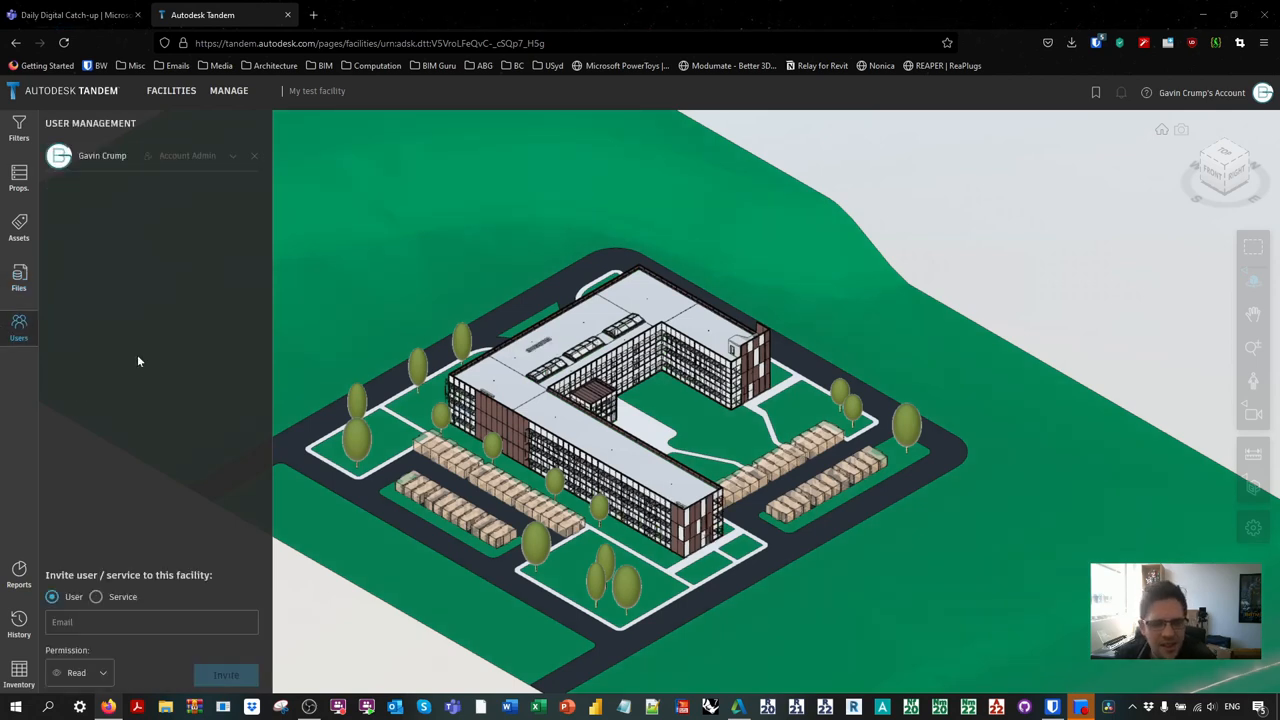
{"action": "mouse_move", "coordinate": [183, 364]}
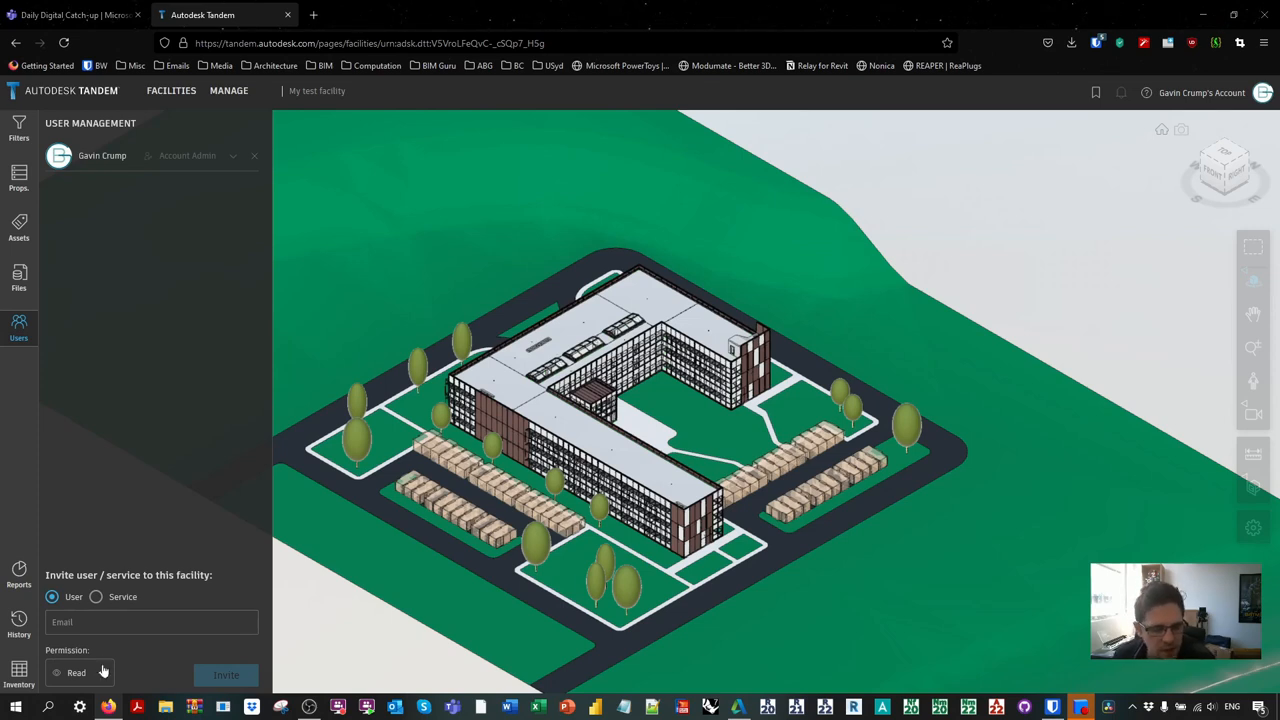
Step: View and close the usage report, then bring up the Inventory panel
{"action": "left_click", "coordinate": [79, 673]}
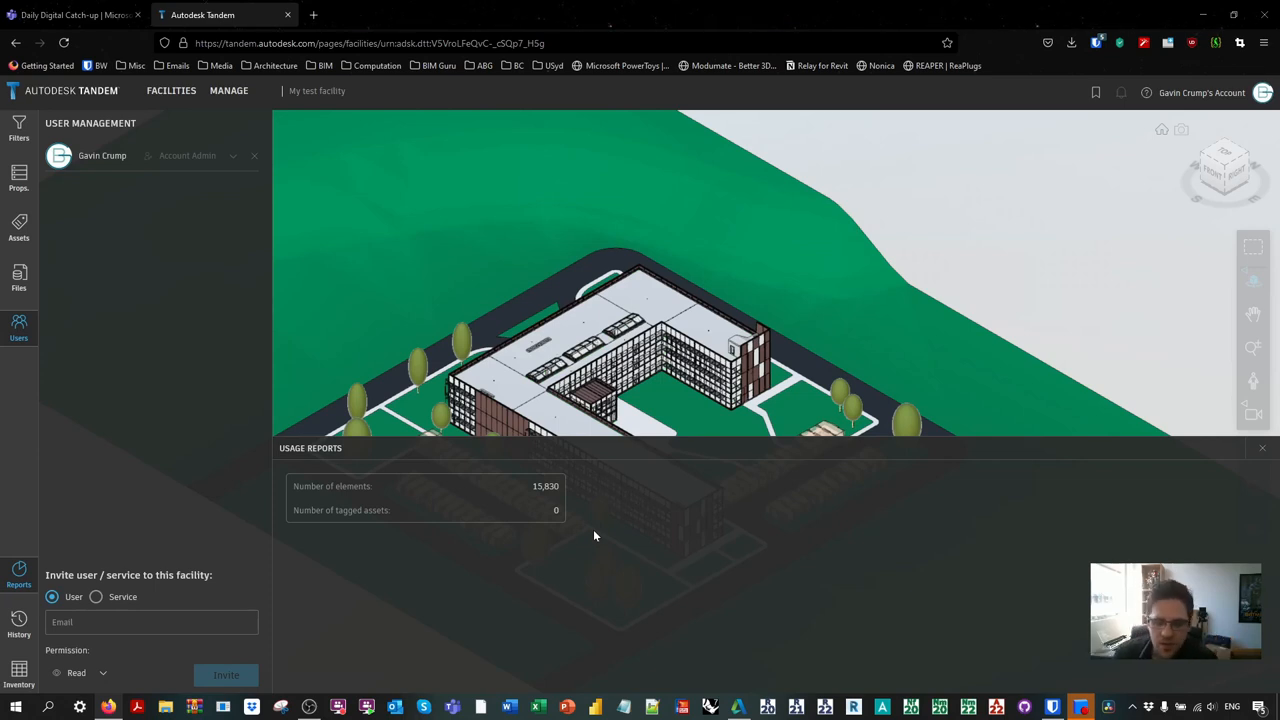
{"action": "left_click", "coordinate": [1262, 448]}
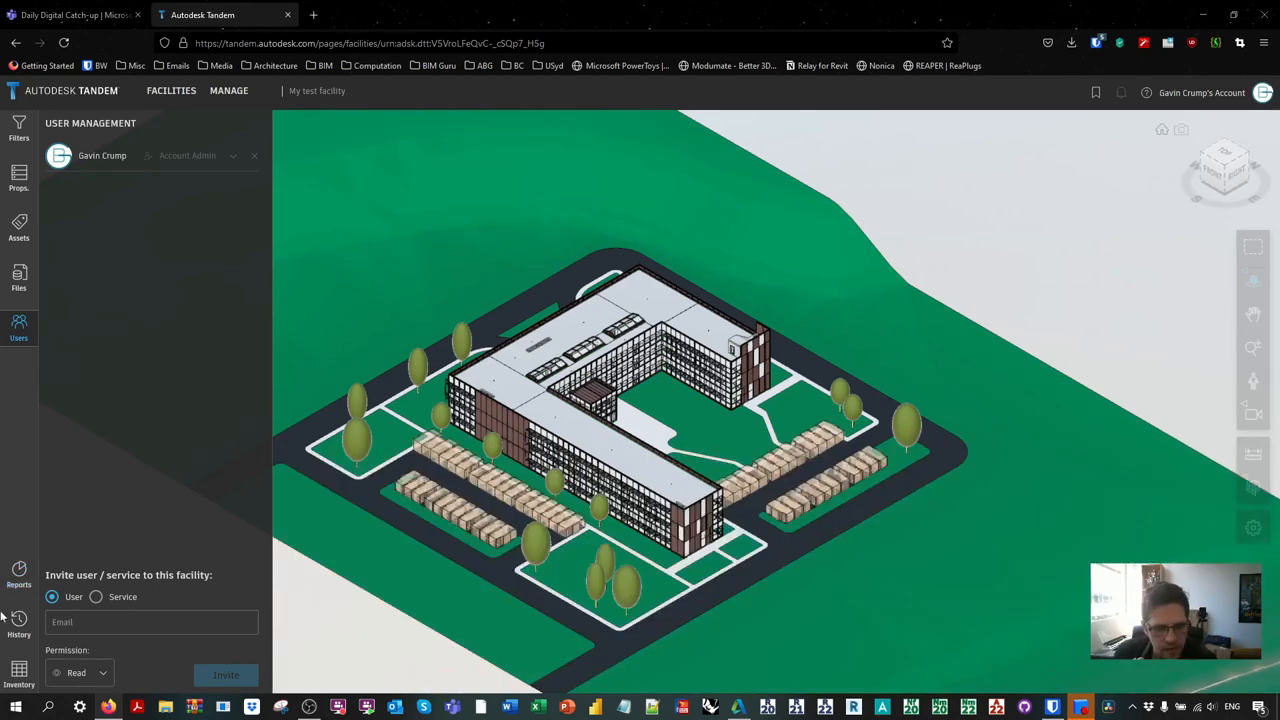
{"action": "left_click", "coordinate": [15, 670]}
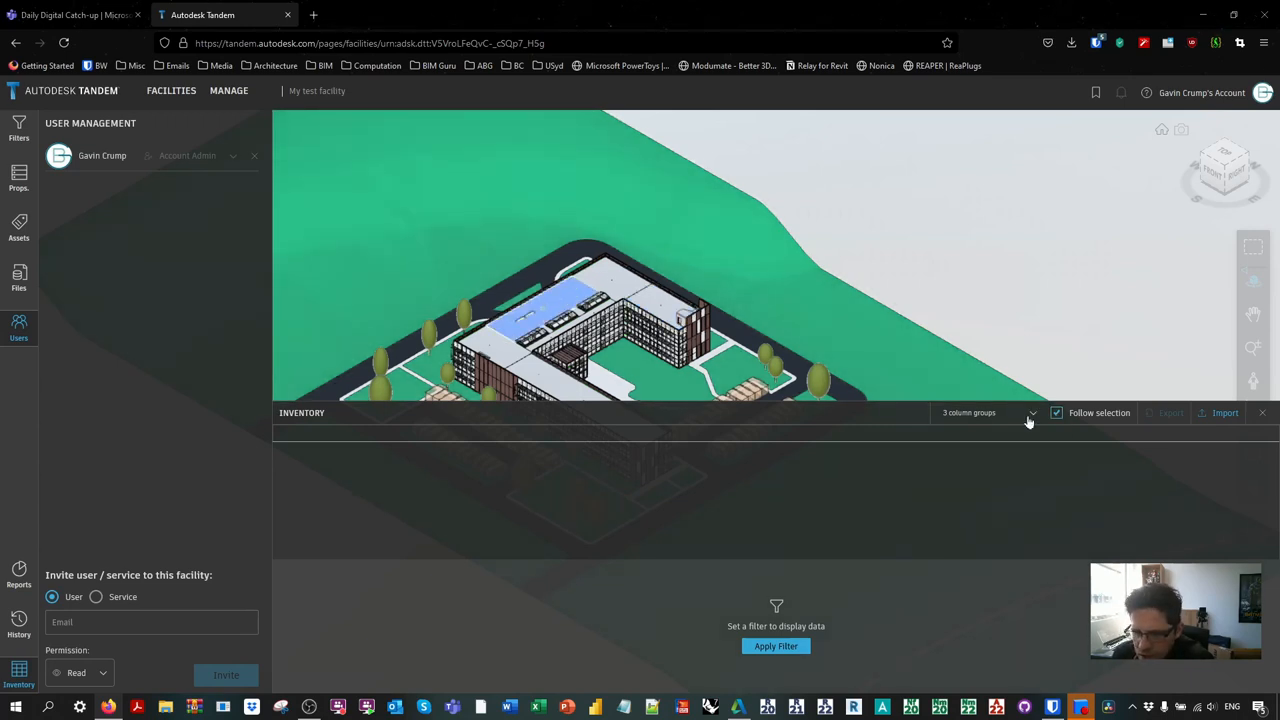
Step: Filter the inventory to Walls, Basic Wall family, ASP-Interiors_R20.rvt, and Ground Floor
{"action": "left_click", "coordinate": [18, 123]}
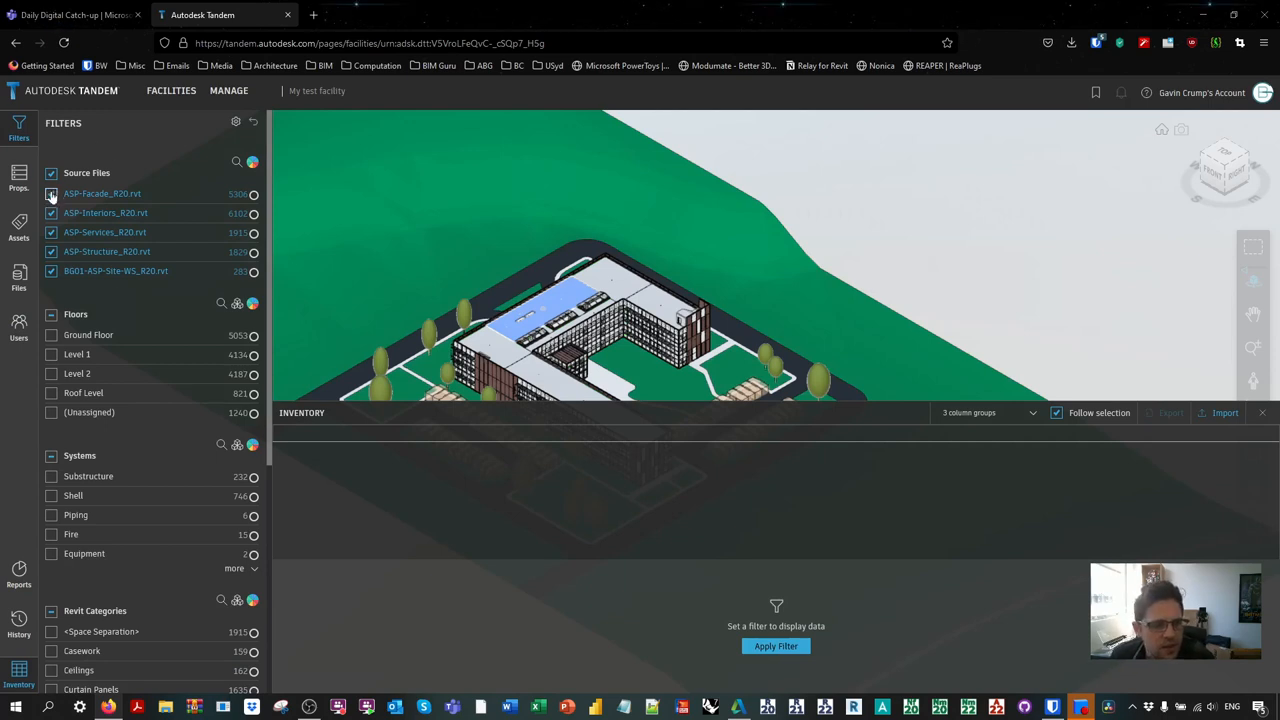
{"action": "left_click", "coordinate": [51, 193]}
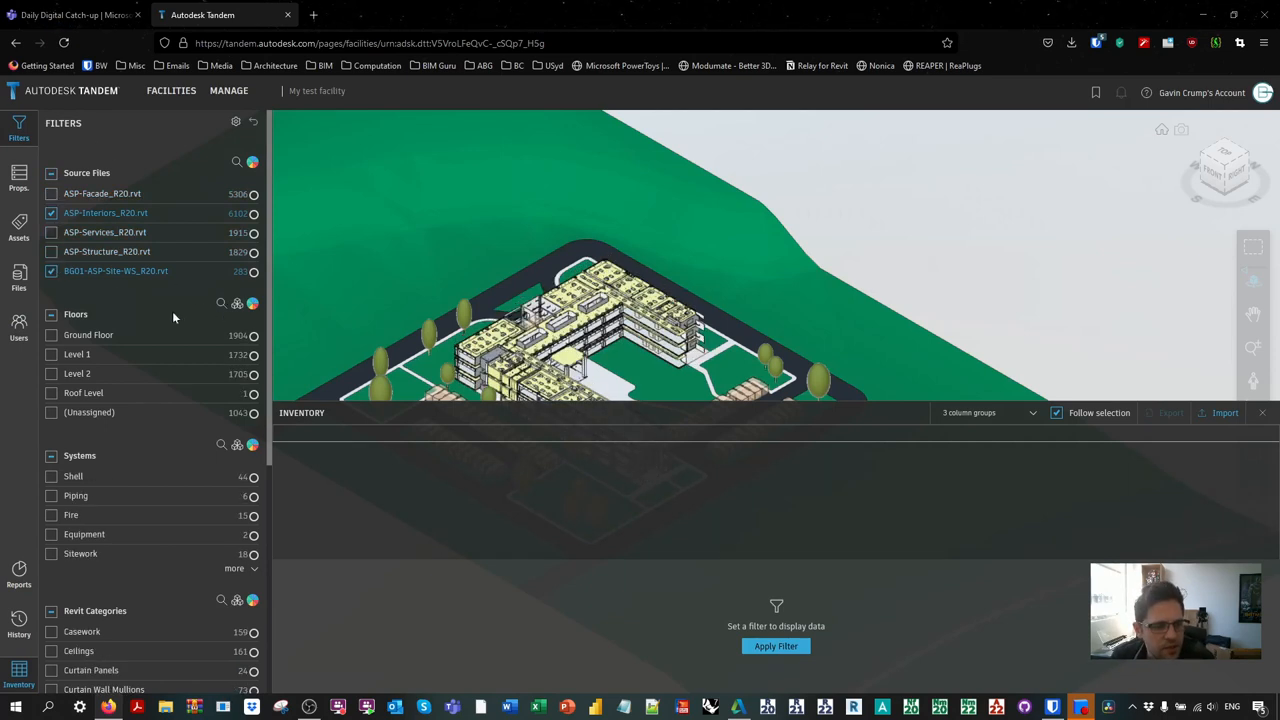
{"action": "left_click", "coordinate": [51, 335]}
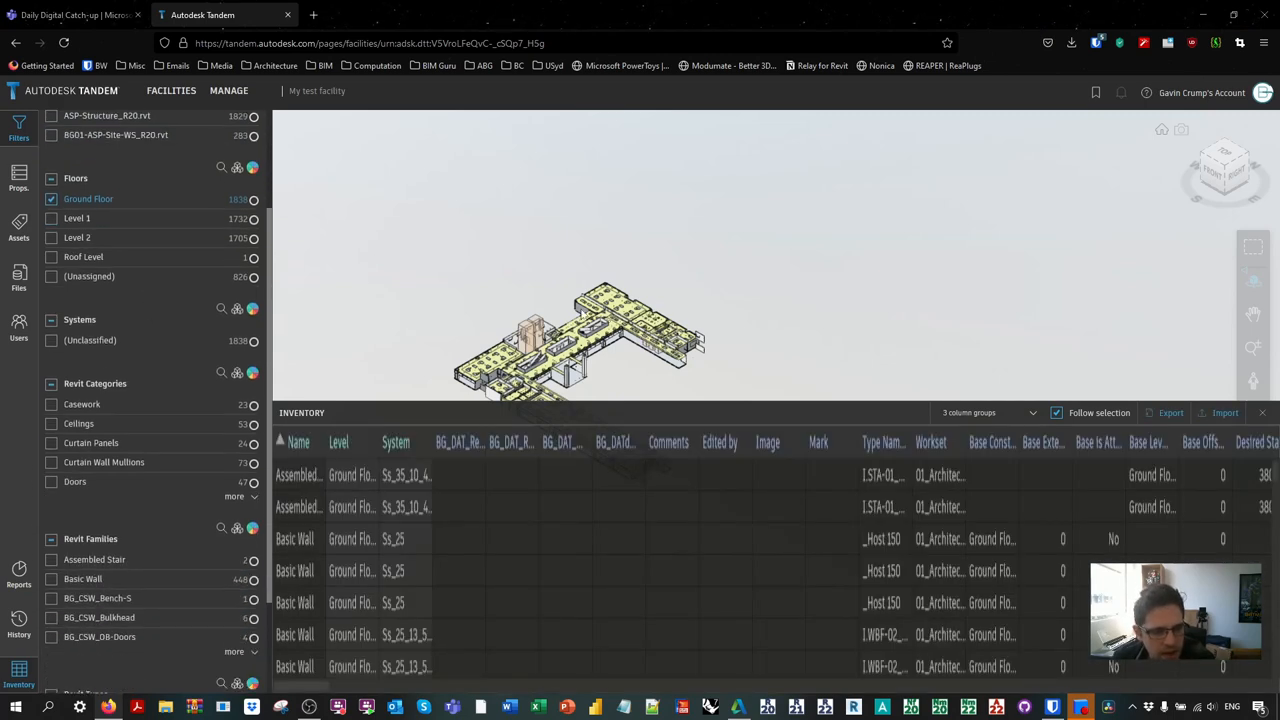
{"action": "mouse_move", "coordinate": [238, 502]}
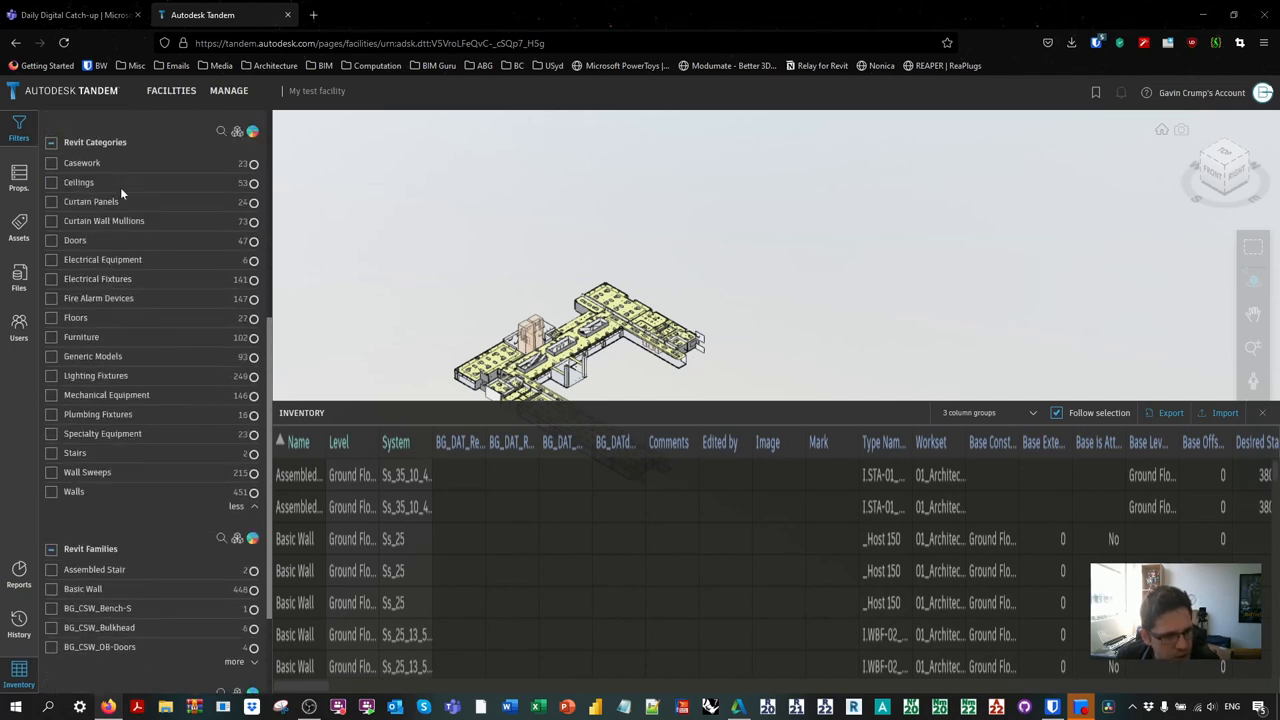
{"action": "mouse_move", "coordinate": [117, 344]}
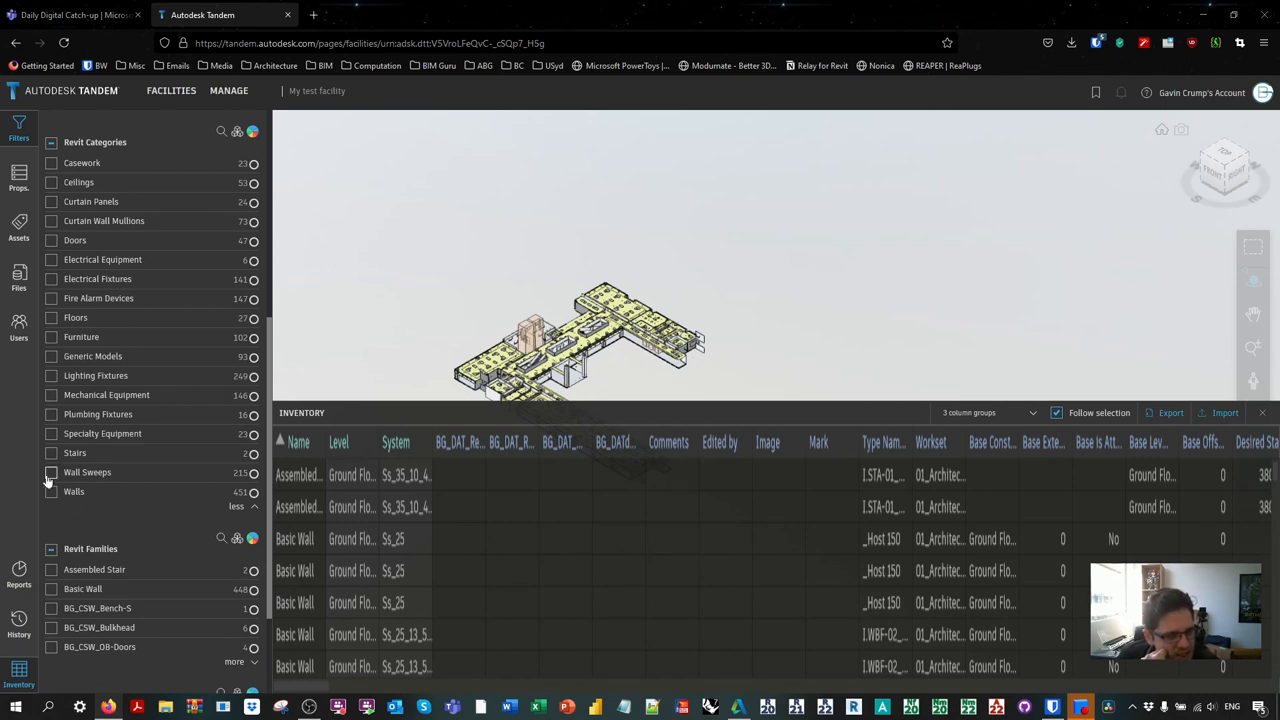
{"action": "left_click", "coordinate": [46, 491]}
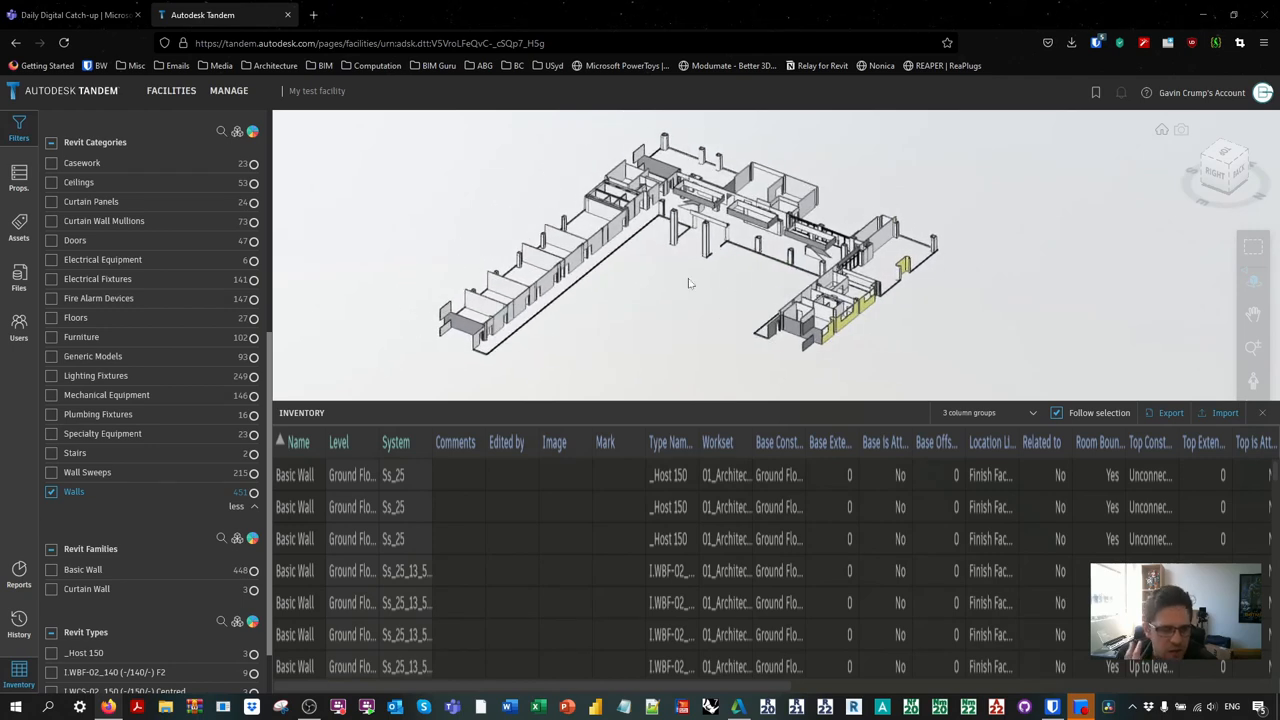
{"action": "scroll", "scroll_direction": "down", "scroll_amount": 3}
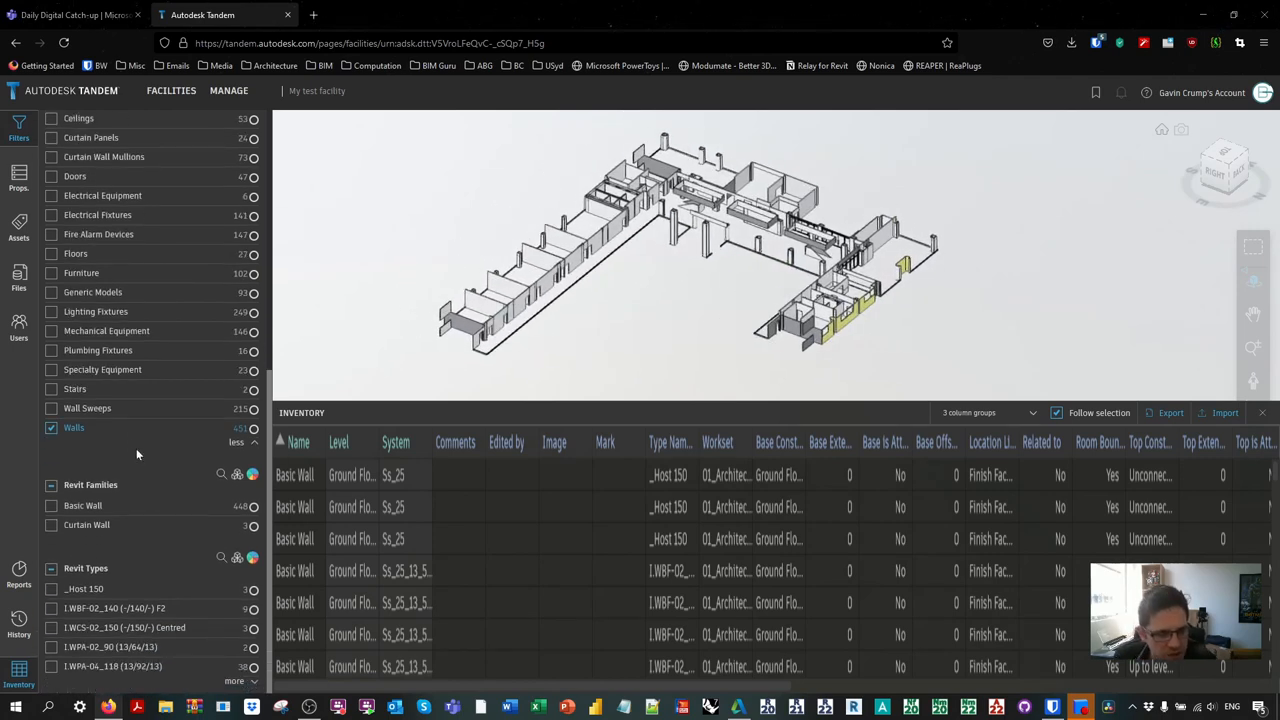
{"action": "left_click", "coordinate": [51, 505]}
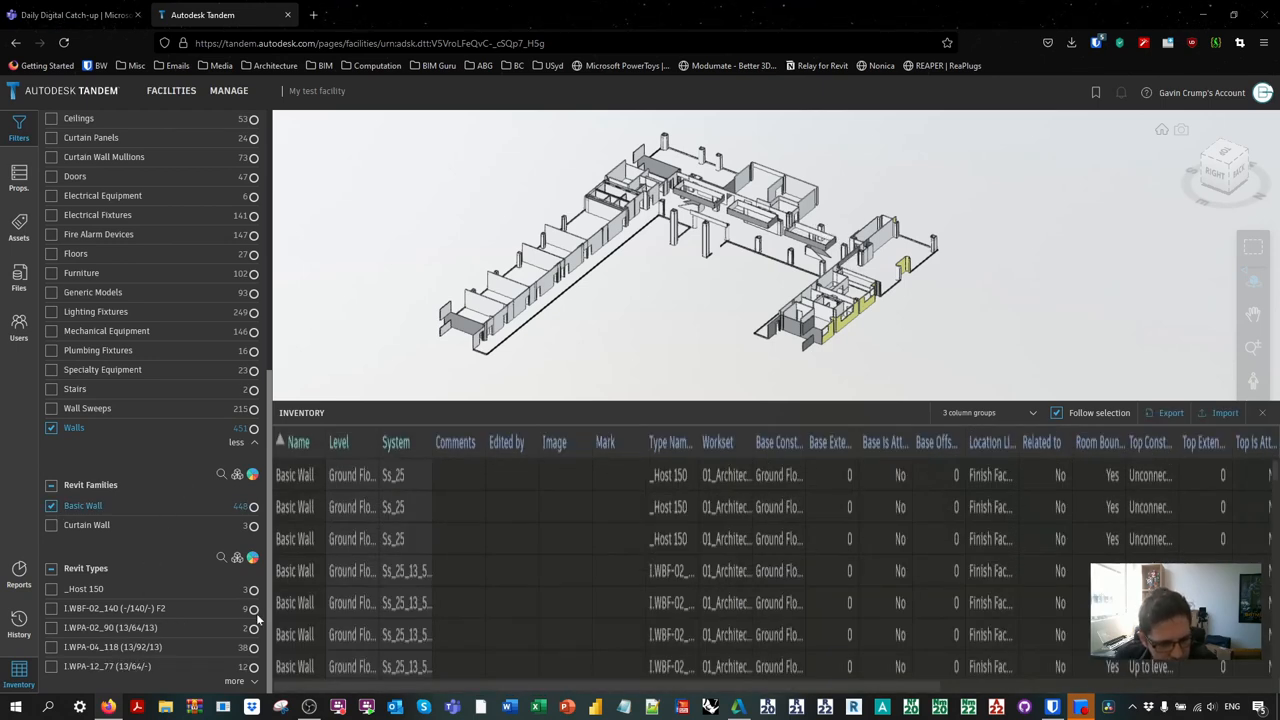
{"action": "left_click", "coordinate": [48, 670]}
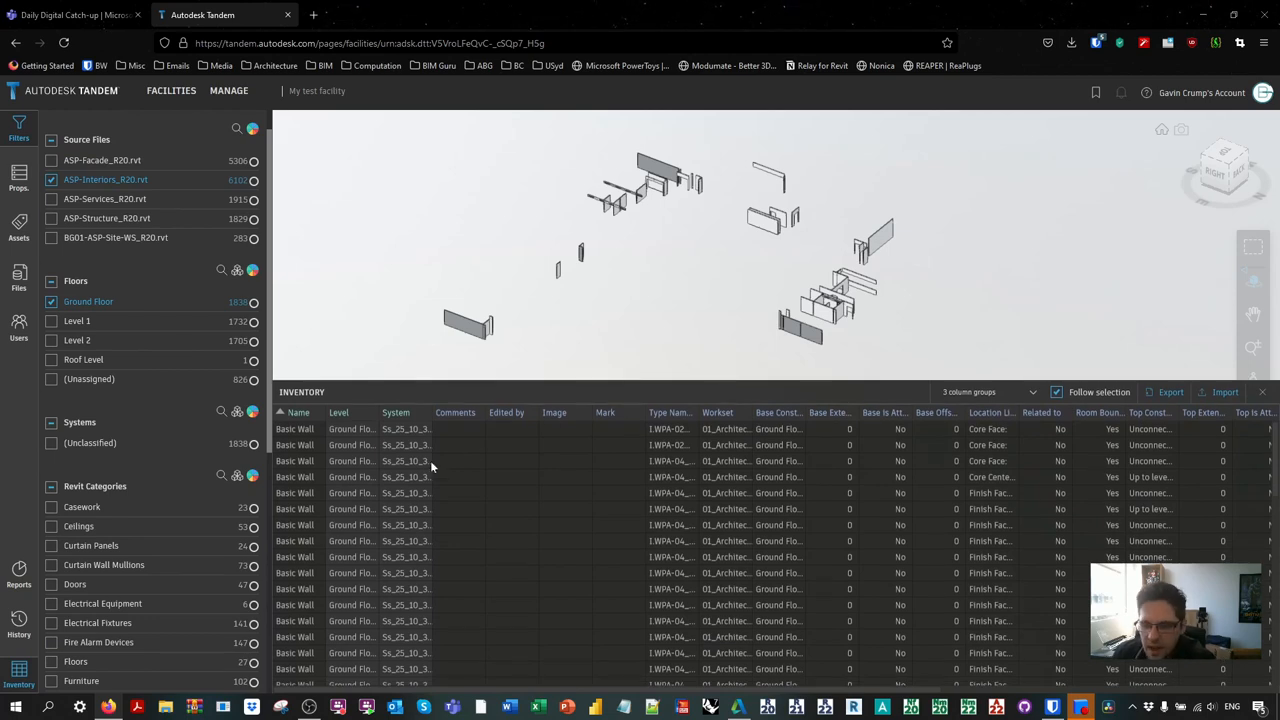
{"action": "mouse_move", "coordinate": [556, 412]}
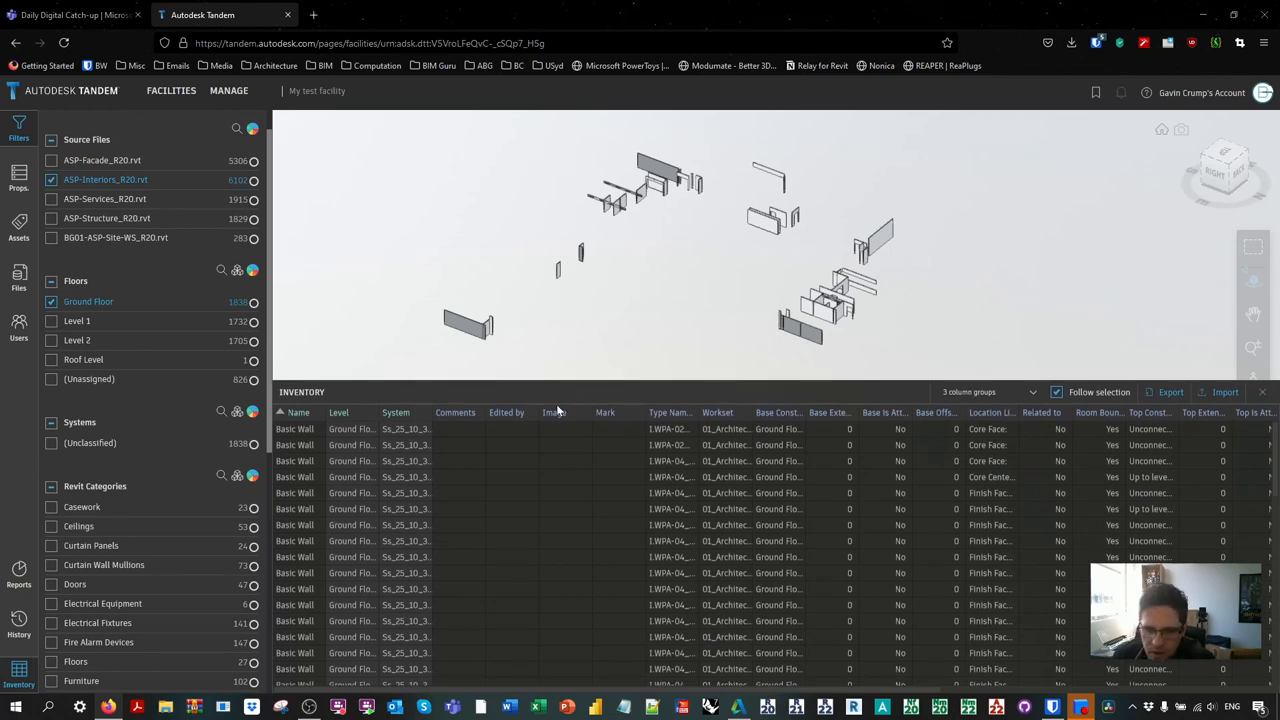
{"action": "right_click", "coordinate": [551, 412]}
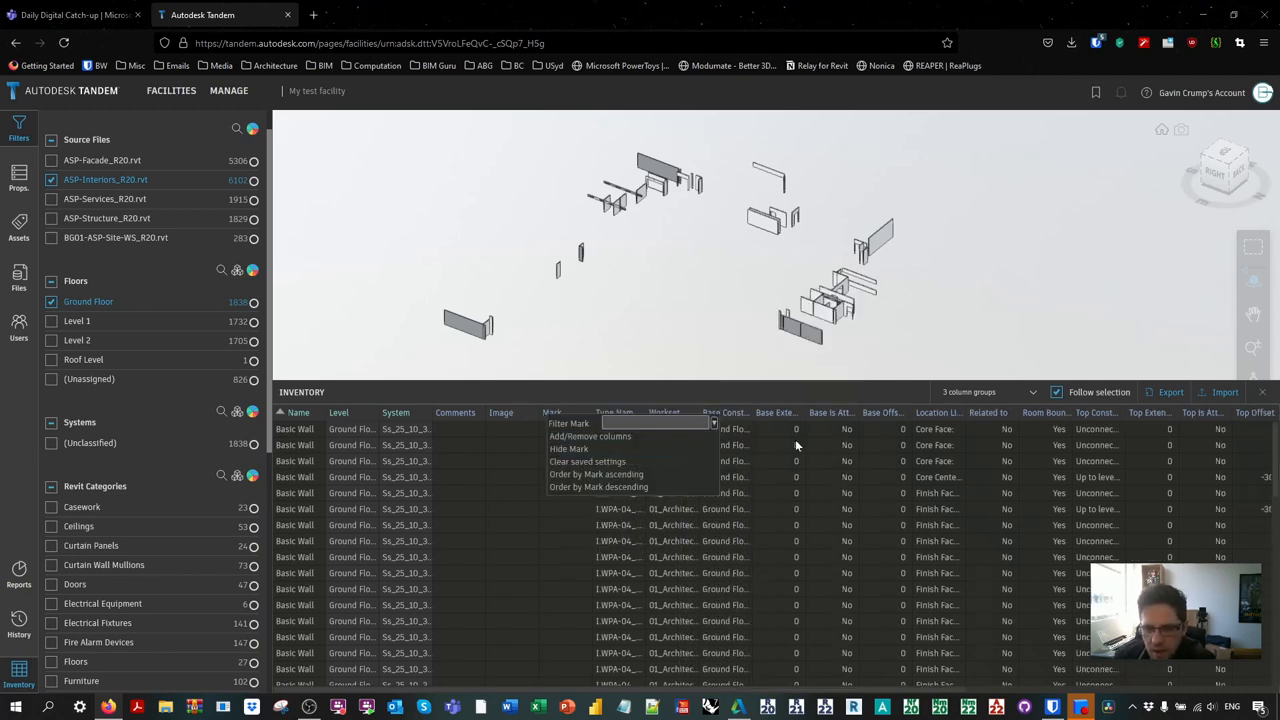
{"action": "left_click", "coordinate": [590, 436]}
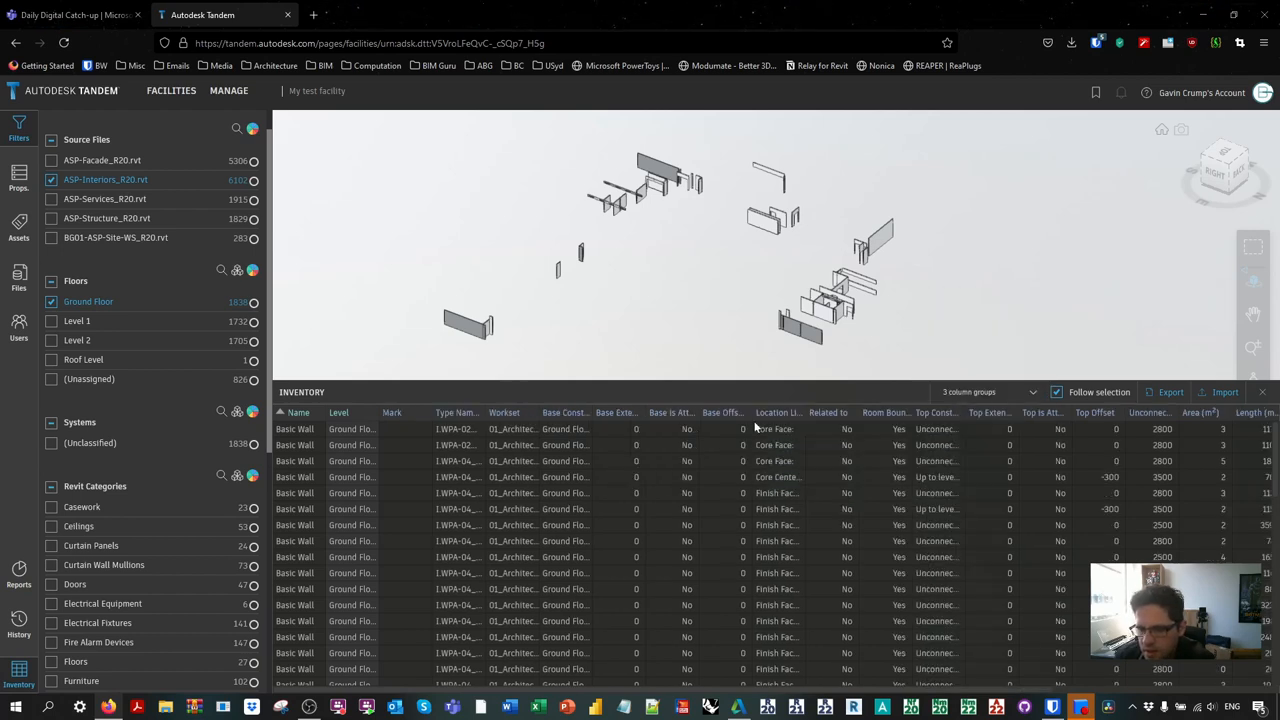
{"action": "left_click", "coordinate": [776, 412]}
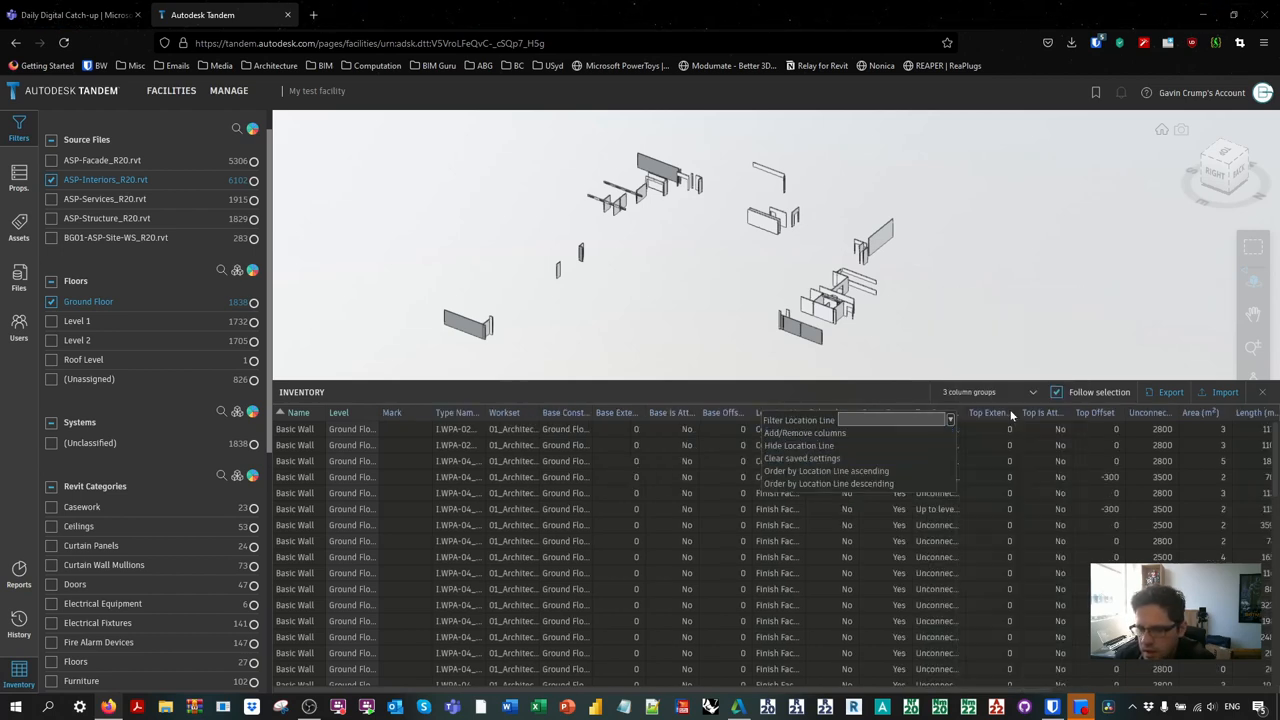
{"action": "left_click", "coordinate": [807, 433]}
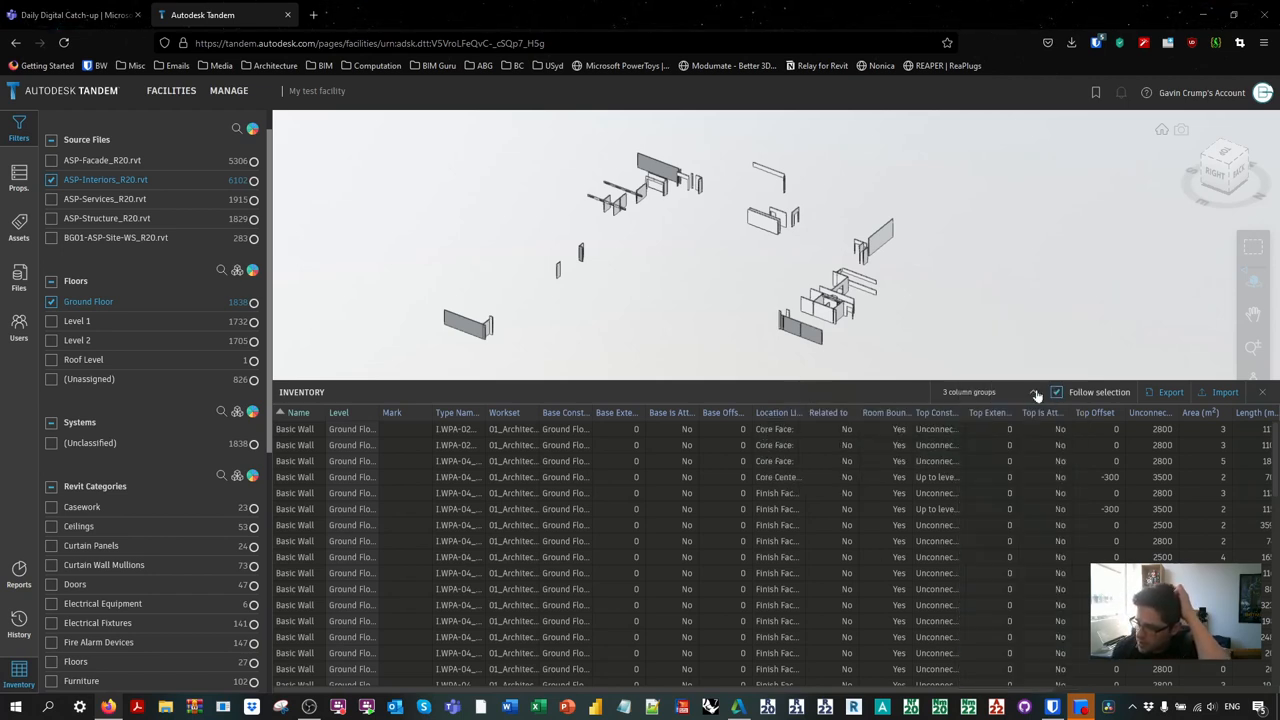
{"action": "left_click", "coordinate": [1033, 391]}
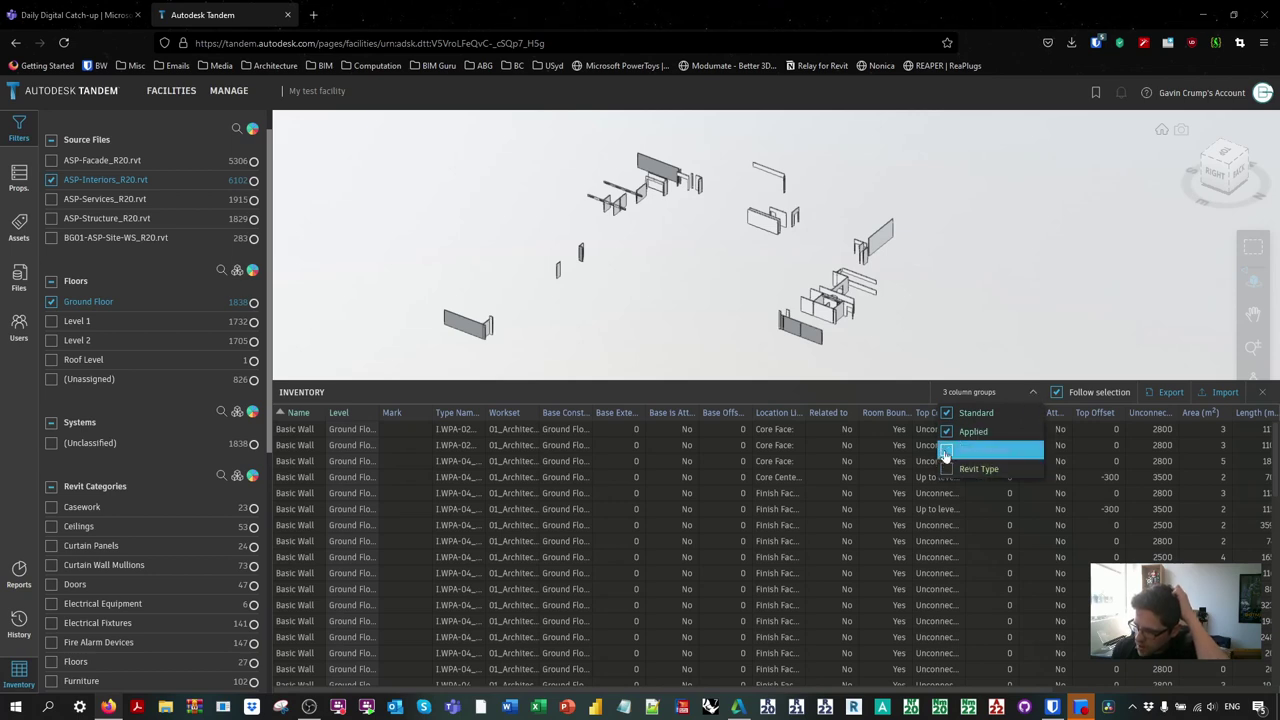
{"action": "left_click", "coordinate": [946, 450]}
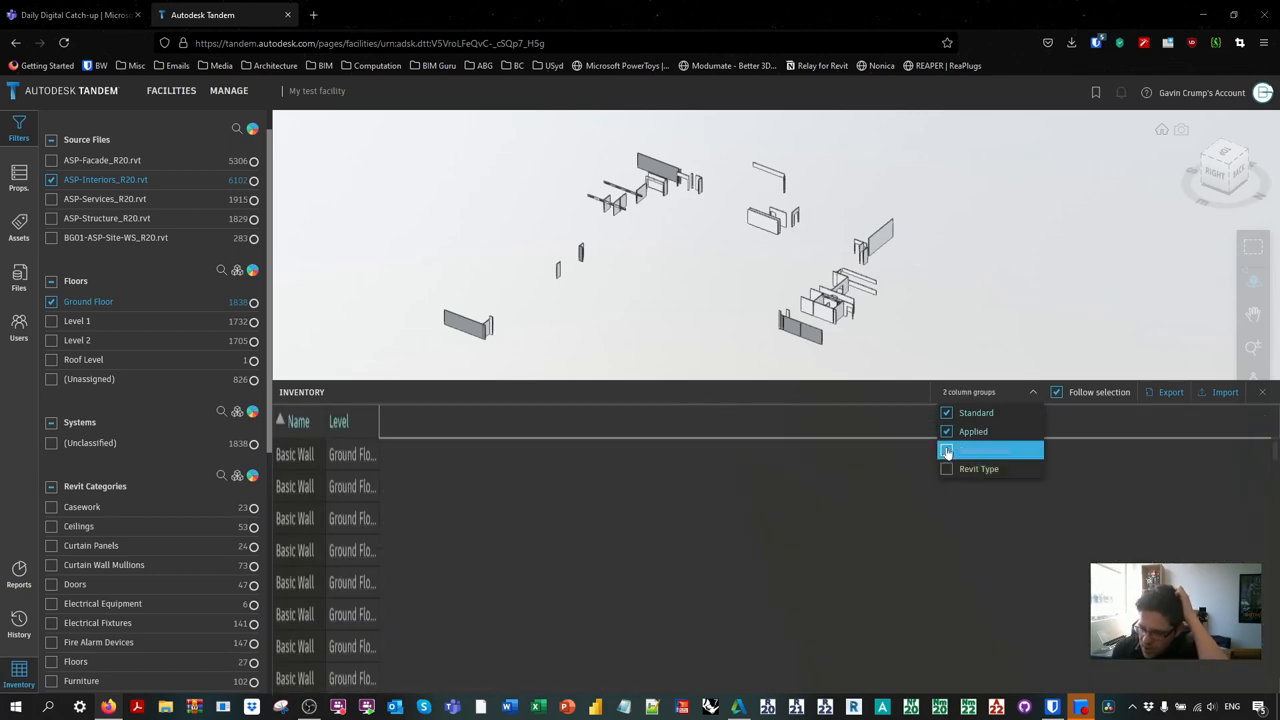
{"action": "left_click", "coordinate": [946, 450]}
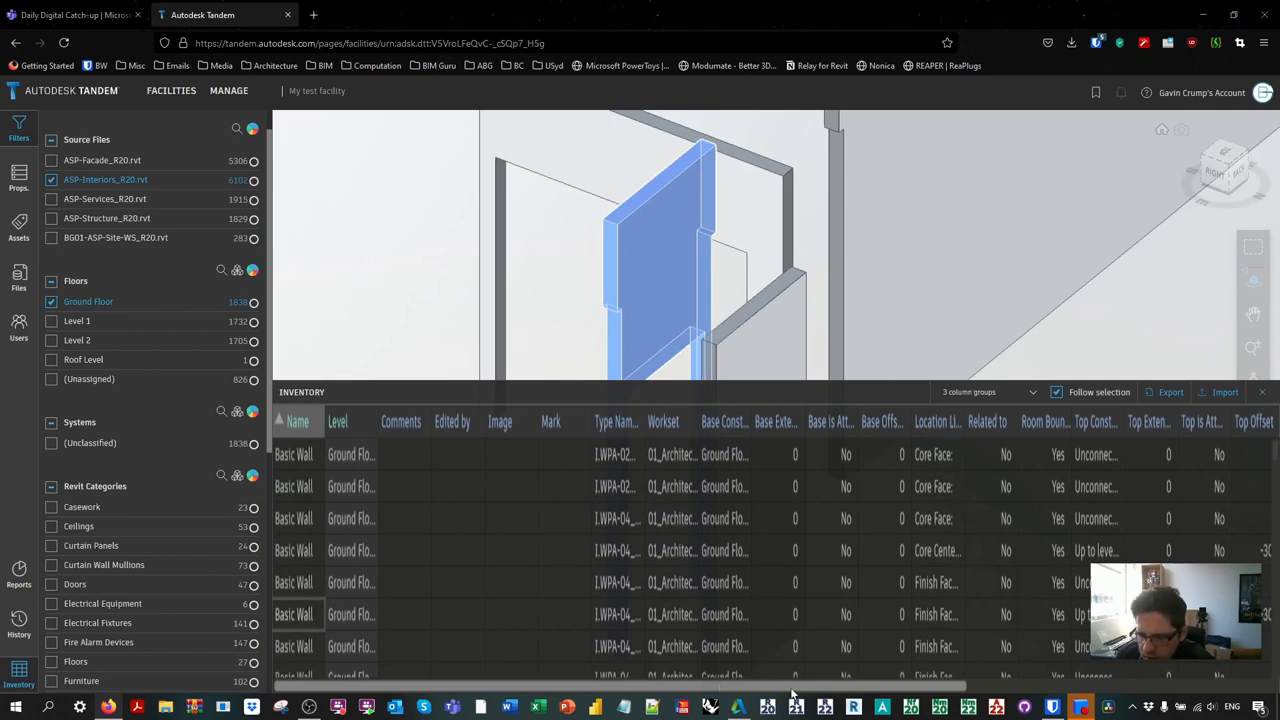
{"action": "mouse_move", "coordinate": [798, 558]}
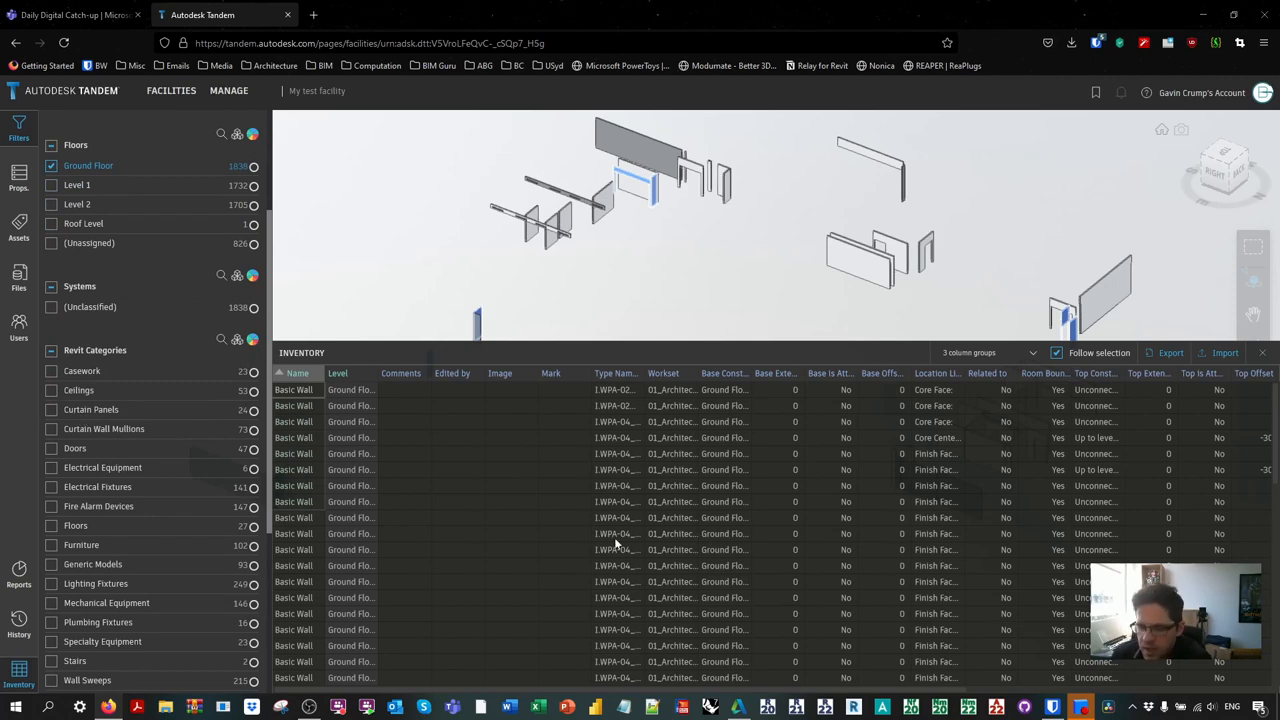
{"action": "mouse_move", "coordinate": [1165, 360]}
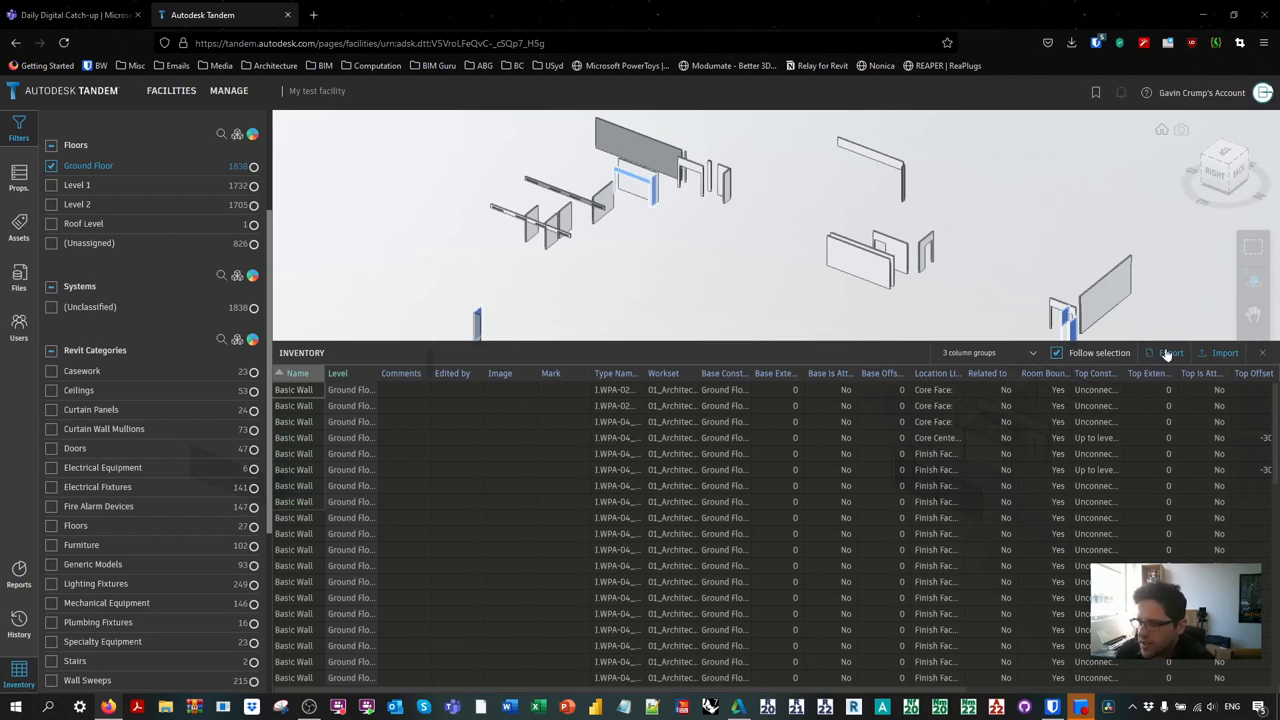
Step: Export the wall inventory as My test facility.xlsx and open it in Excel
{"action": "left_click", "coordinate": [1169, 352]}
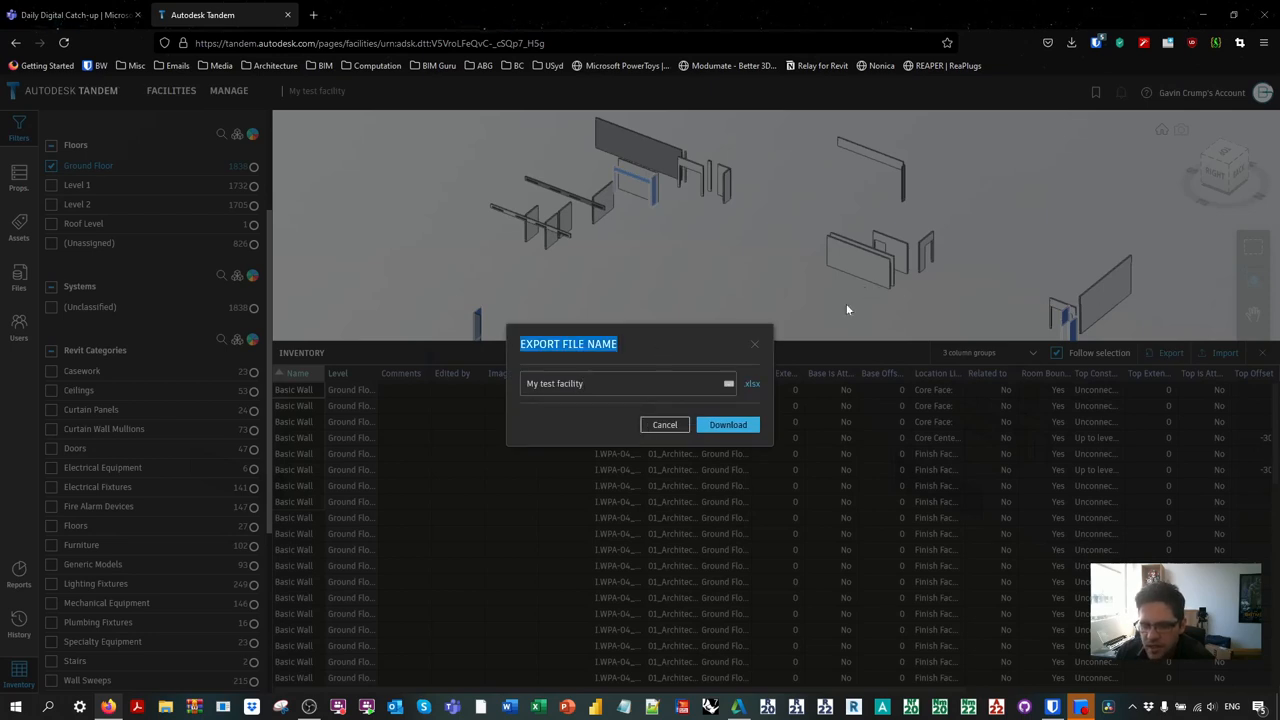
{"action": "left_click", "coordinate": [727, 424]}
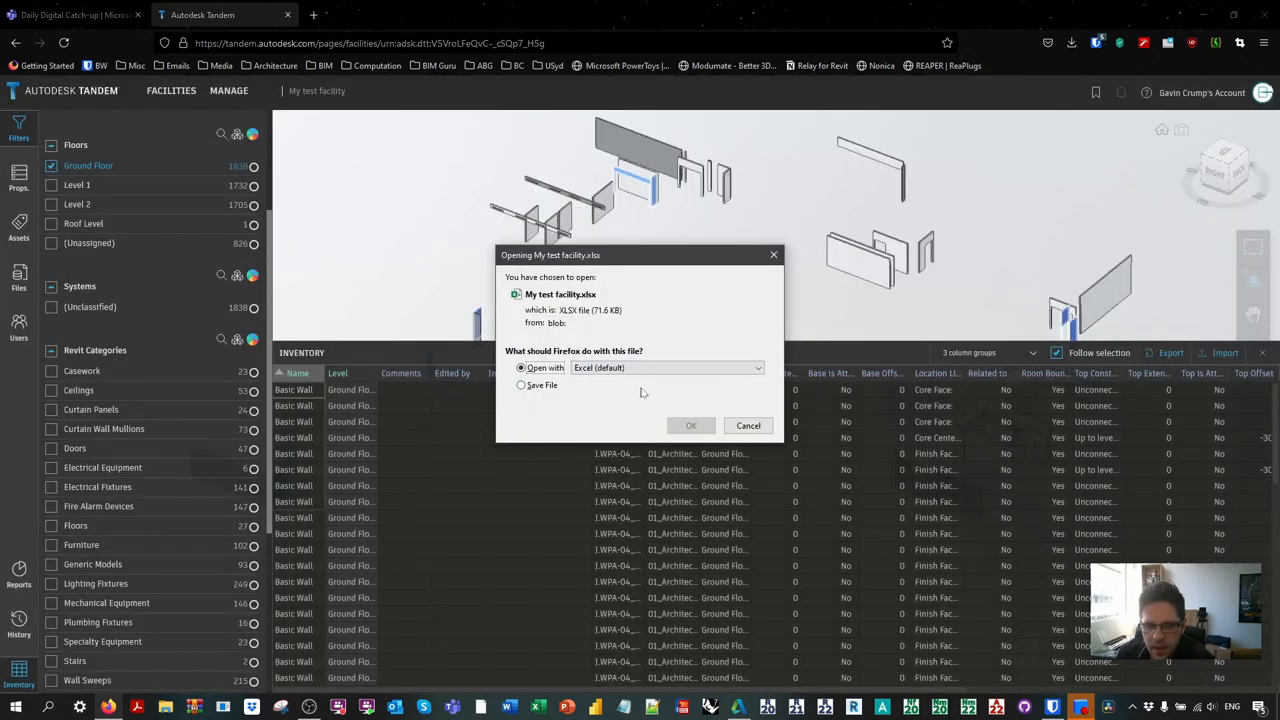
{"action": "left_click", "coordinate": [691, 425]}
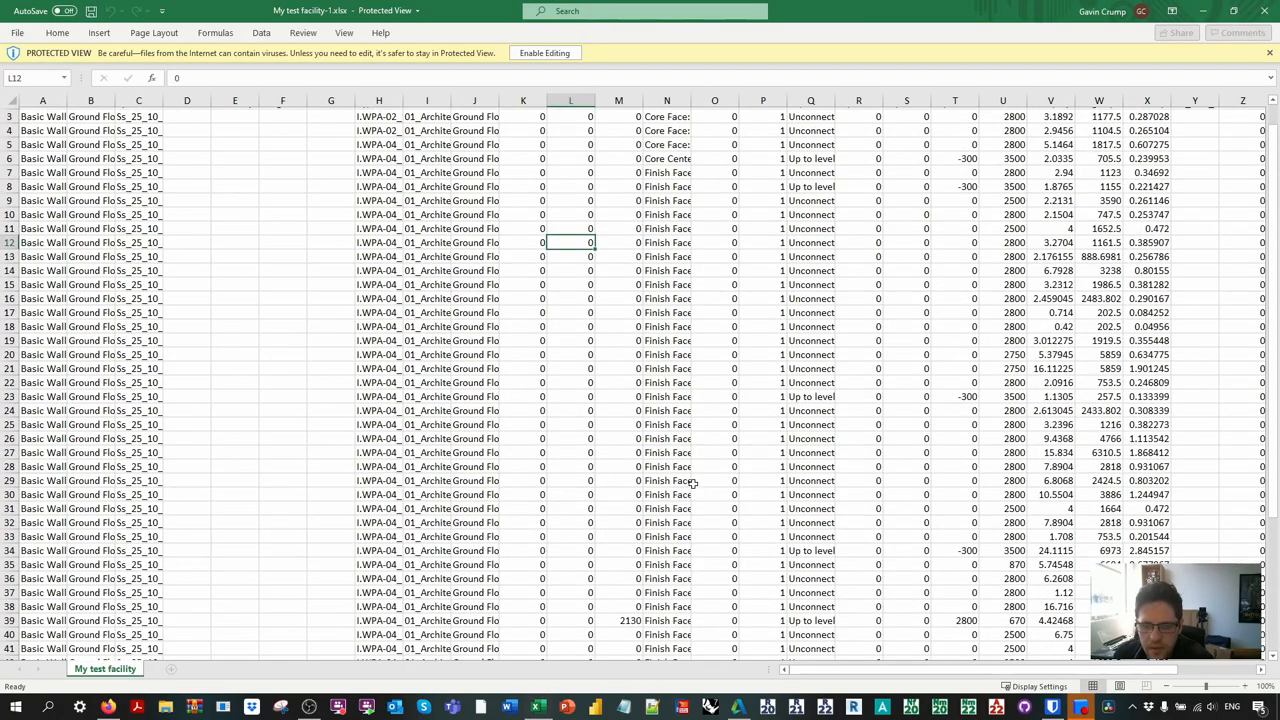
Step: Enable editing, fill the Mark column G with 1, and save a Desktop copy
{"action": "left_click", "coordinate": [546, 52]}
{"action": "type", "text": "1"}
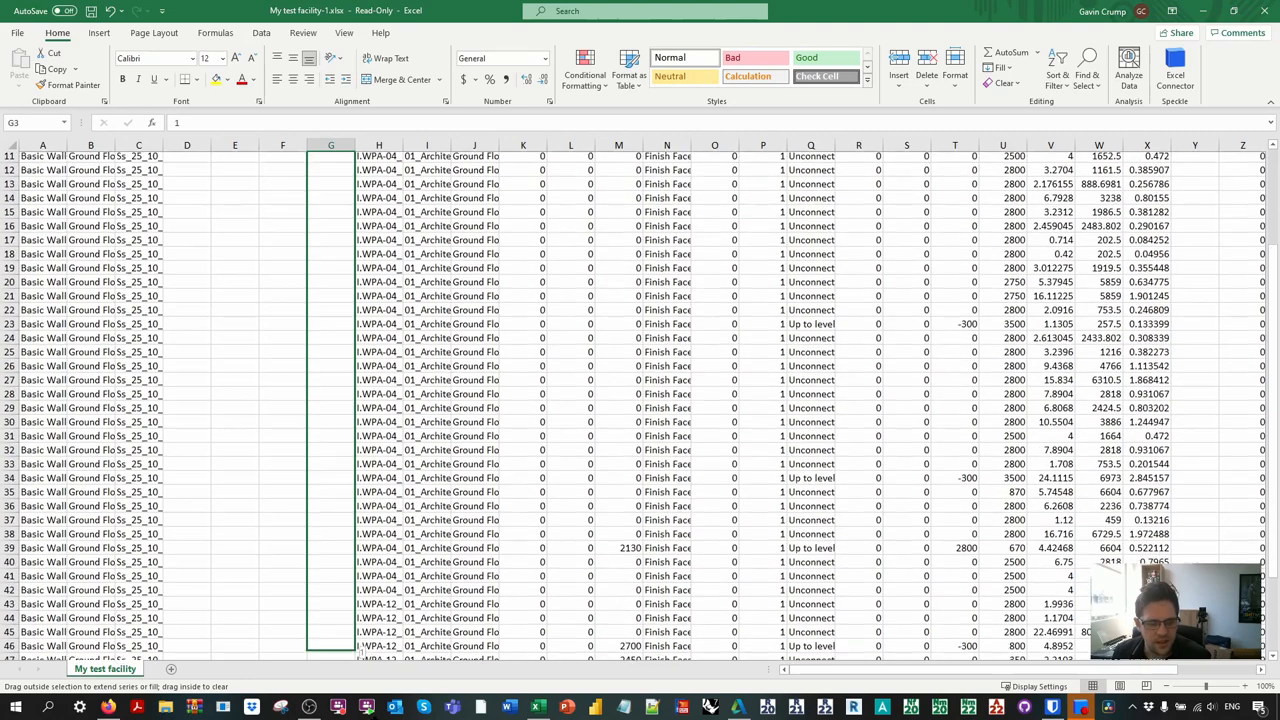
{"action": "scroll", "scroll_direction": "down", "scroll_amount": 3}
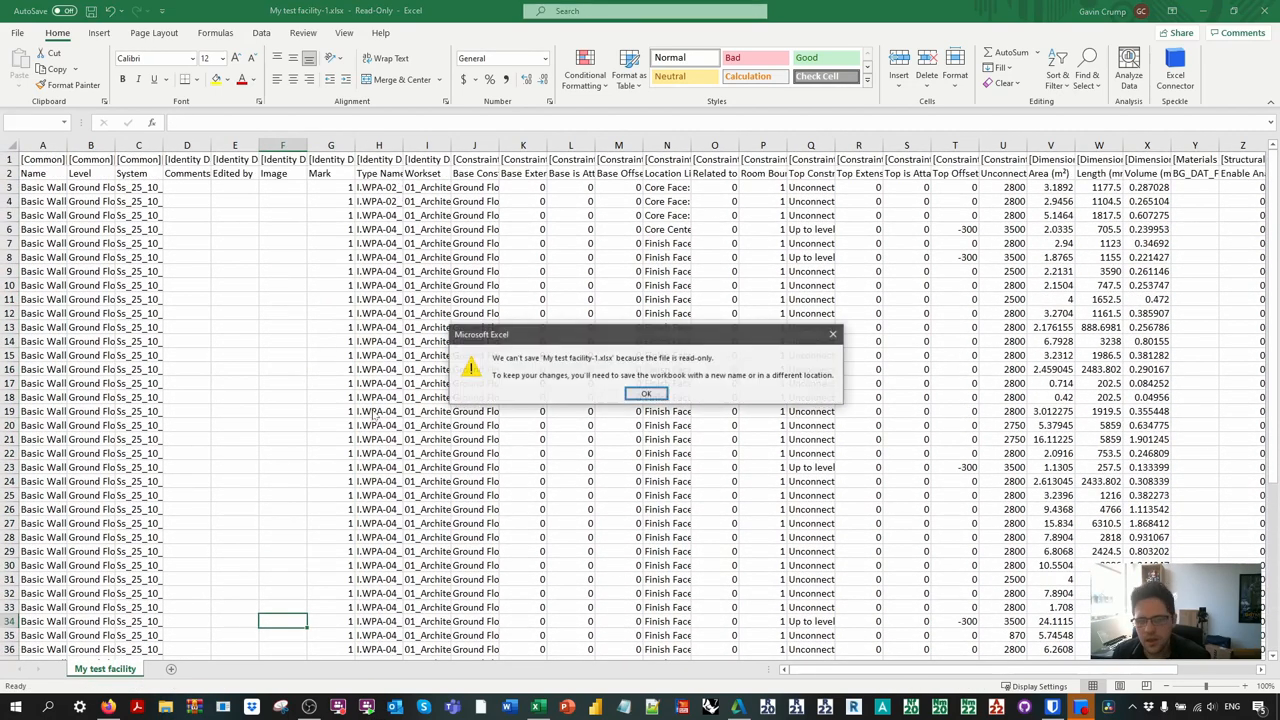
{"action": "left_click", "coordinate": [646, 393]}
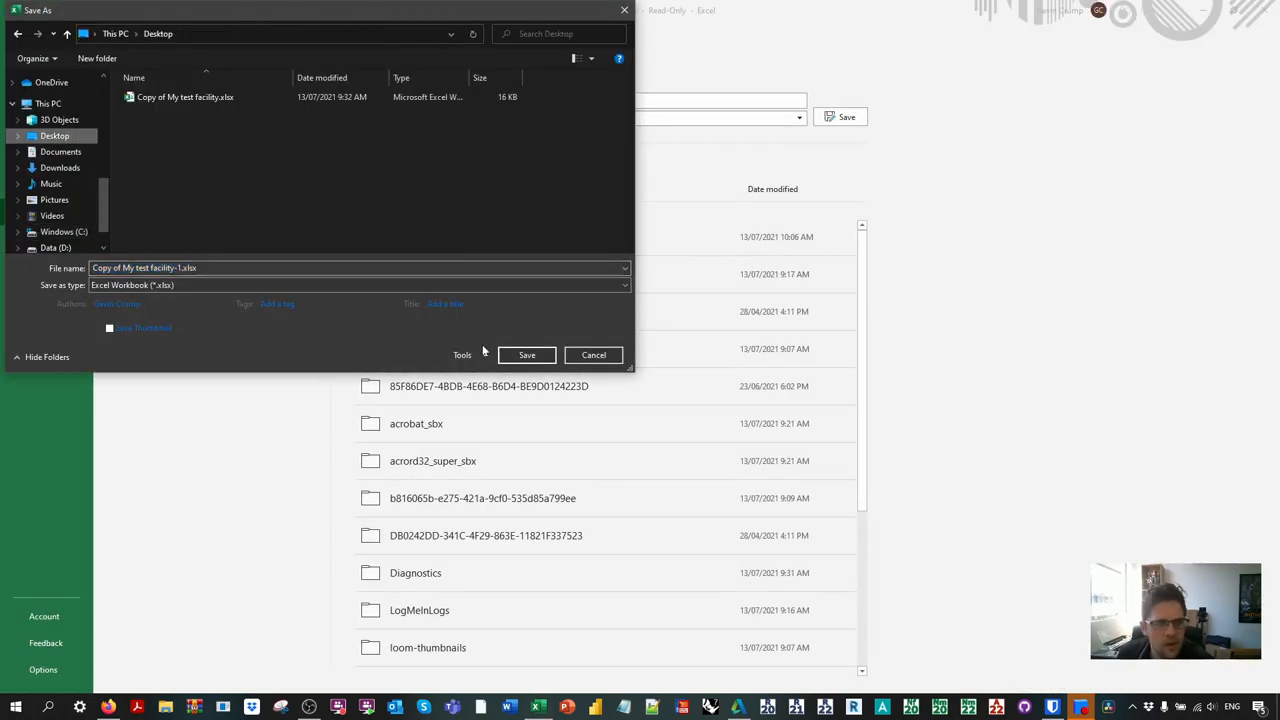
{"action": "left_click", "coordinate": [526, 355]}
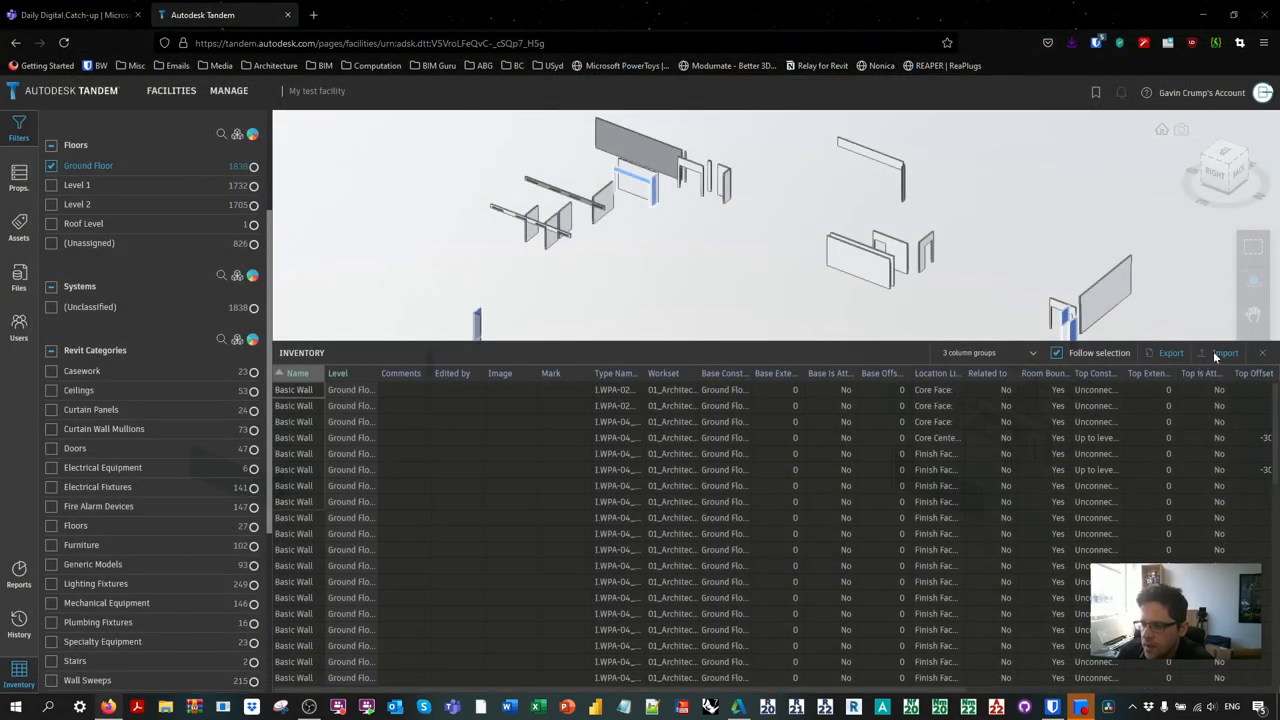
Step: Import the edited Desktop workbook copy and scroll the table to see area, length, volume
{"action": "left_click", "coordinate": [1226, 352]}
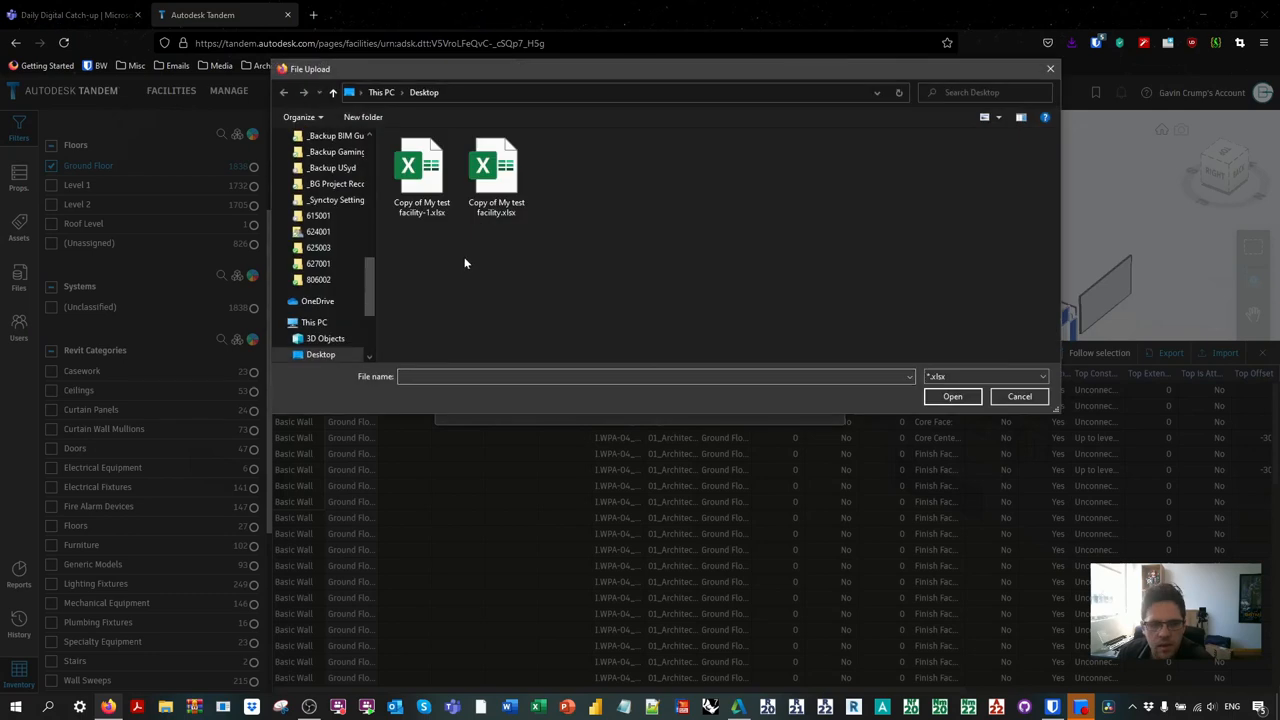
{"action": "left_click", "coordinate": [953, 396]}
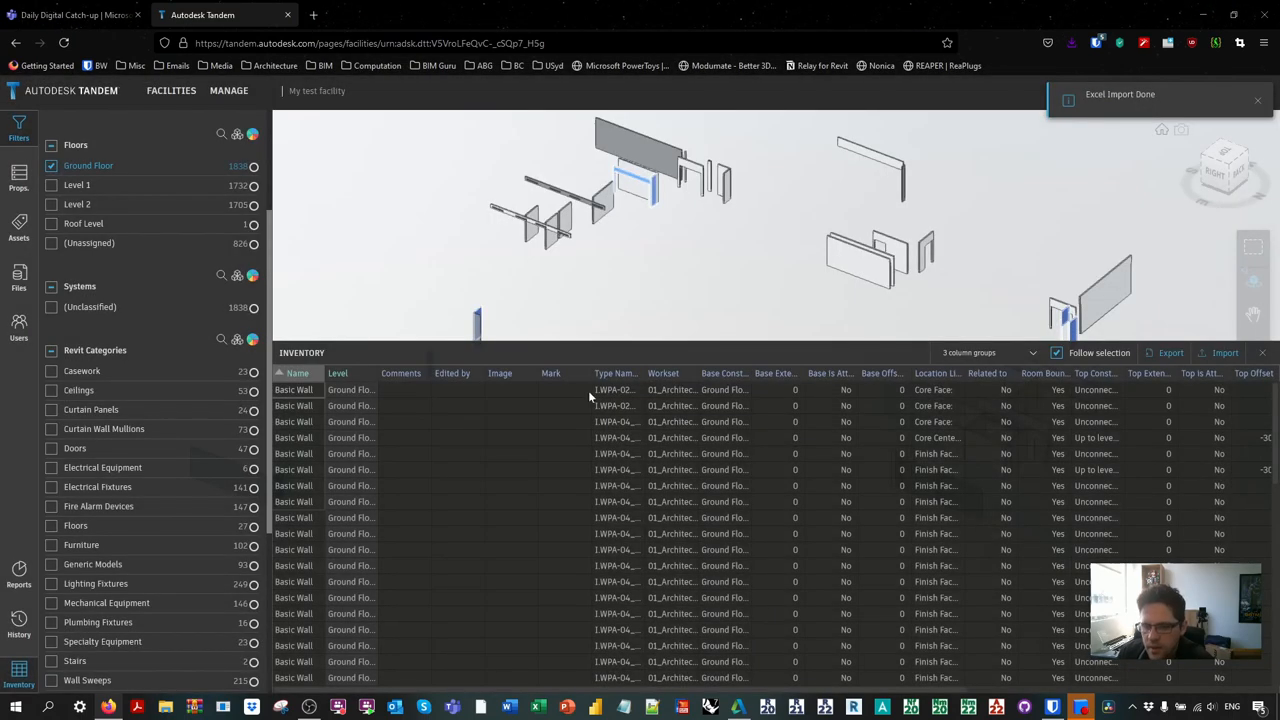
{"action": "mouse_move", "coordinate": [564, 408]}
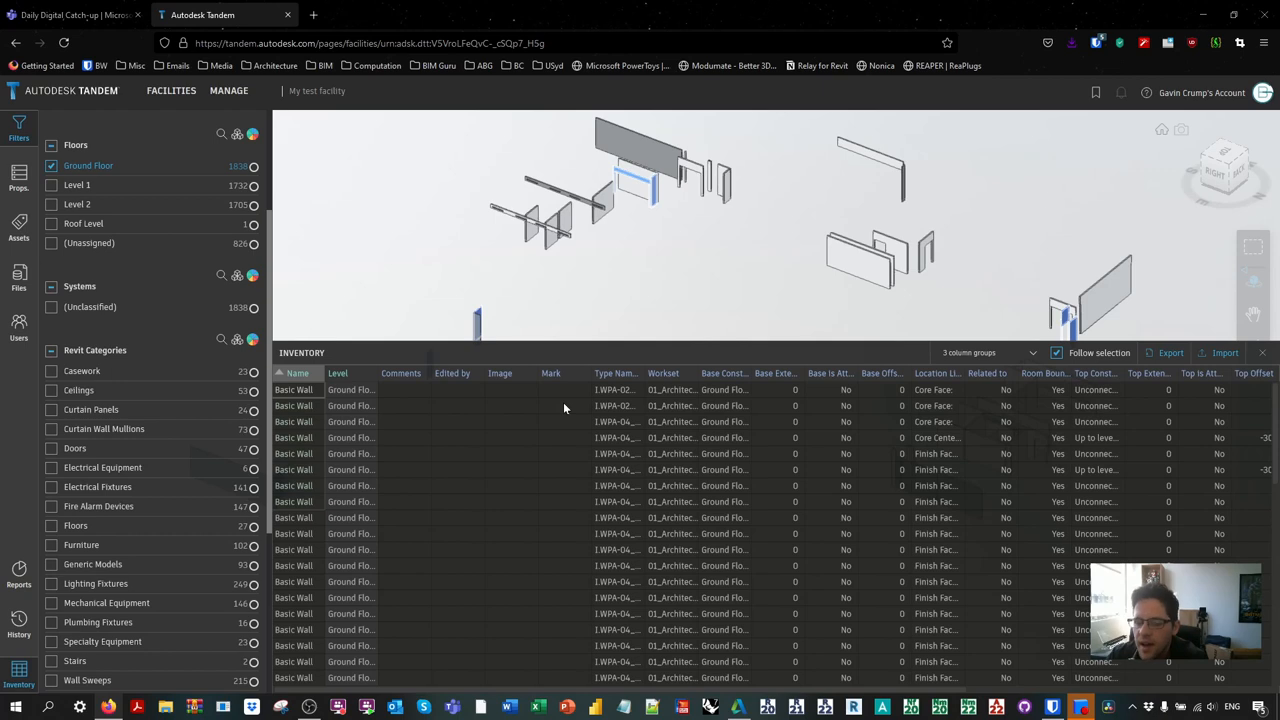
{"action": "mouse_move", "coordinate": [547, 404]}
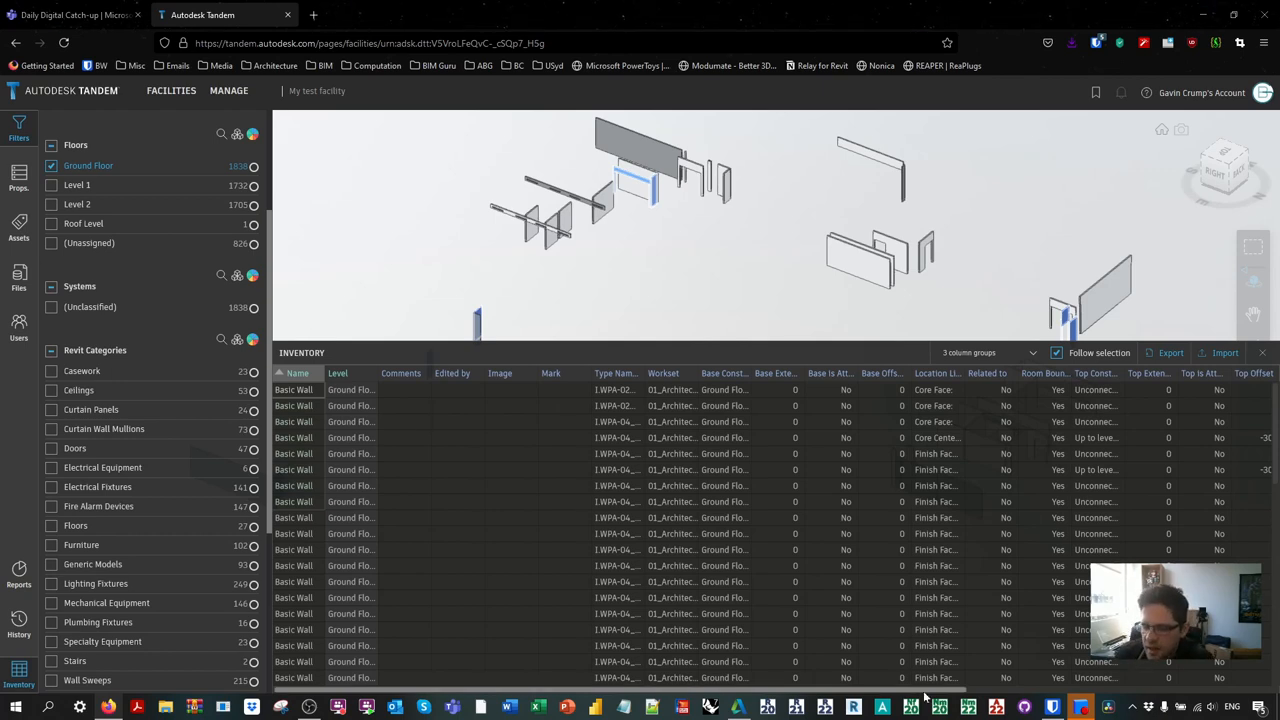
{"action": "scroll", "scroll_direction": "right", "scroll_amount": 3}
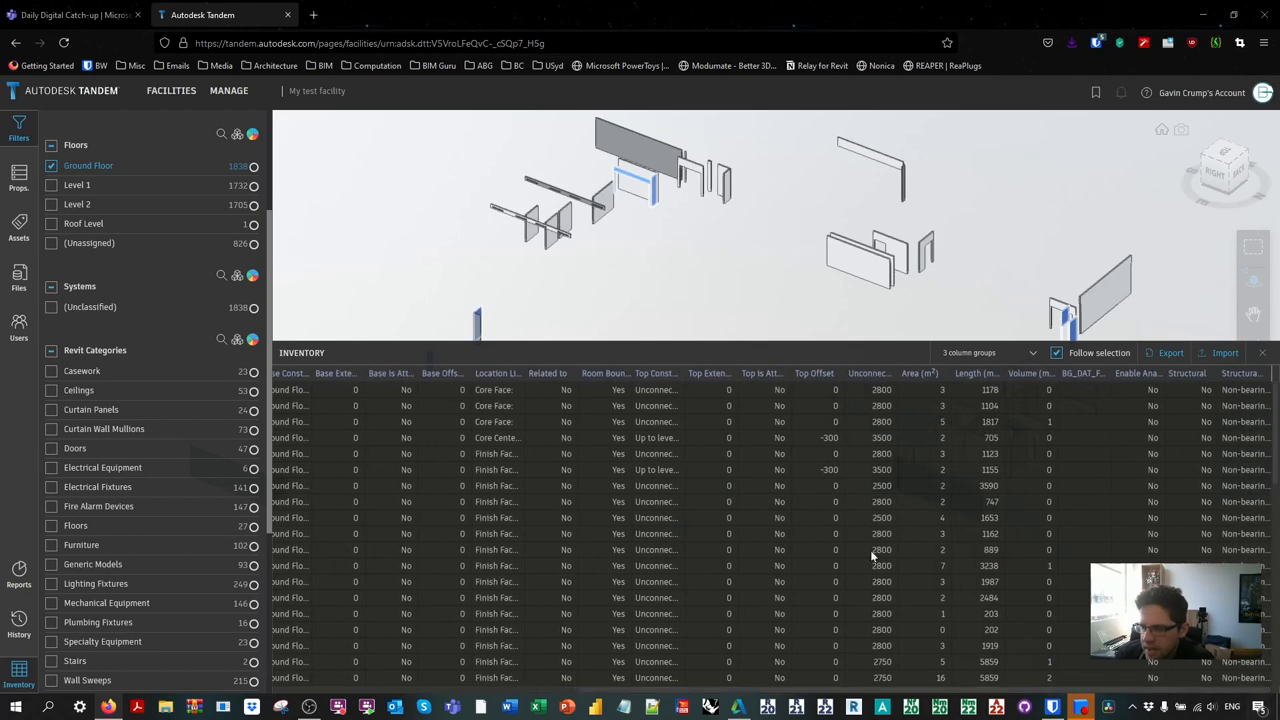
{"action": "mouse_move", "coordinate": [590, 417]}
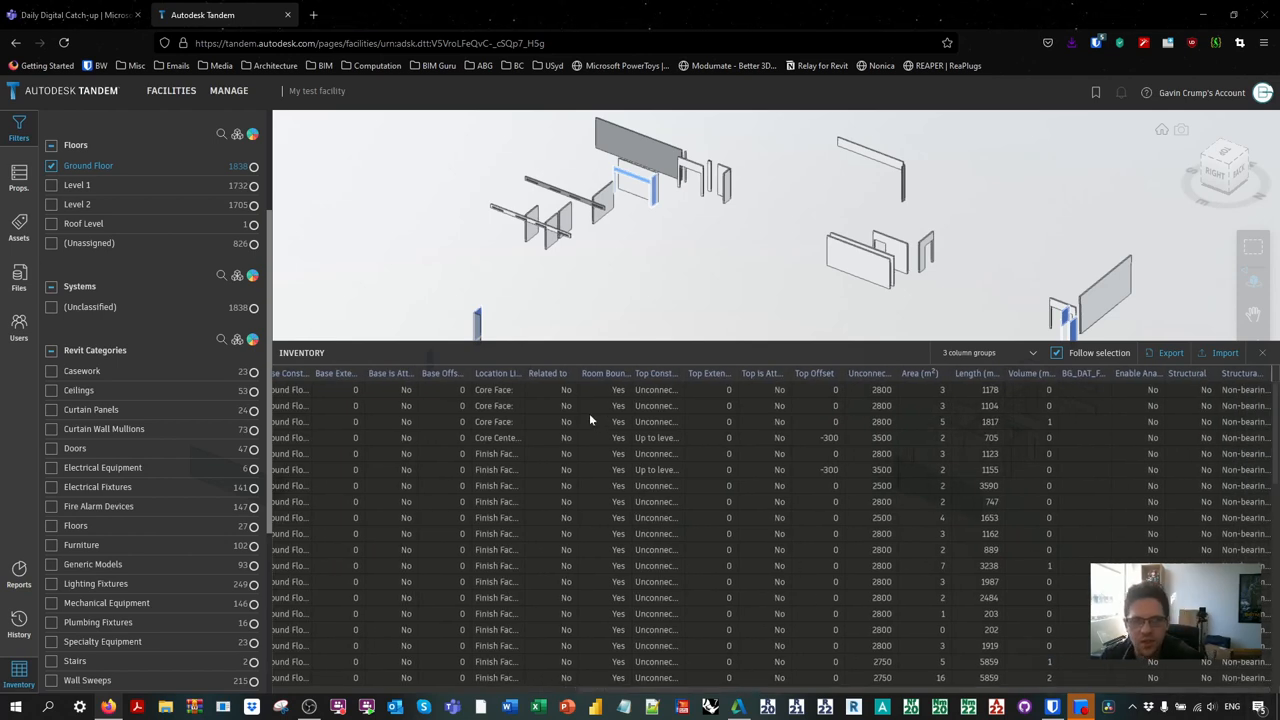